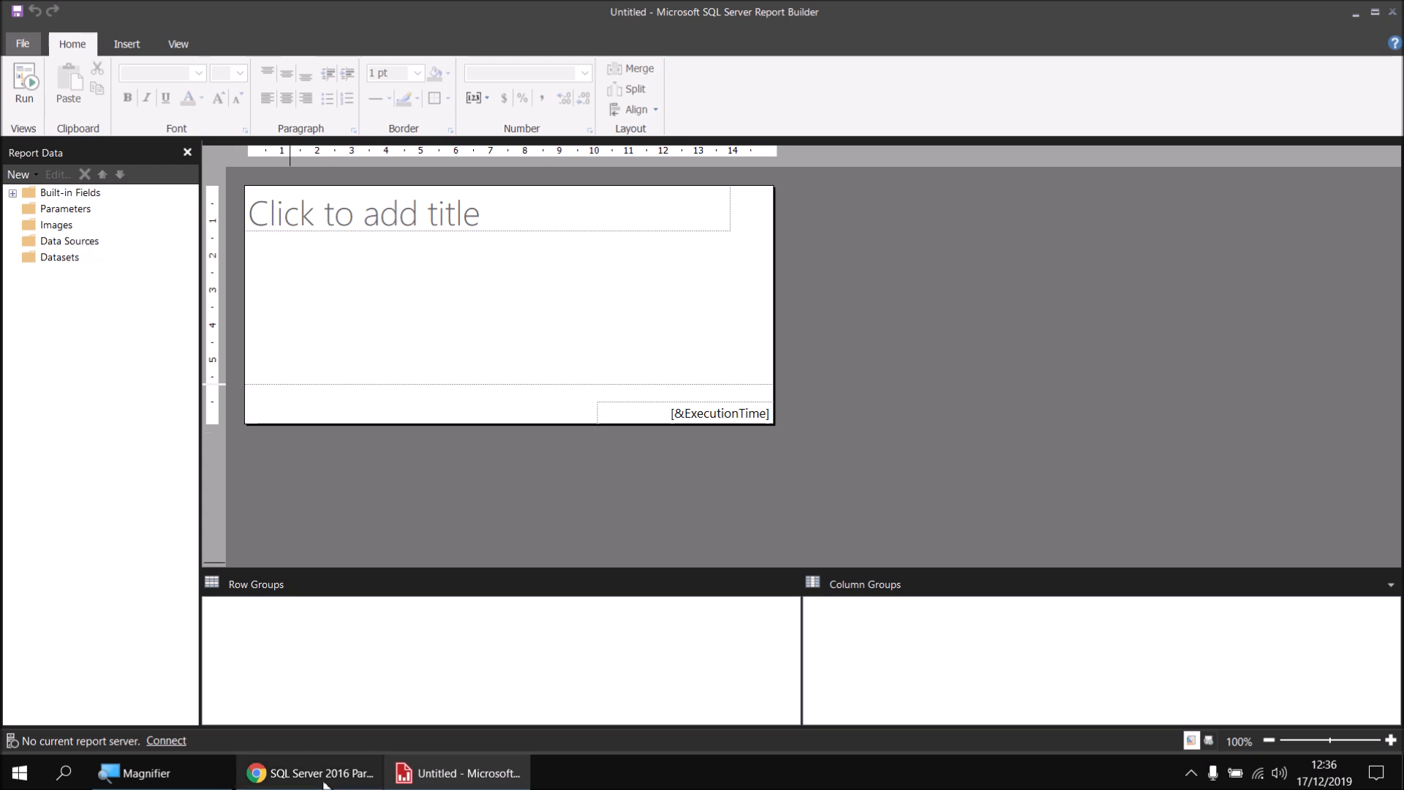
Switch to the SQL Server 2016 Part 8 Wise Owl Movies Database video in Chrome.
left_click(308, 772)
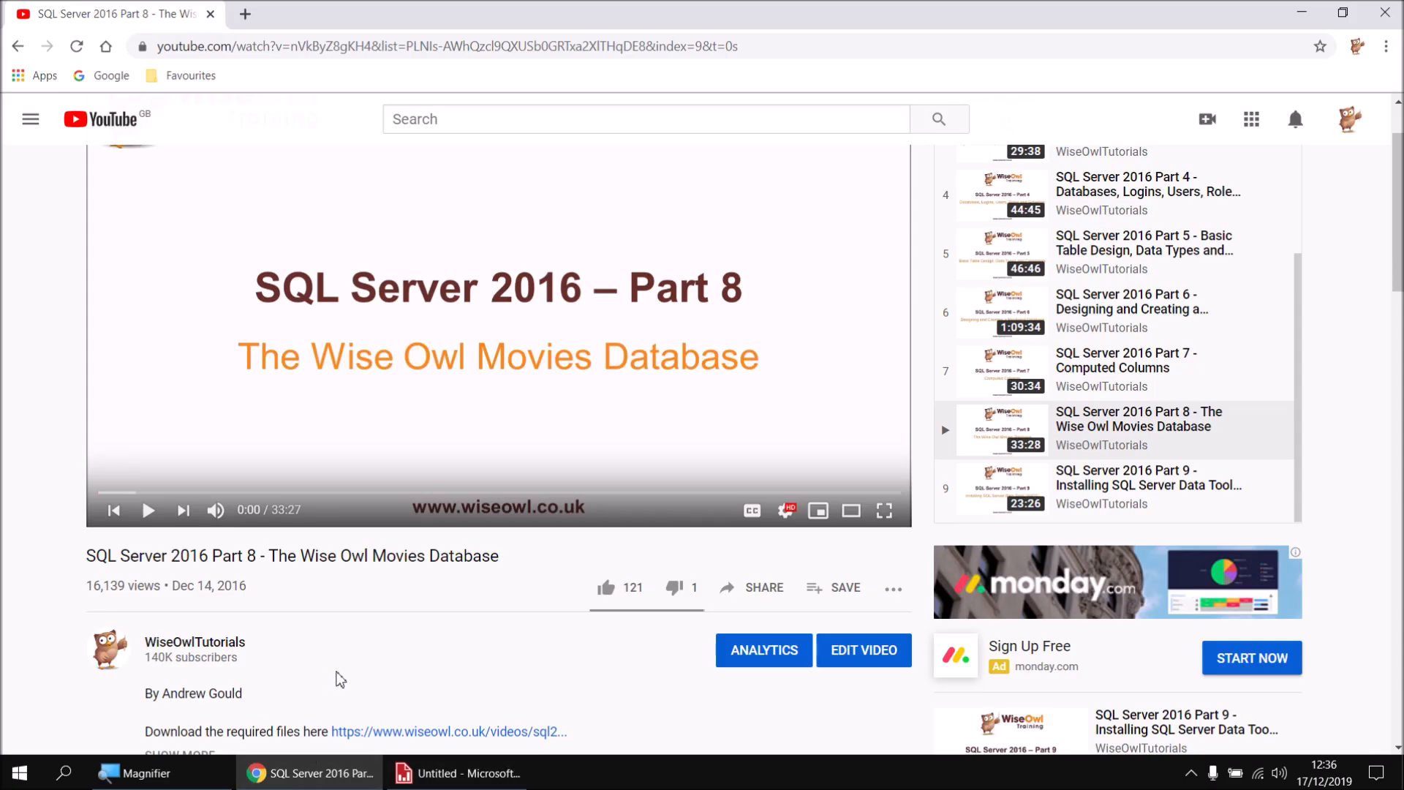
mouse_move(425, 595)
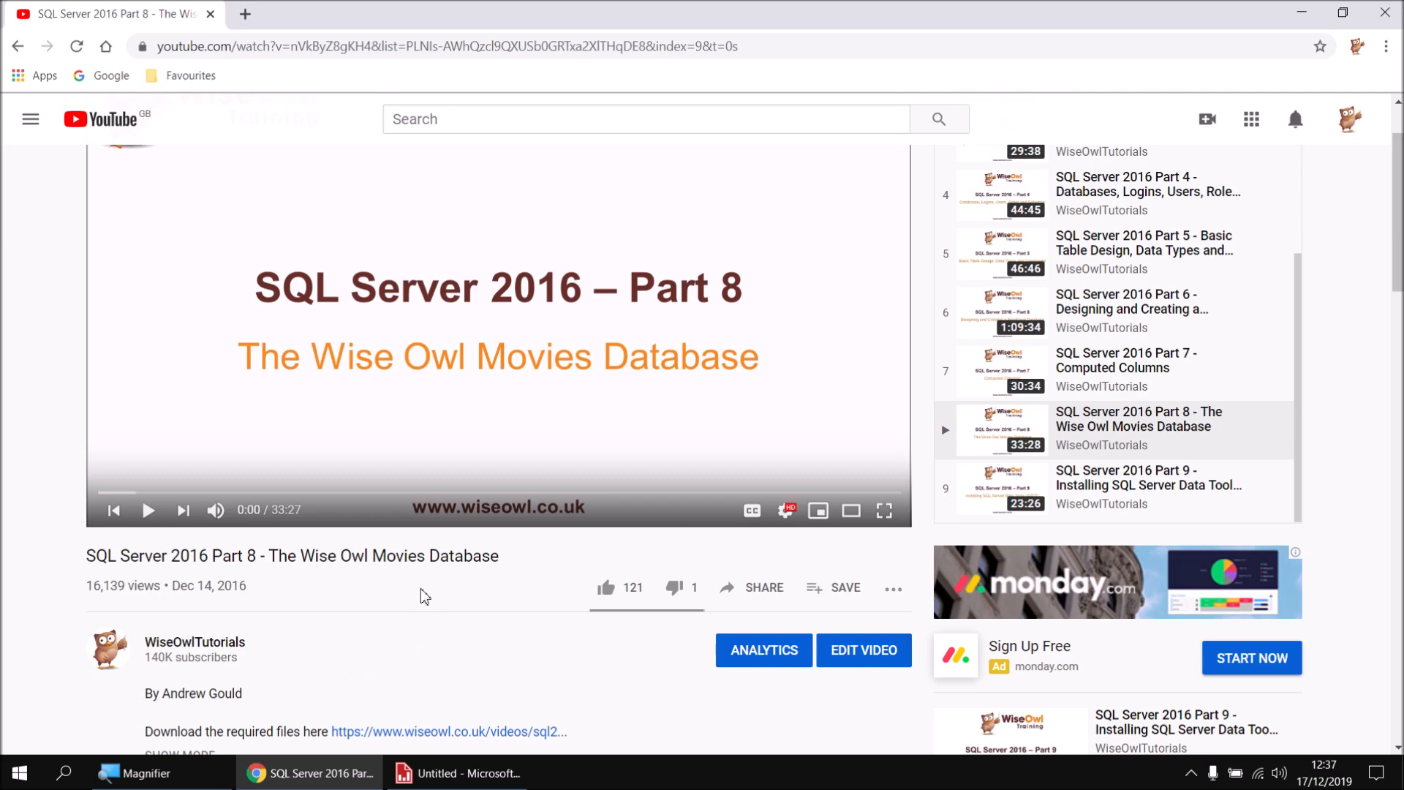
Start a new data source named Movies using a connection embedded in the report.
left_click(456, 773)
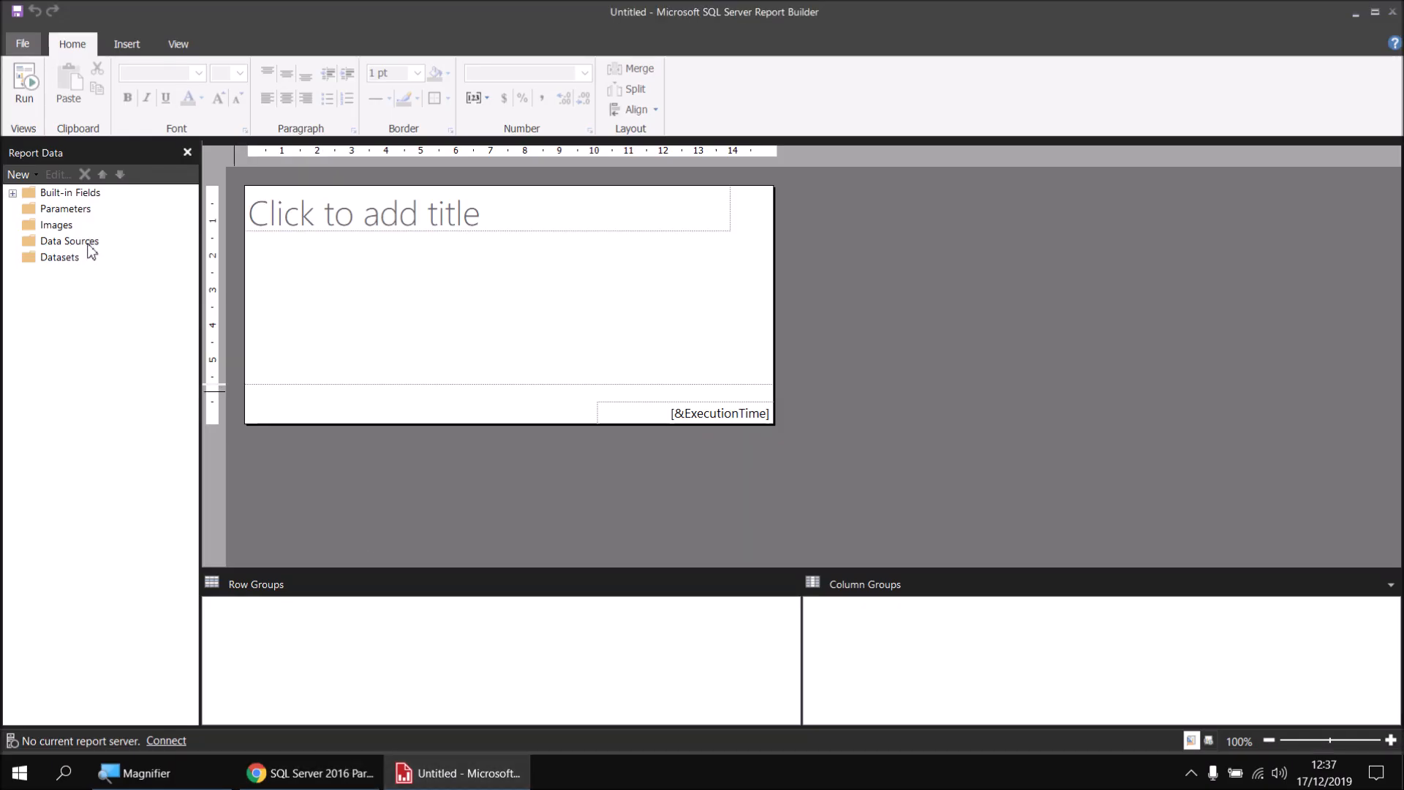
right_click(69, 241)
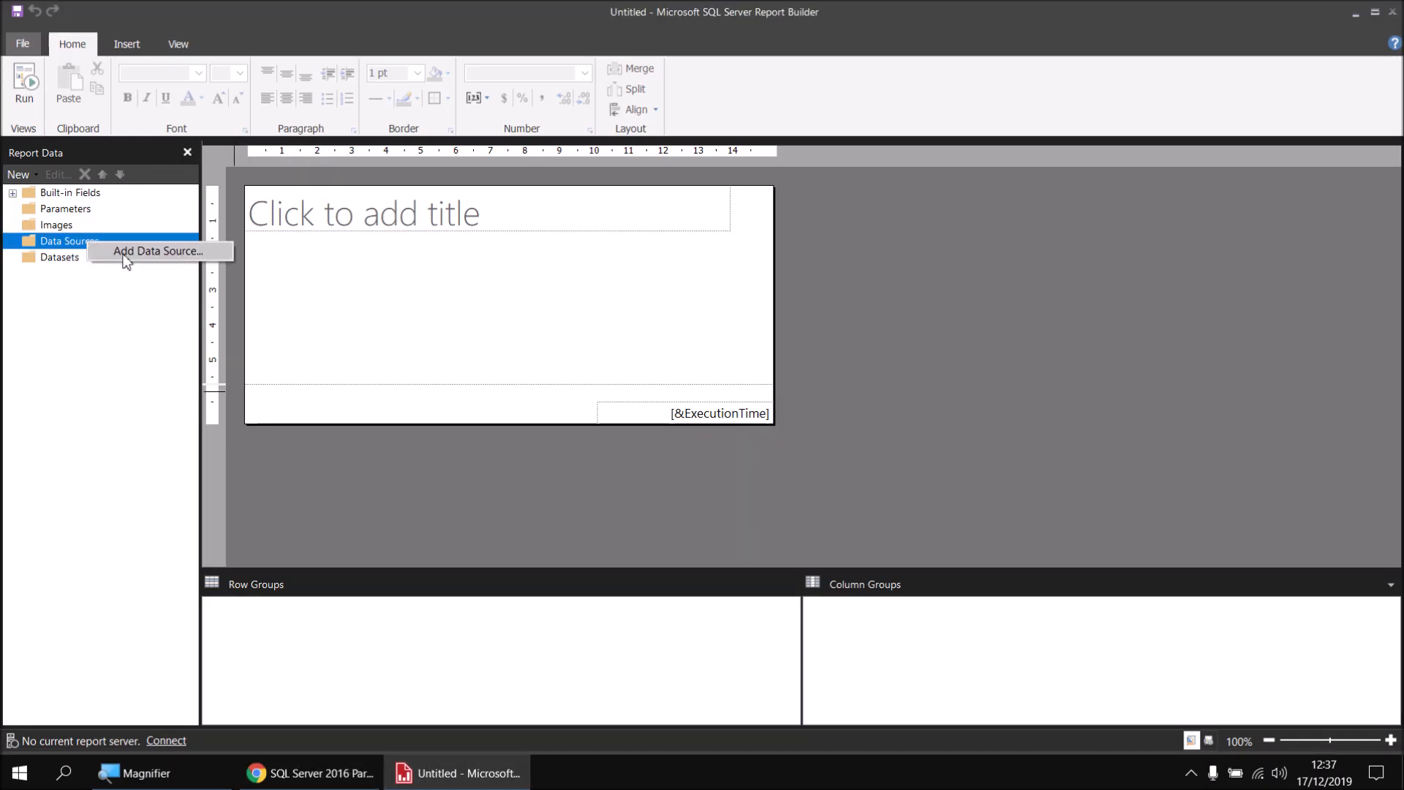
left_click(158, 250)
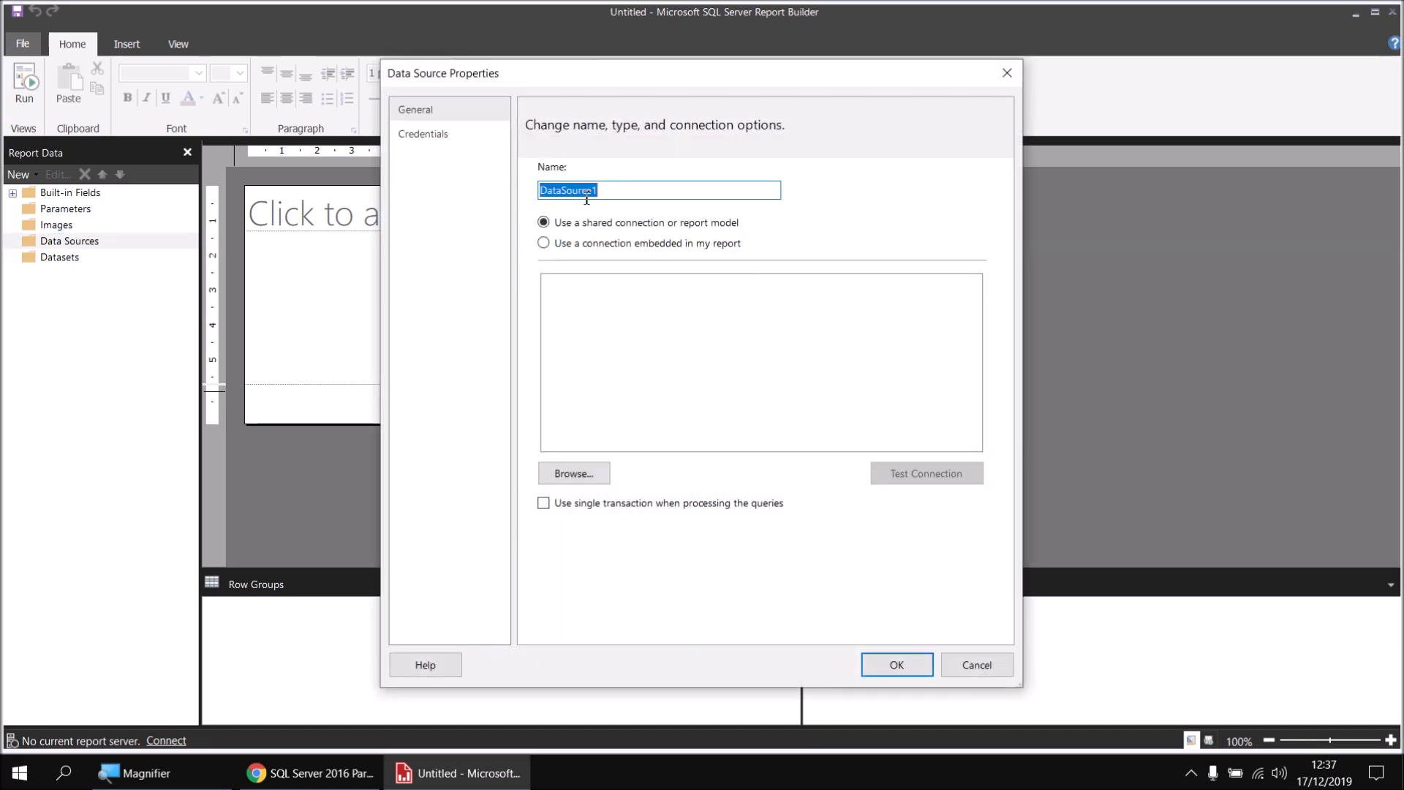
type("Movies")
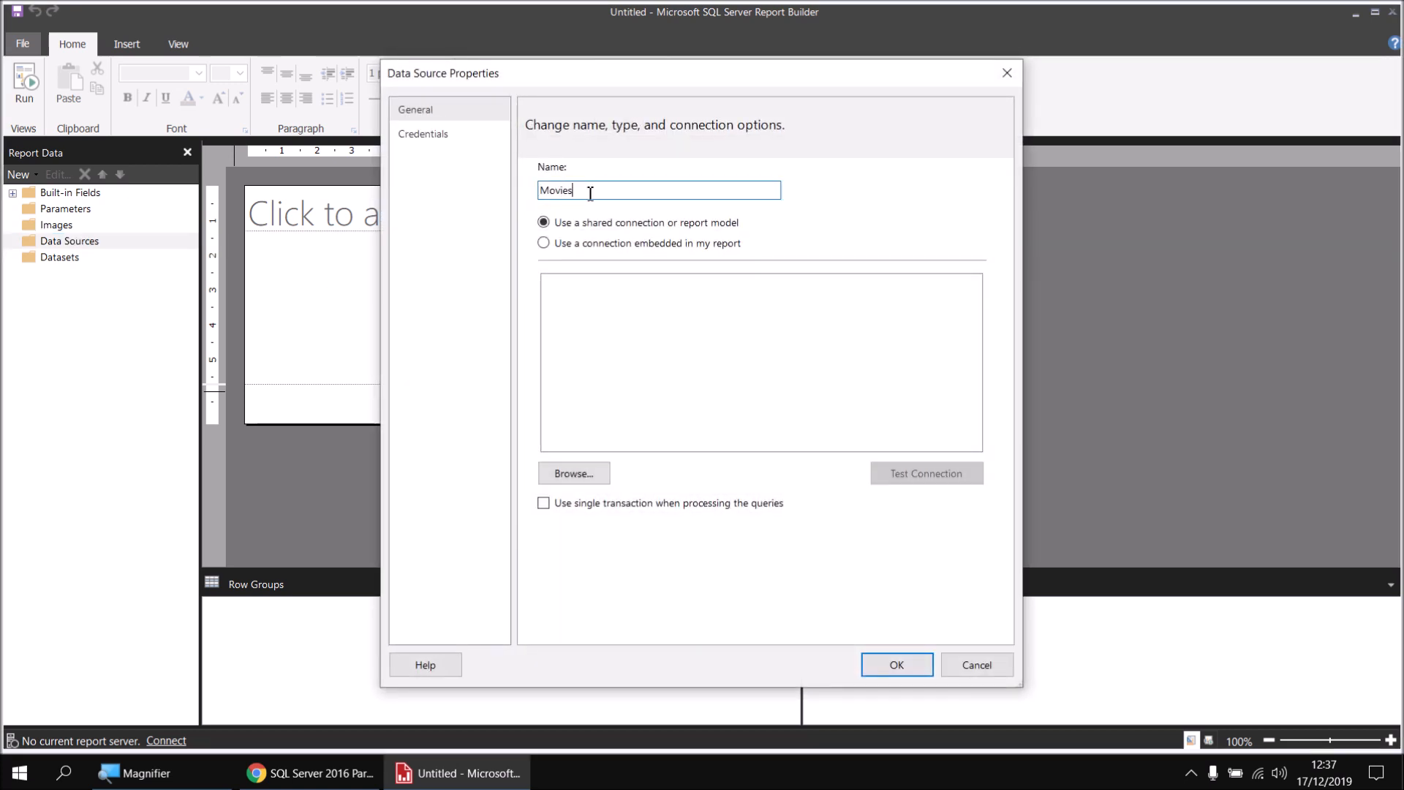
left_click(544, 243)
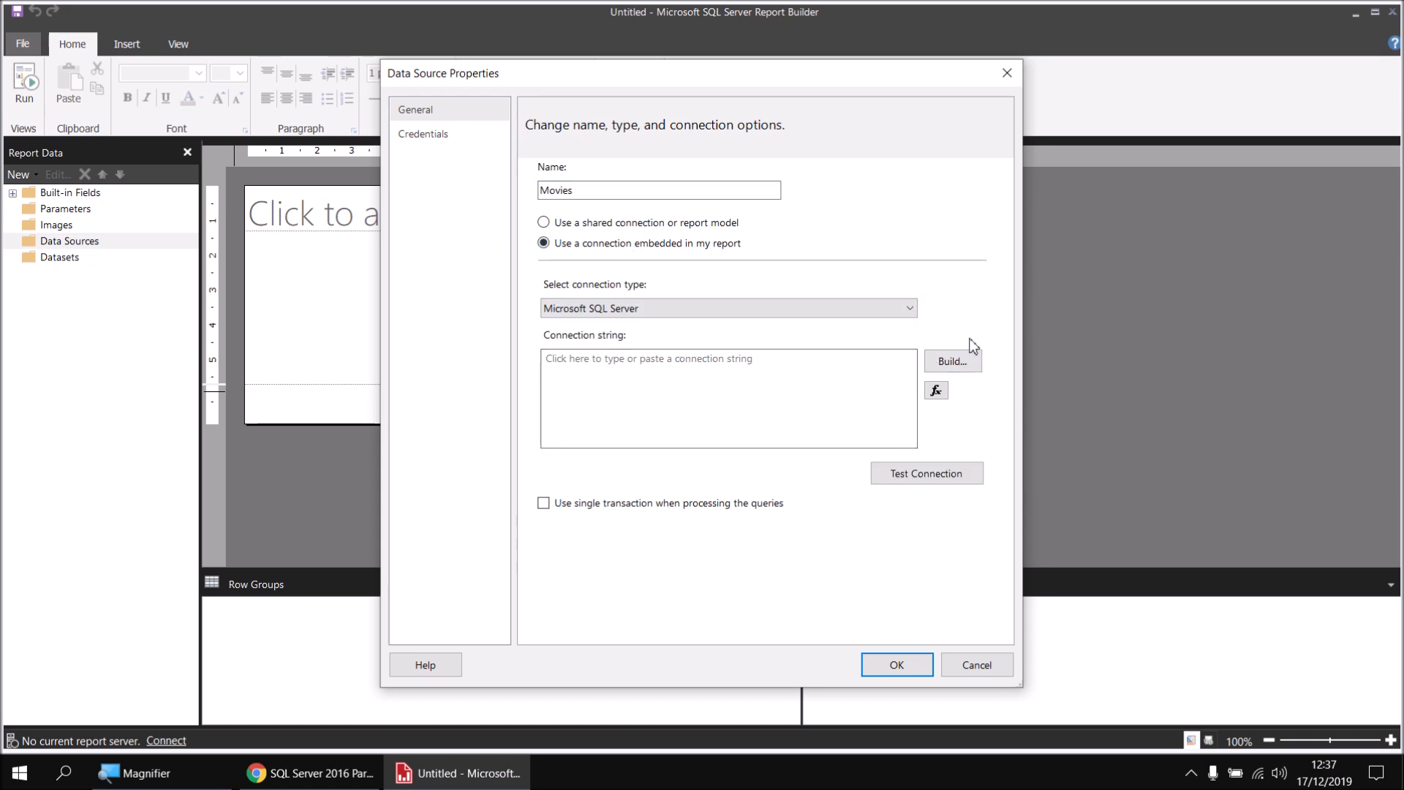
Build the connection to the Movies database on server .\sql2017 and save the data source.
left_click(953, 359)
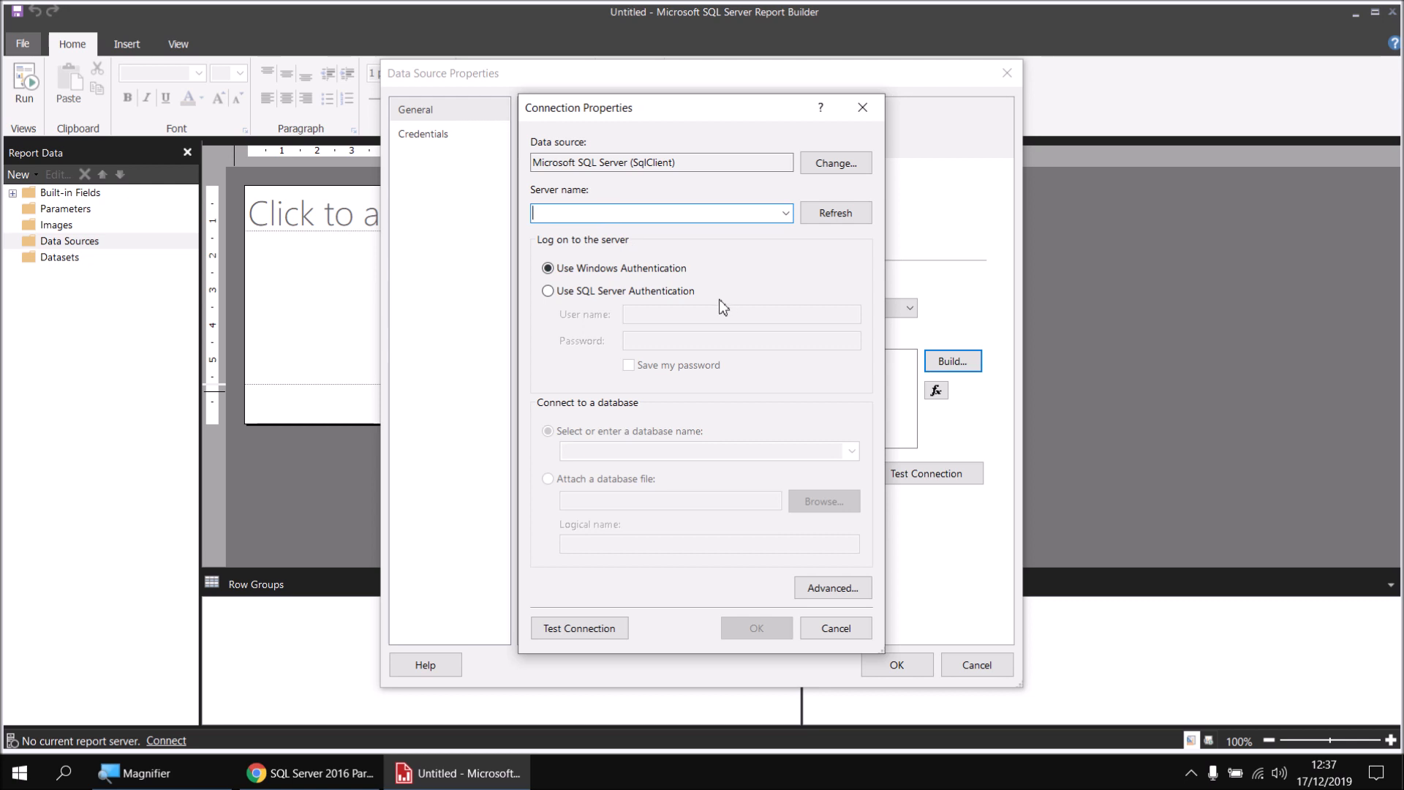
type(".\\")
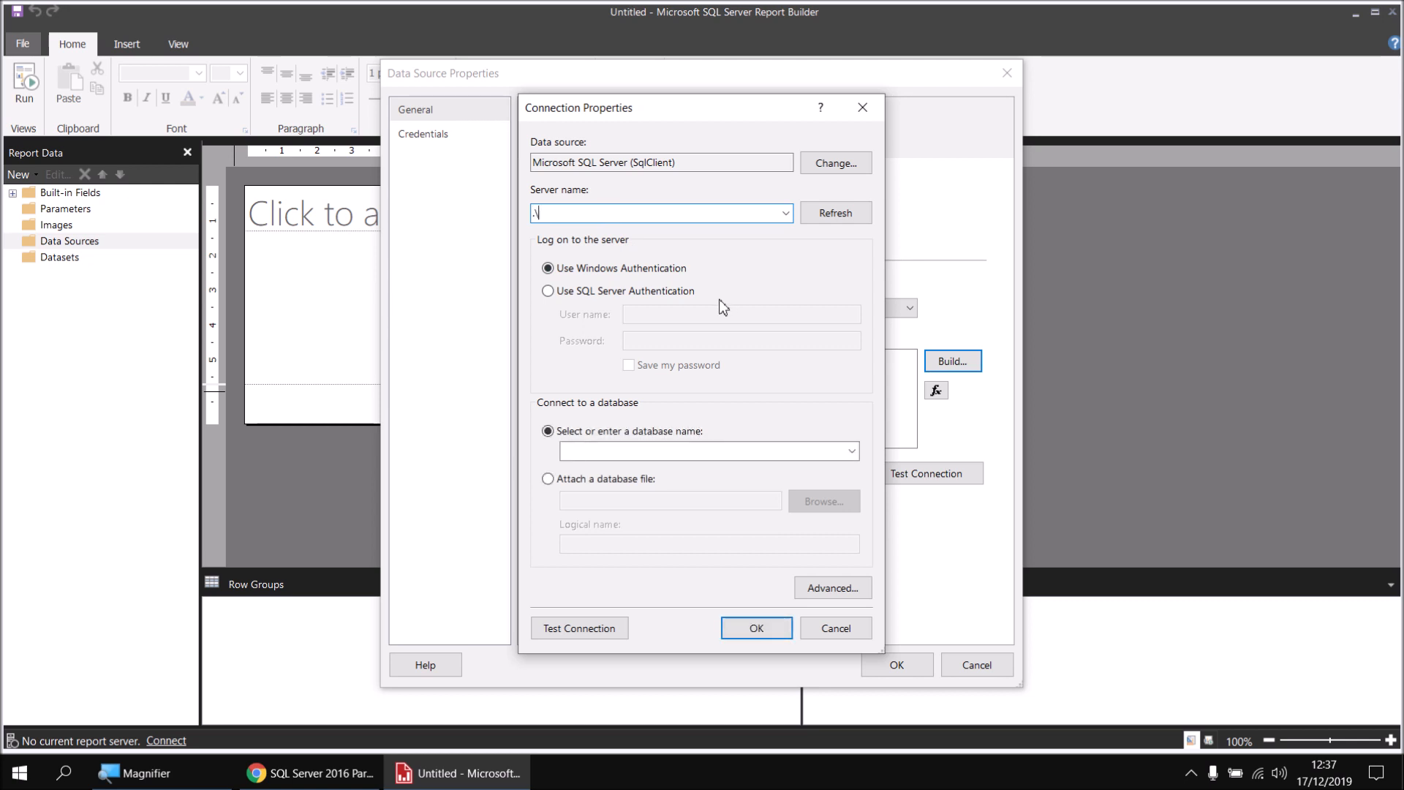
type("sql2017")
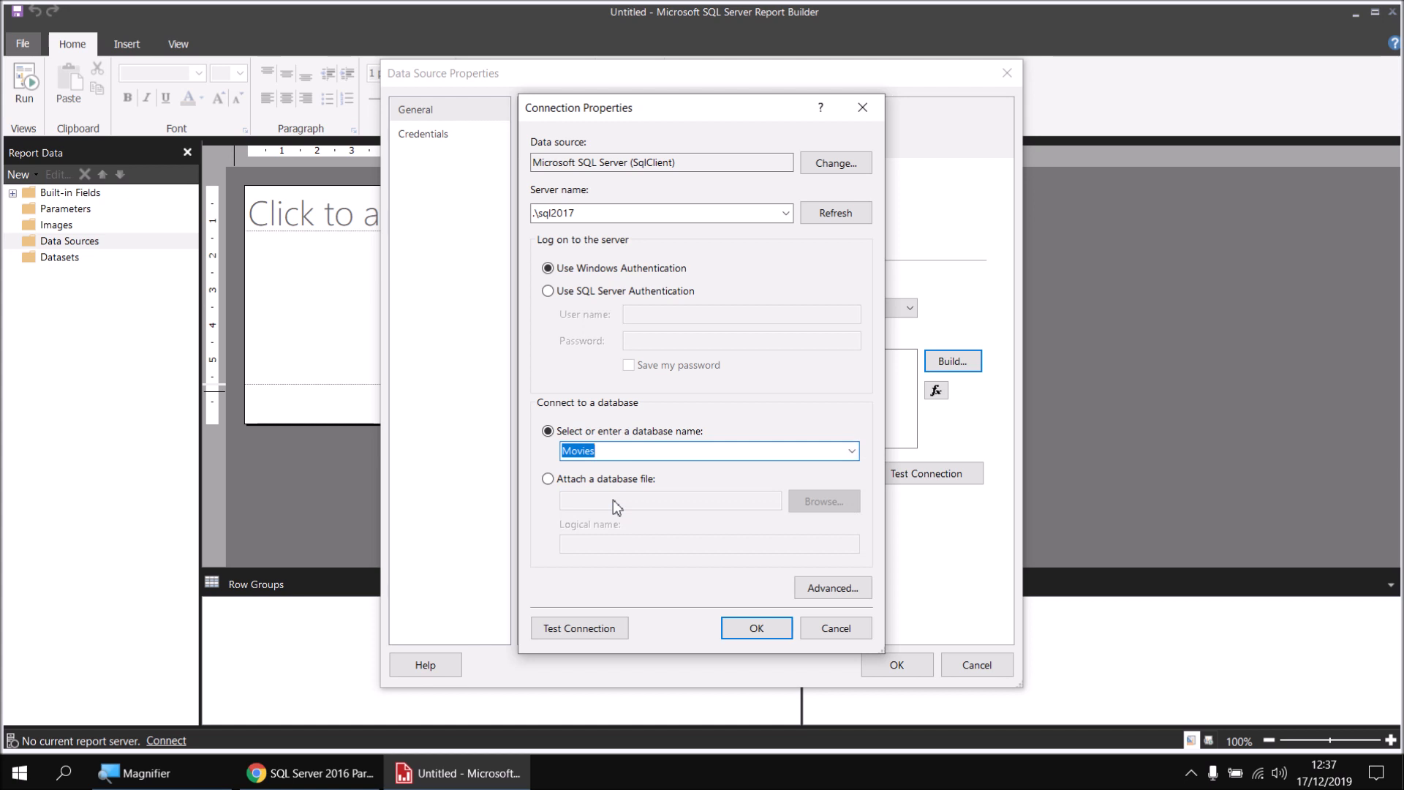
left_click(755, 627)
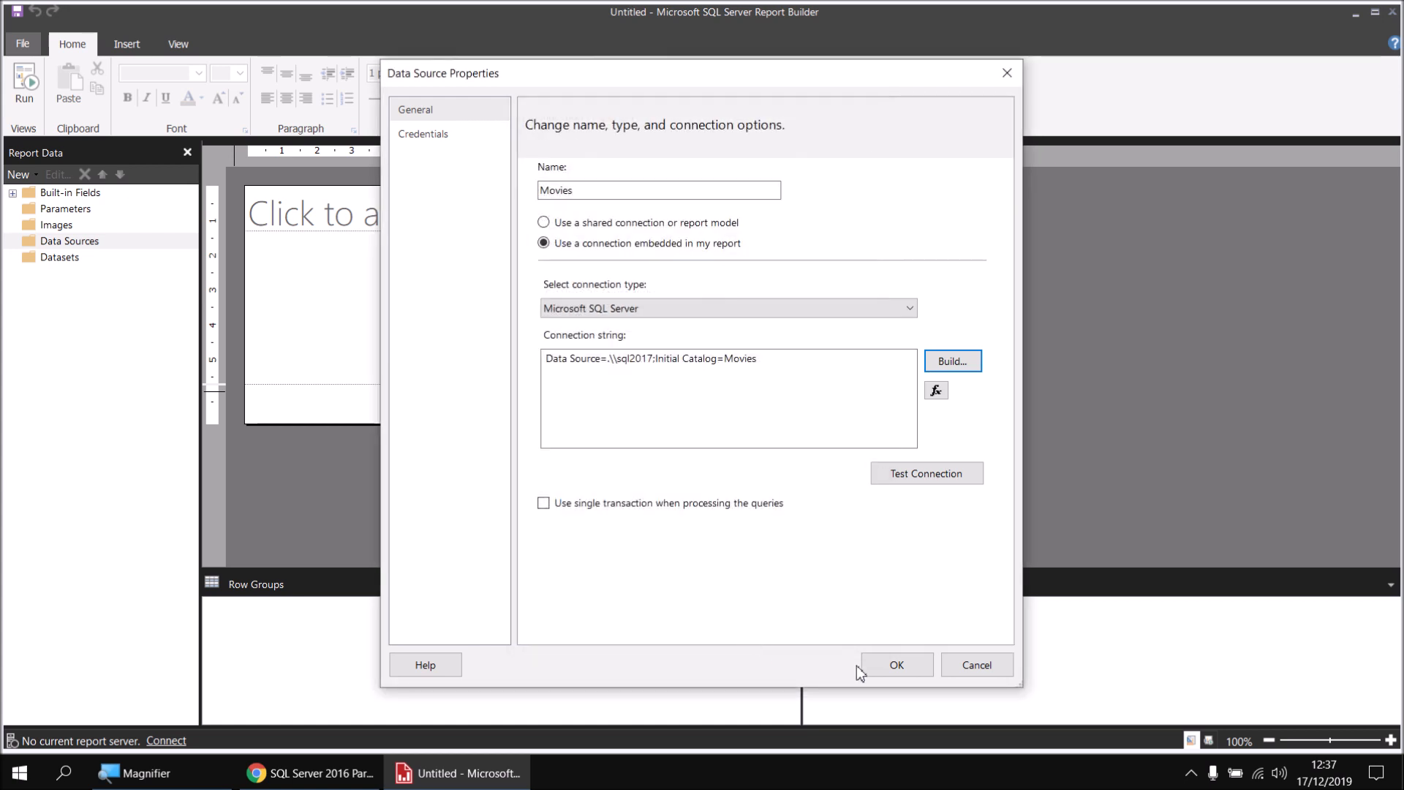
left_click(896, 664)
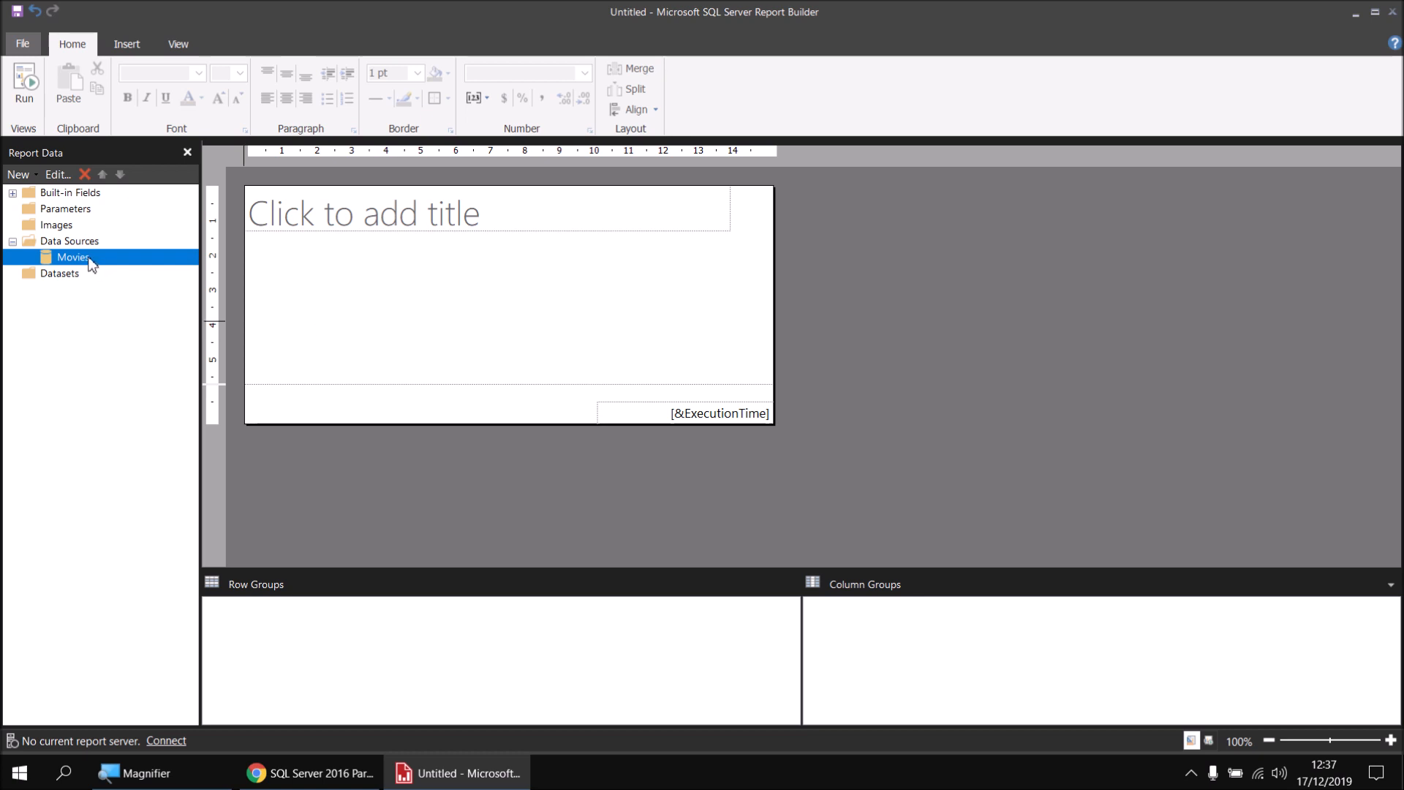
mouse_move(121, 275)
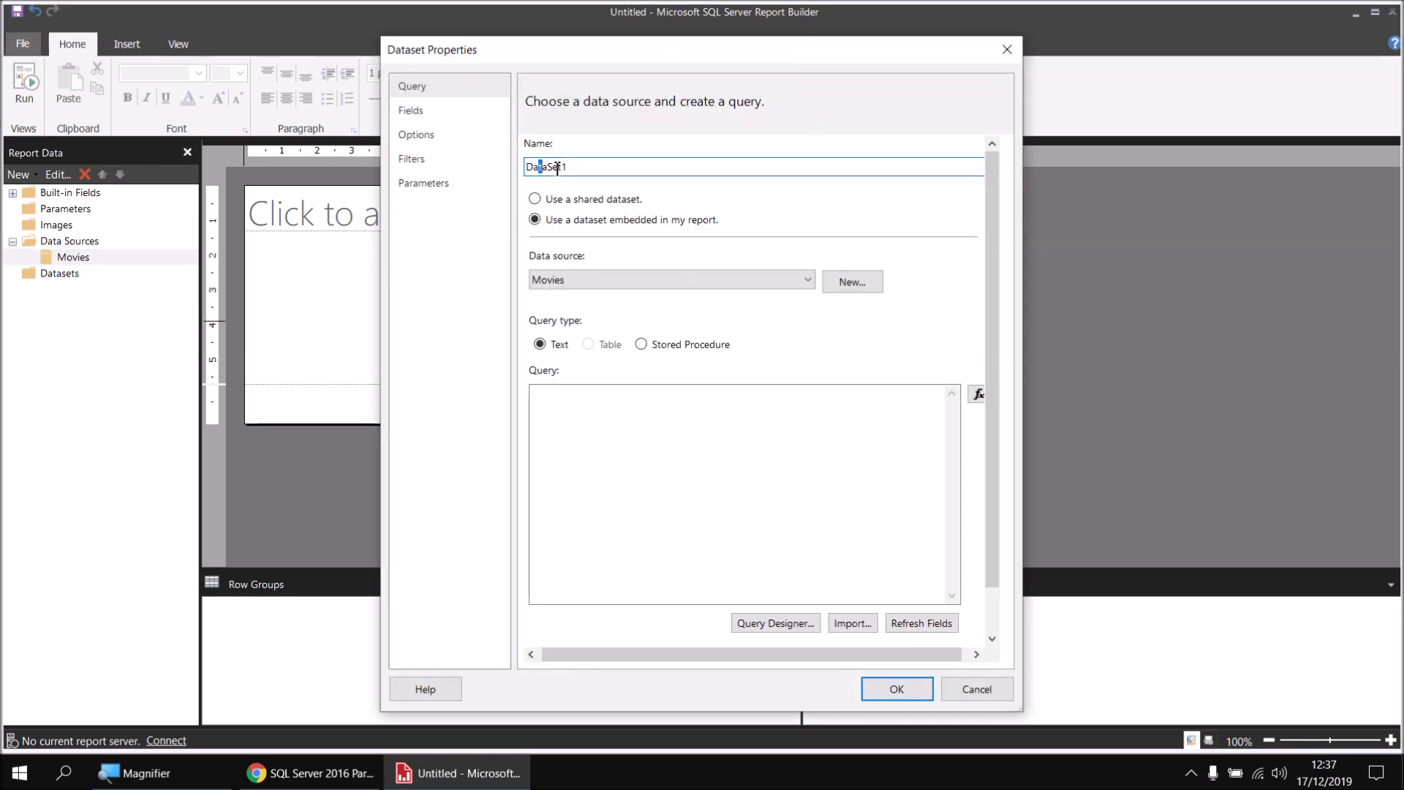
Name the new dataset Films and bring up the Film table's fields in the query designer.
type("Films")
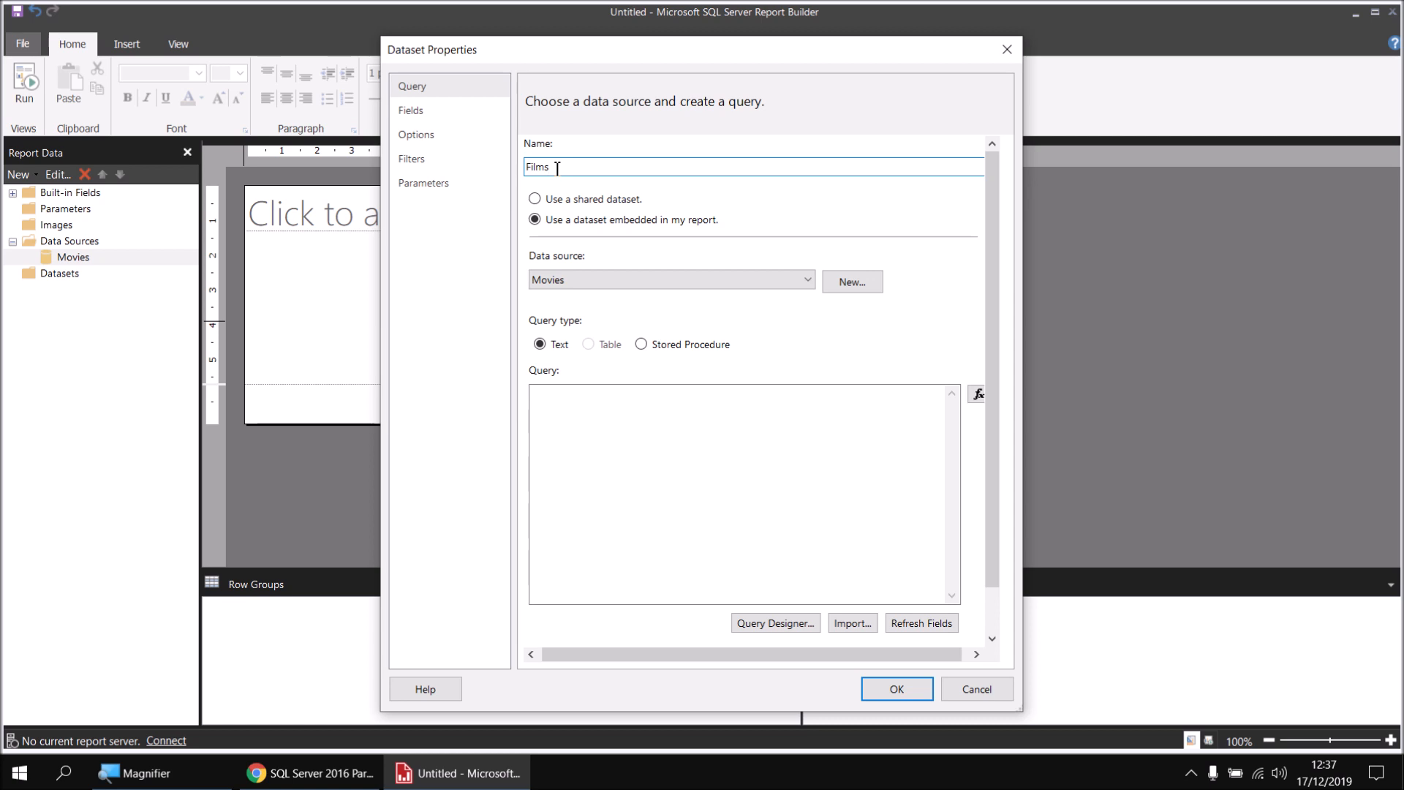
left_click(774, 623)
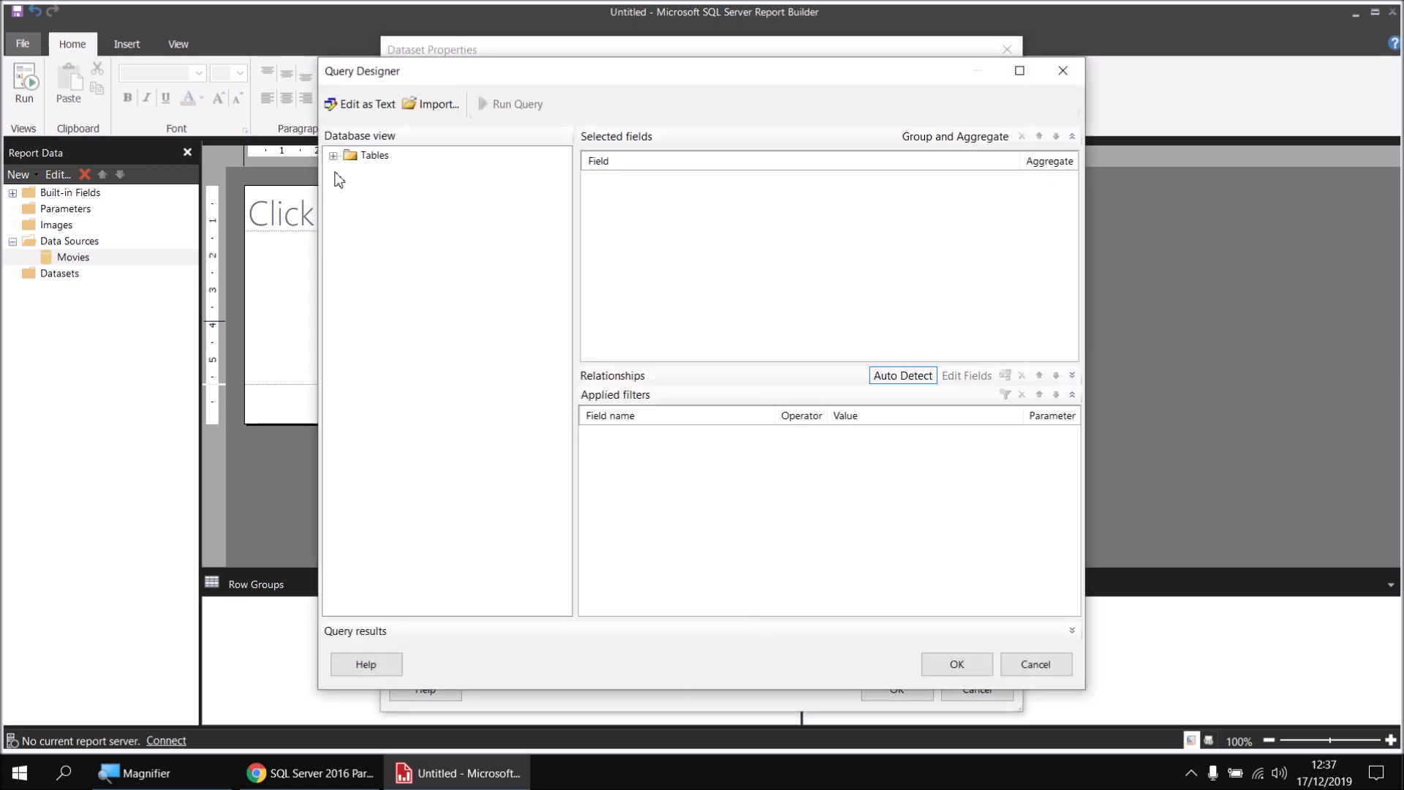
left_click(333, 155)
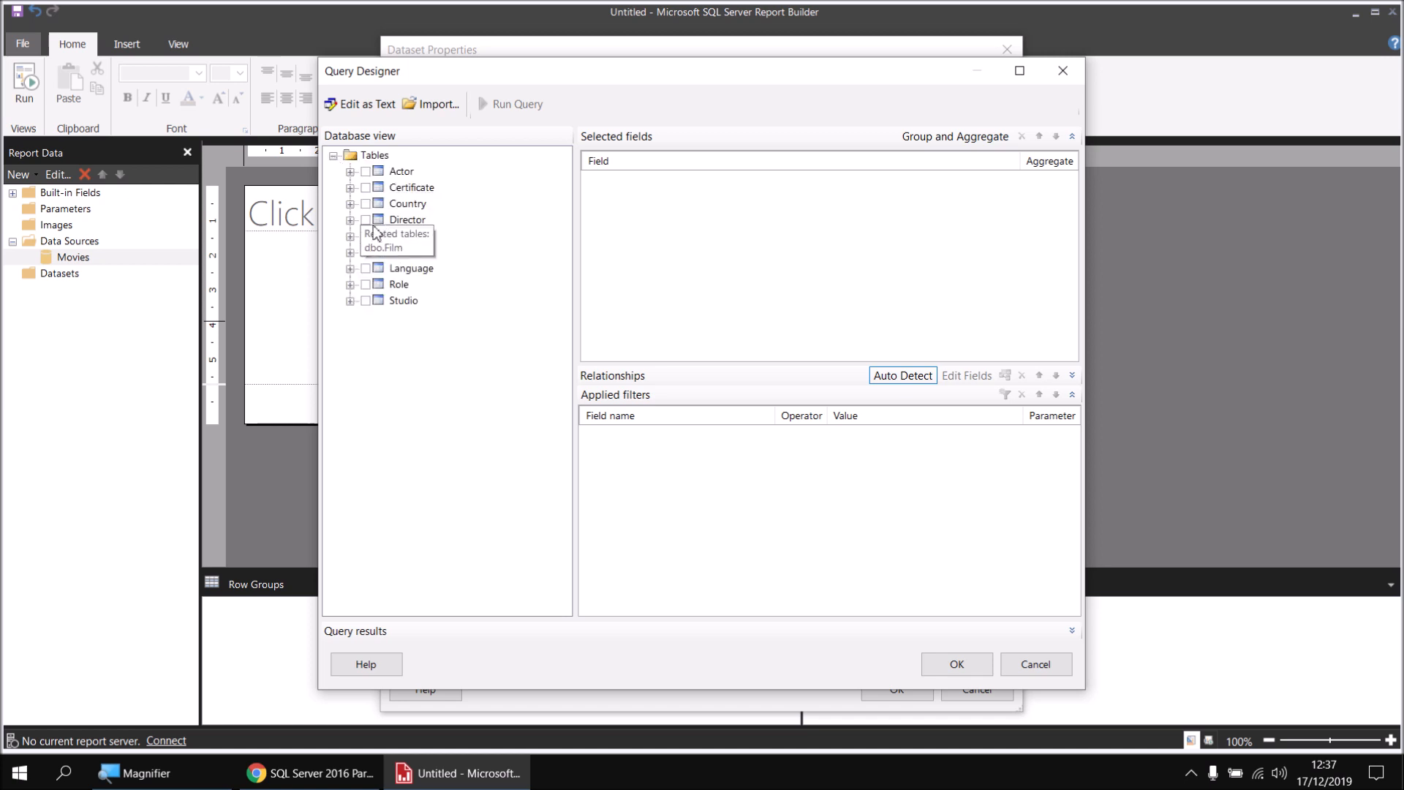
left_click(350, 235)
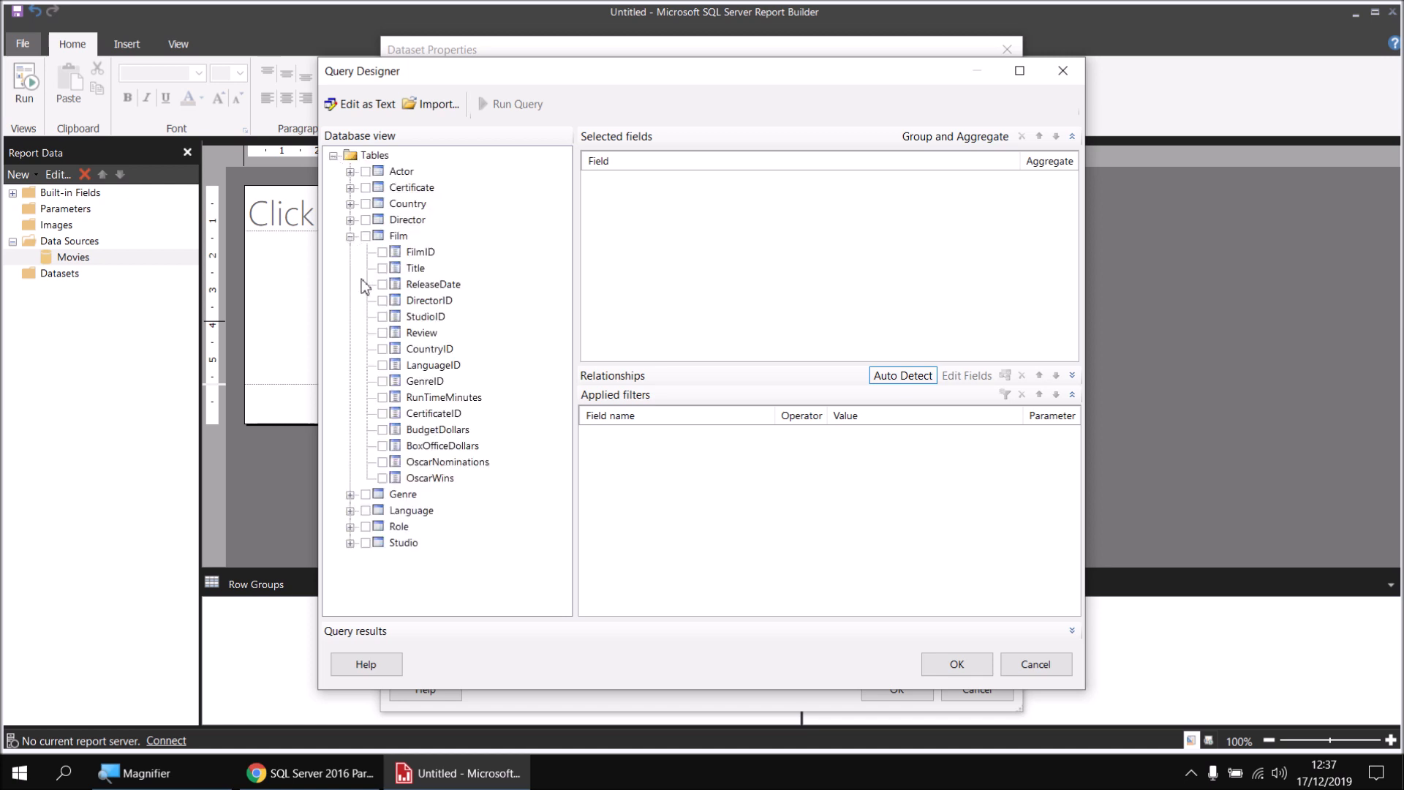
mouse_move(414, 268)
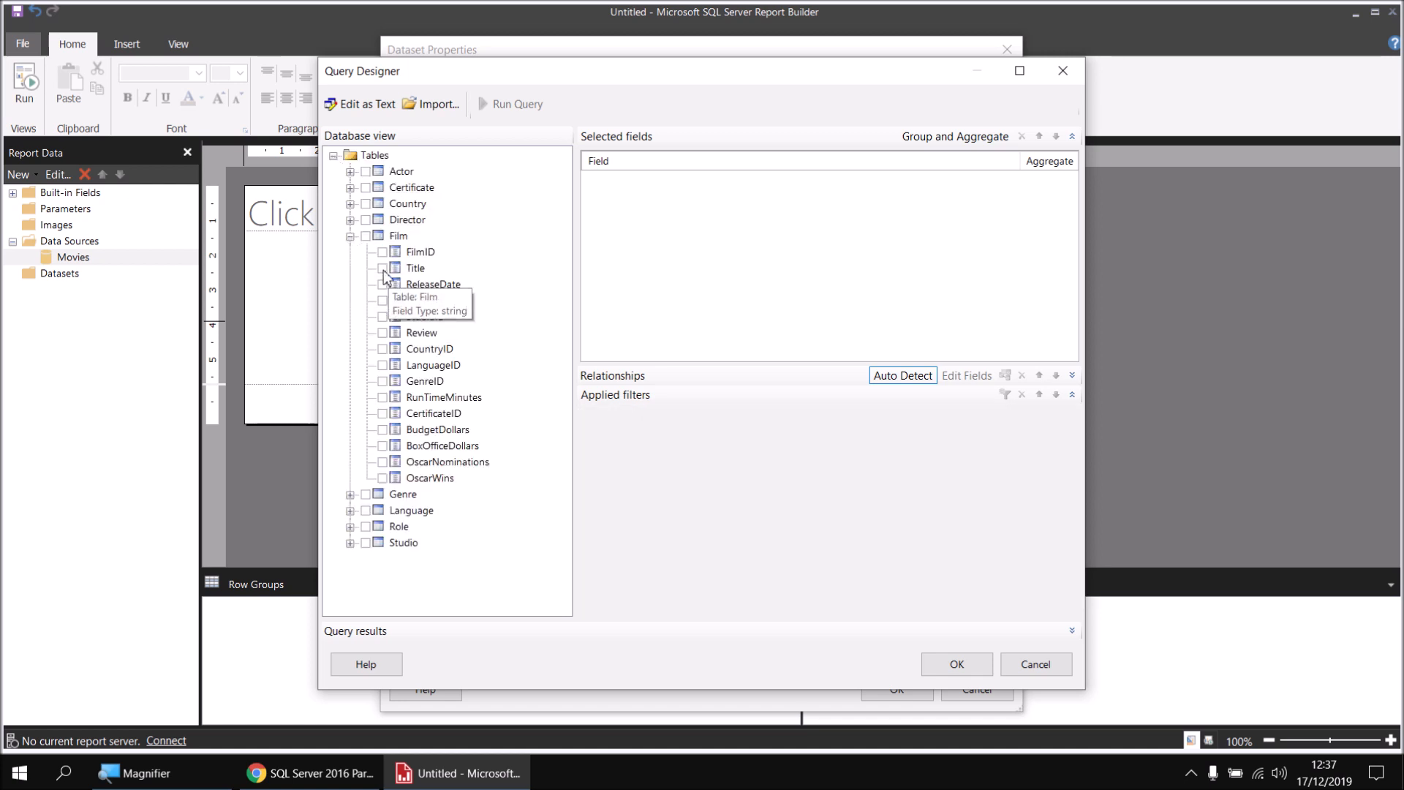
Select Title, RunTimeMinutes, OscarNominations and OscarWins and save the Films dataset.
left_click(381, 267)
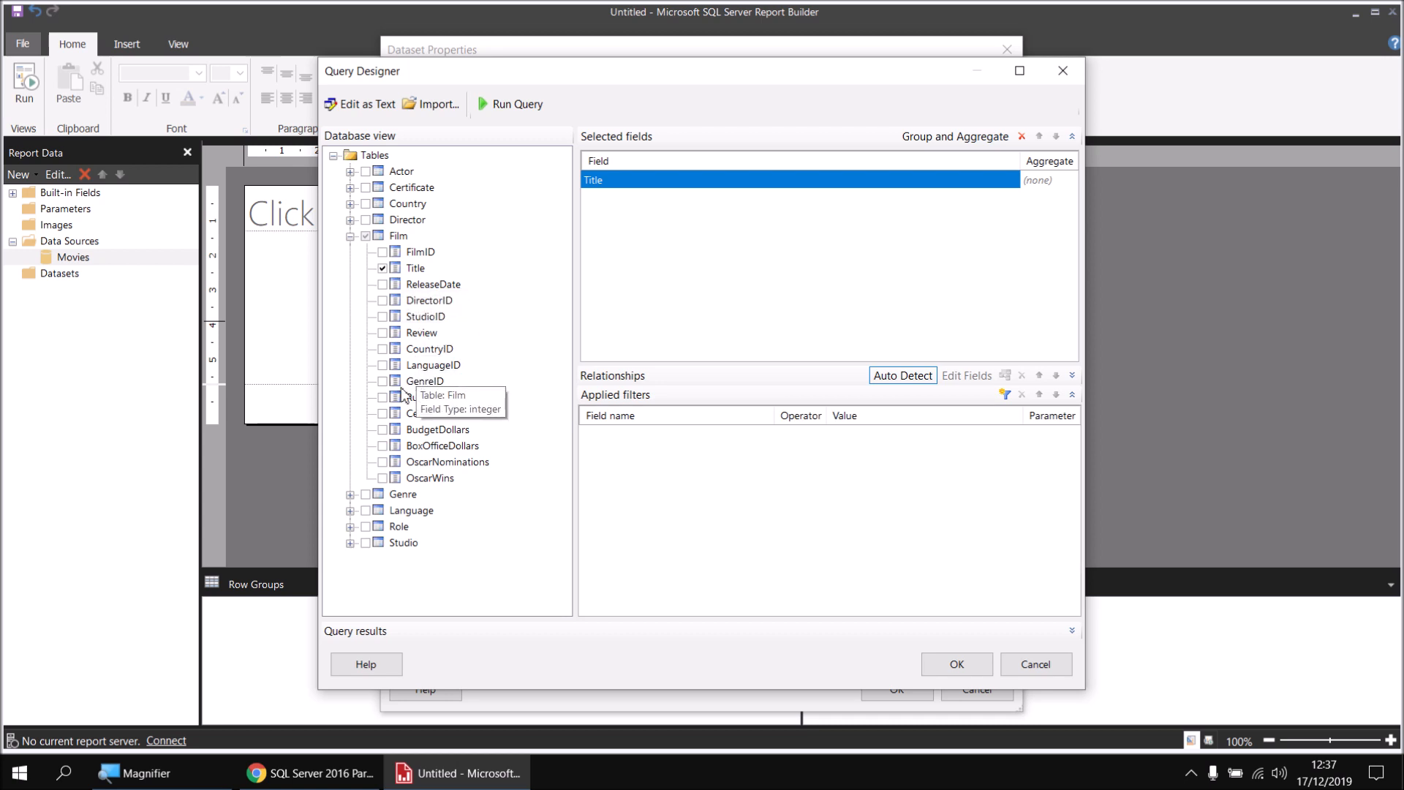
left_click(382, 396)
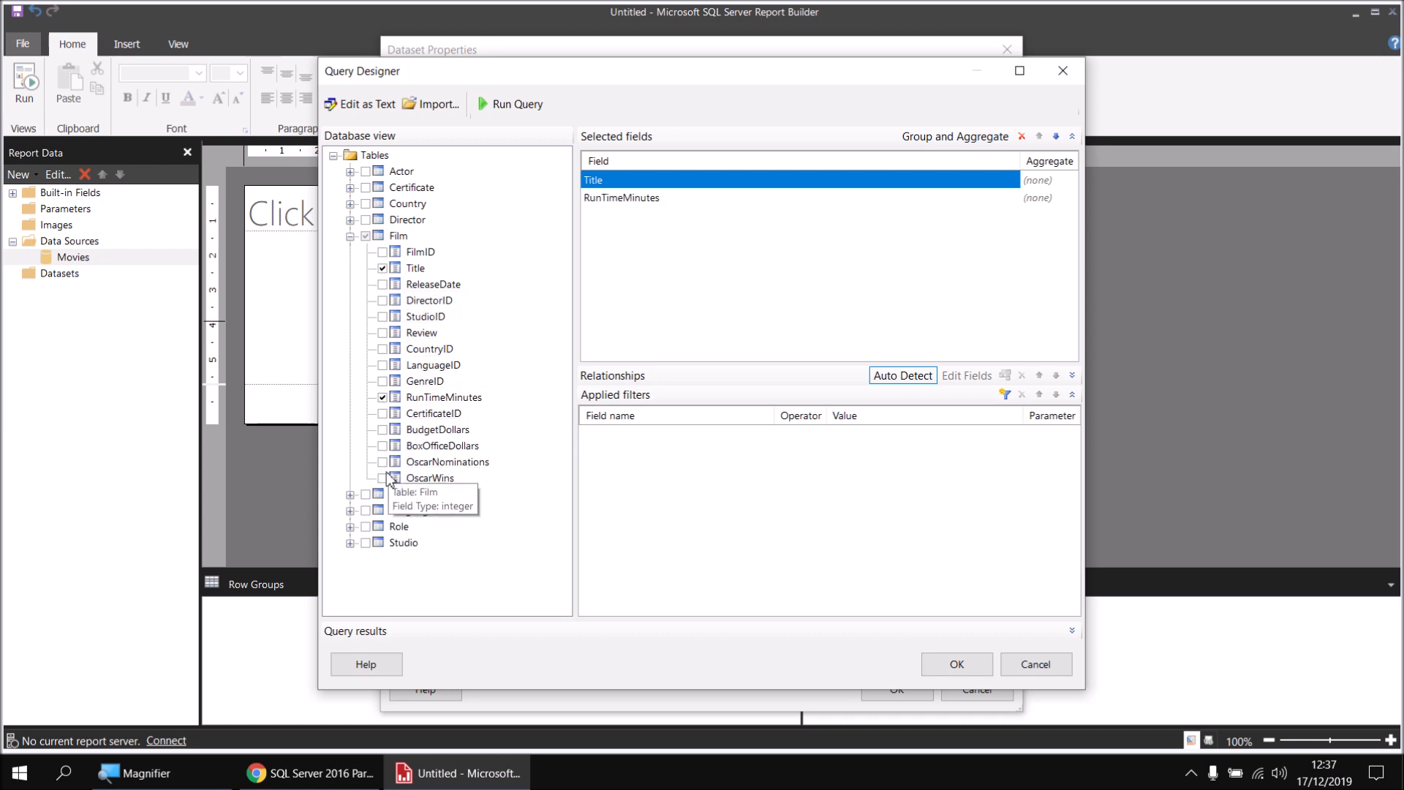
left_click(382, 476)
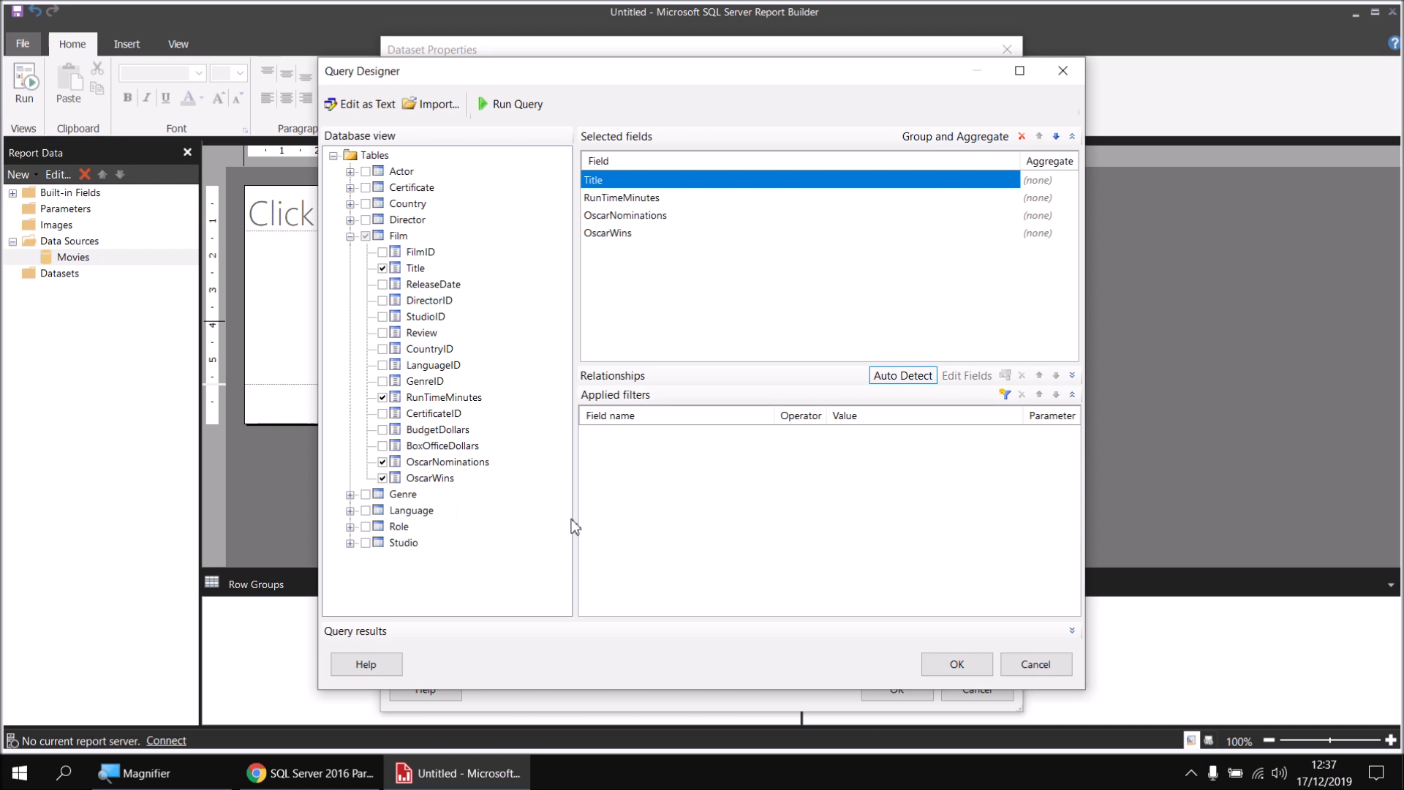
left_click(956, 664)
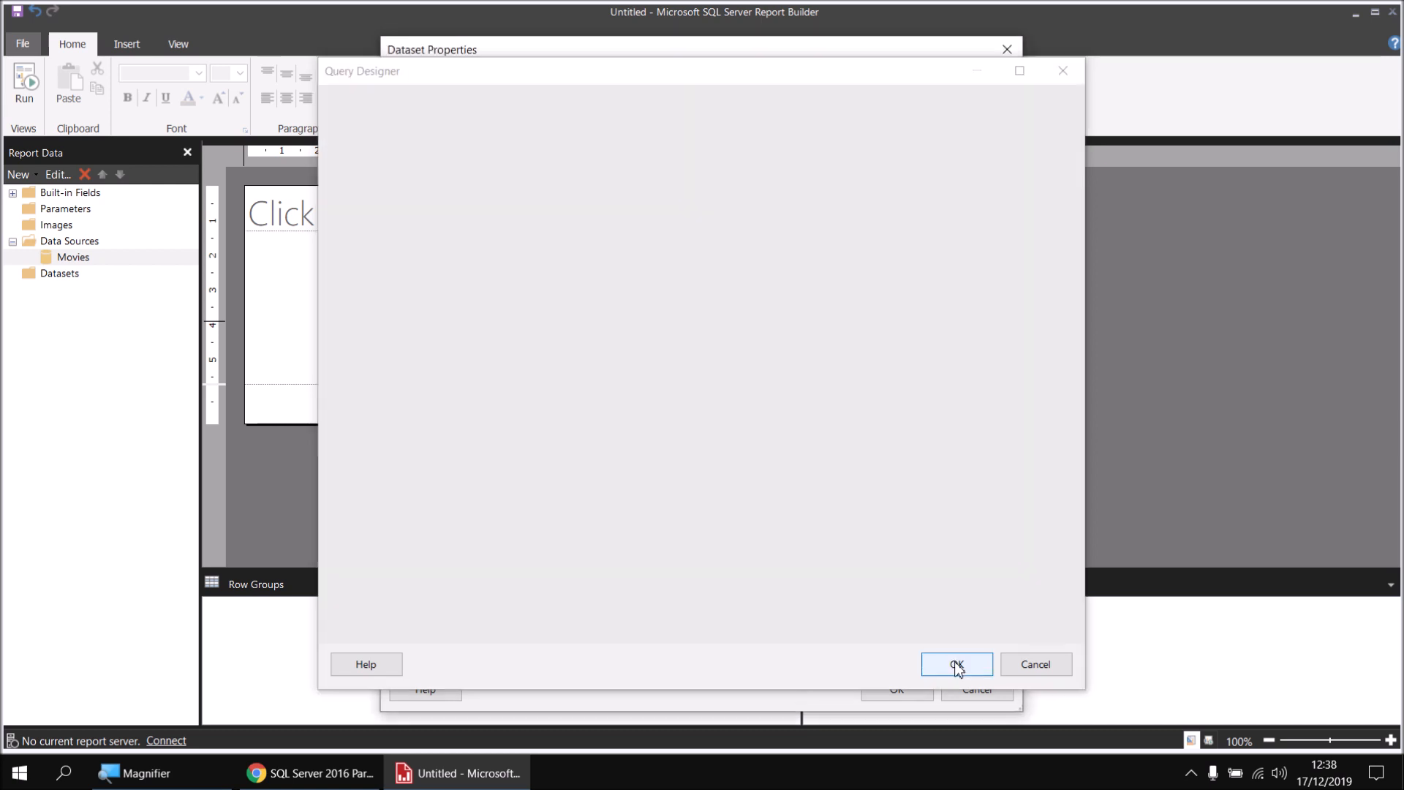
left_click(955, 664)
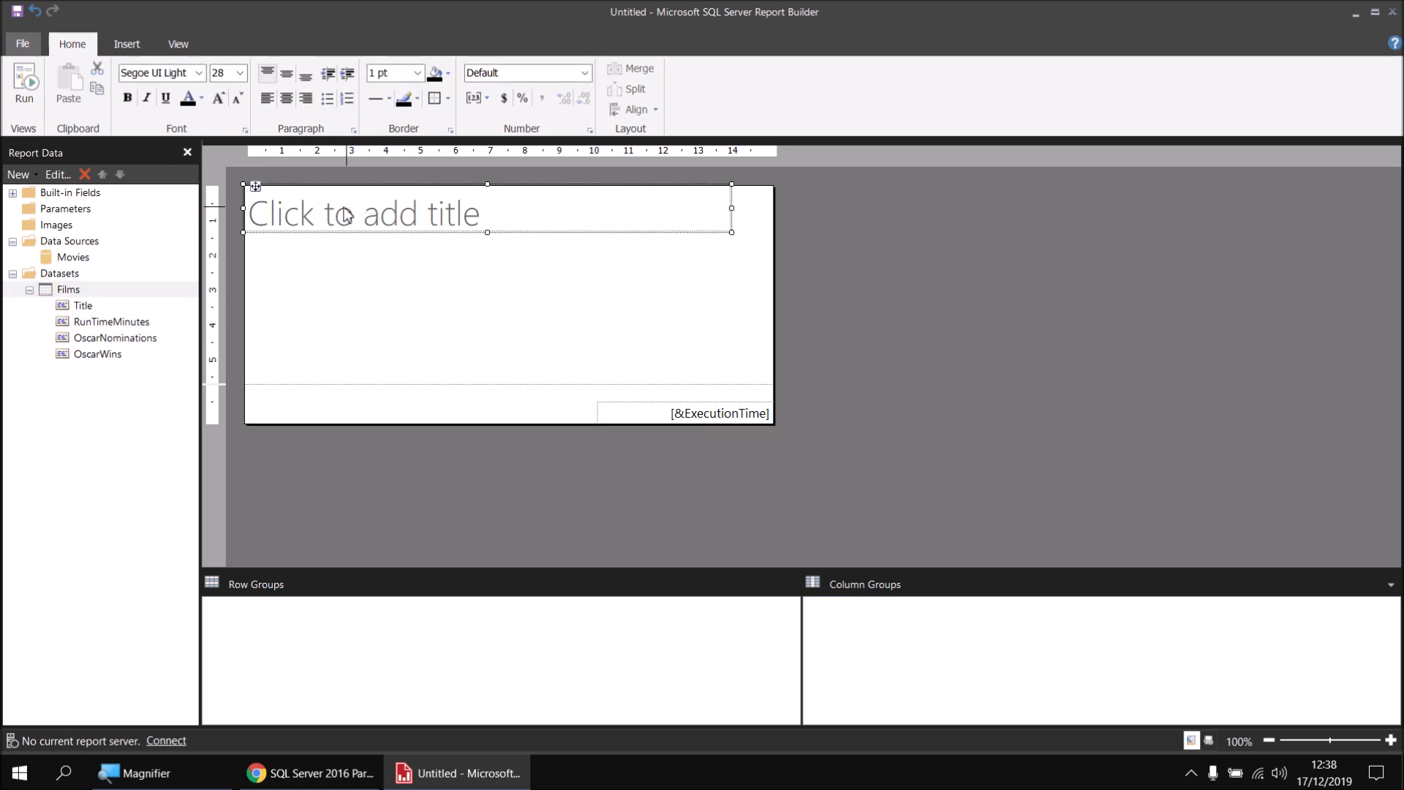
Insert a table into the report body with Title as its first column.
right_click(439, 414)
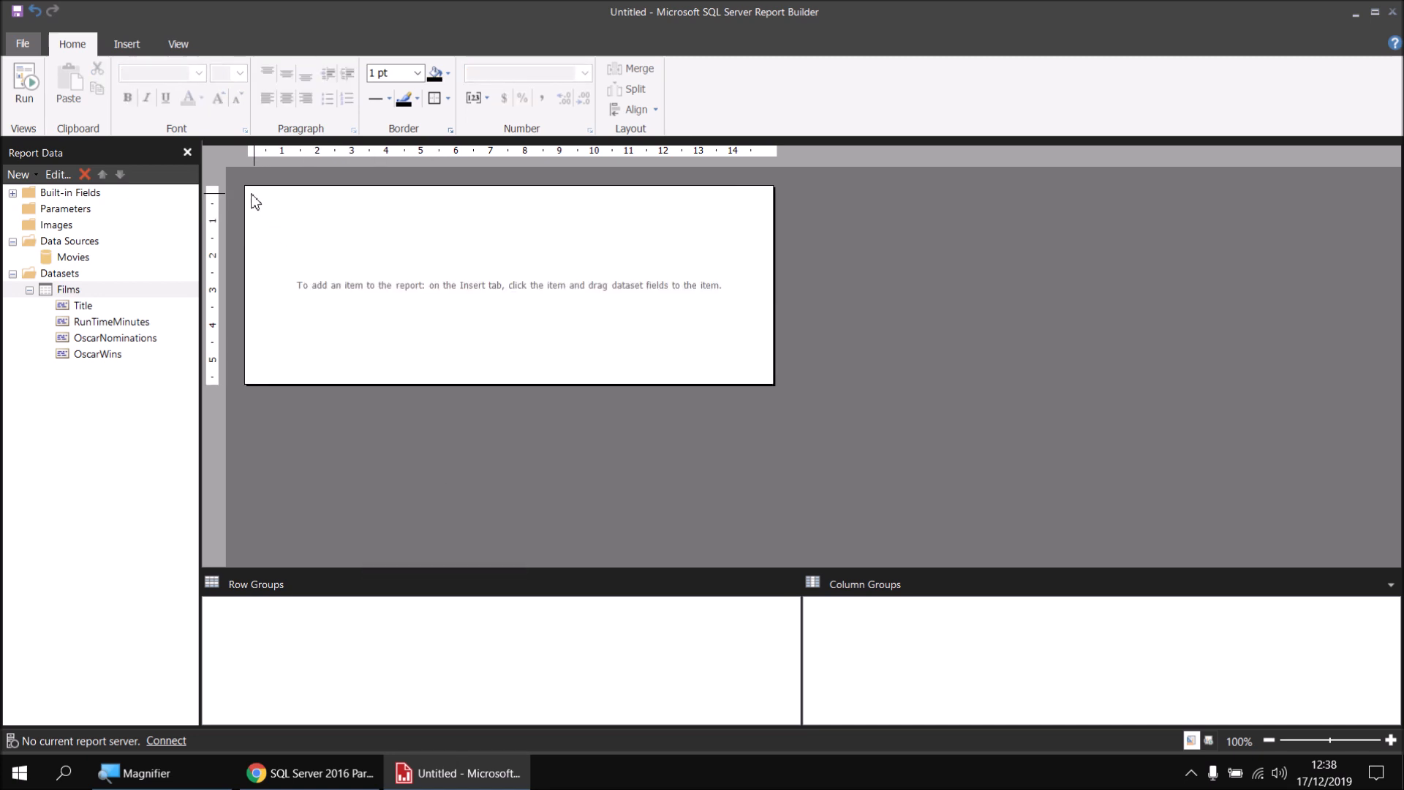
right_click(261, 199)
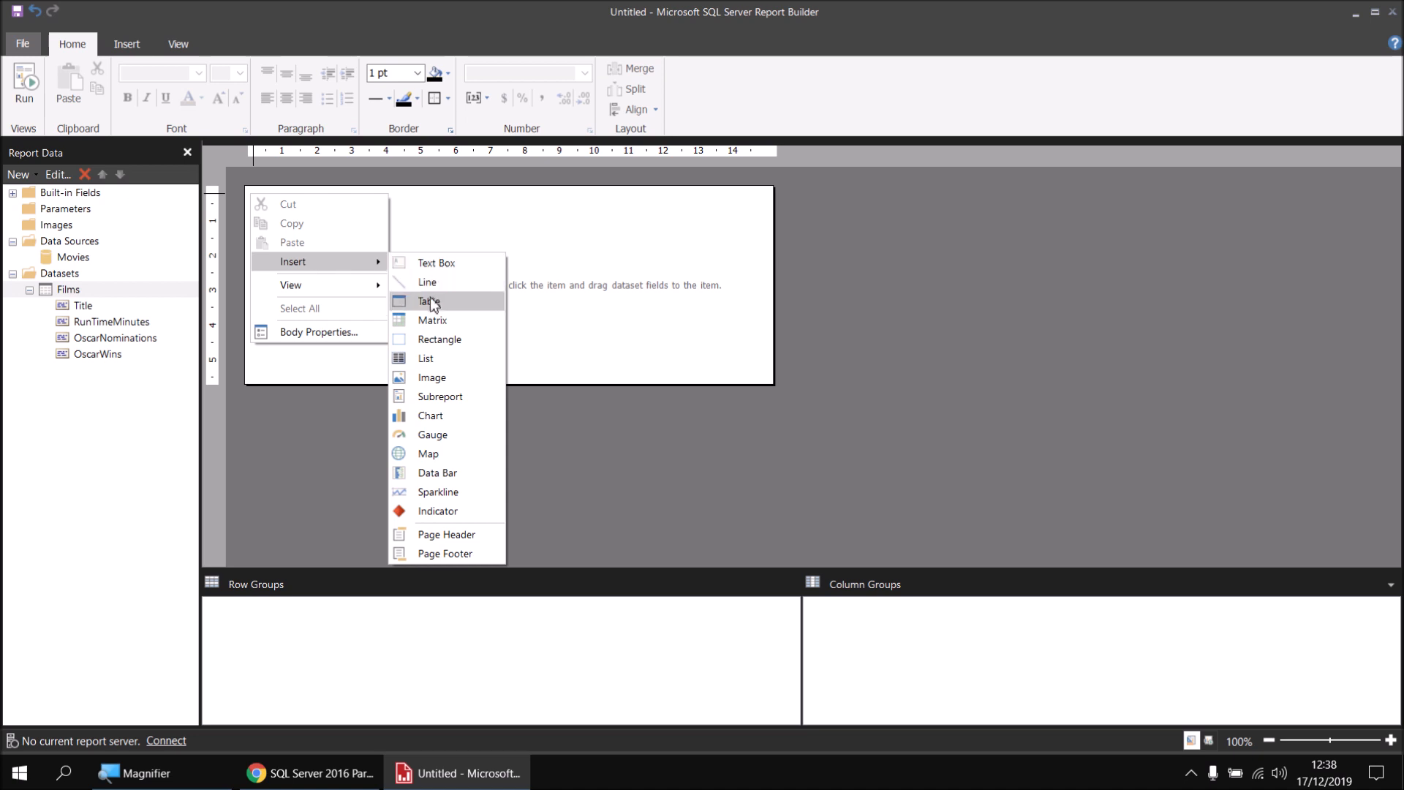
left_click(429, 302)
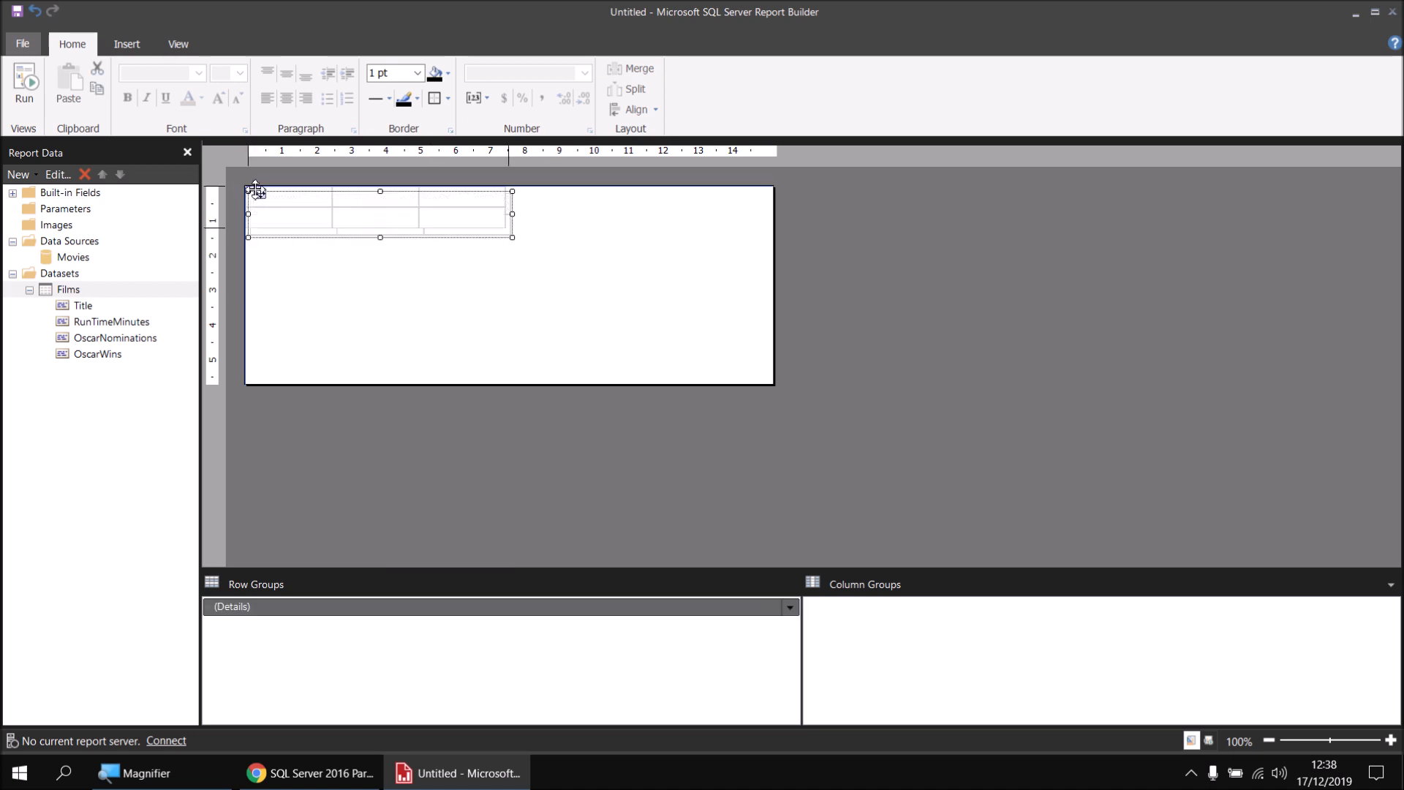
left_click(320, 216)
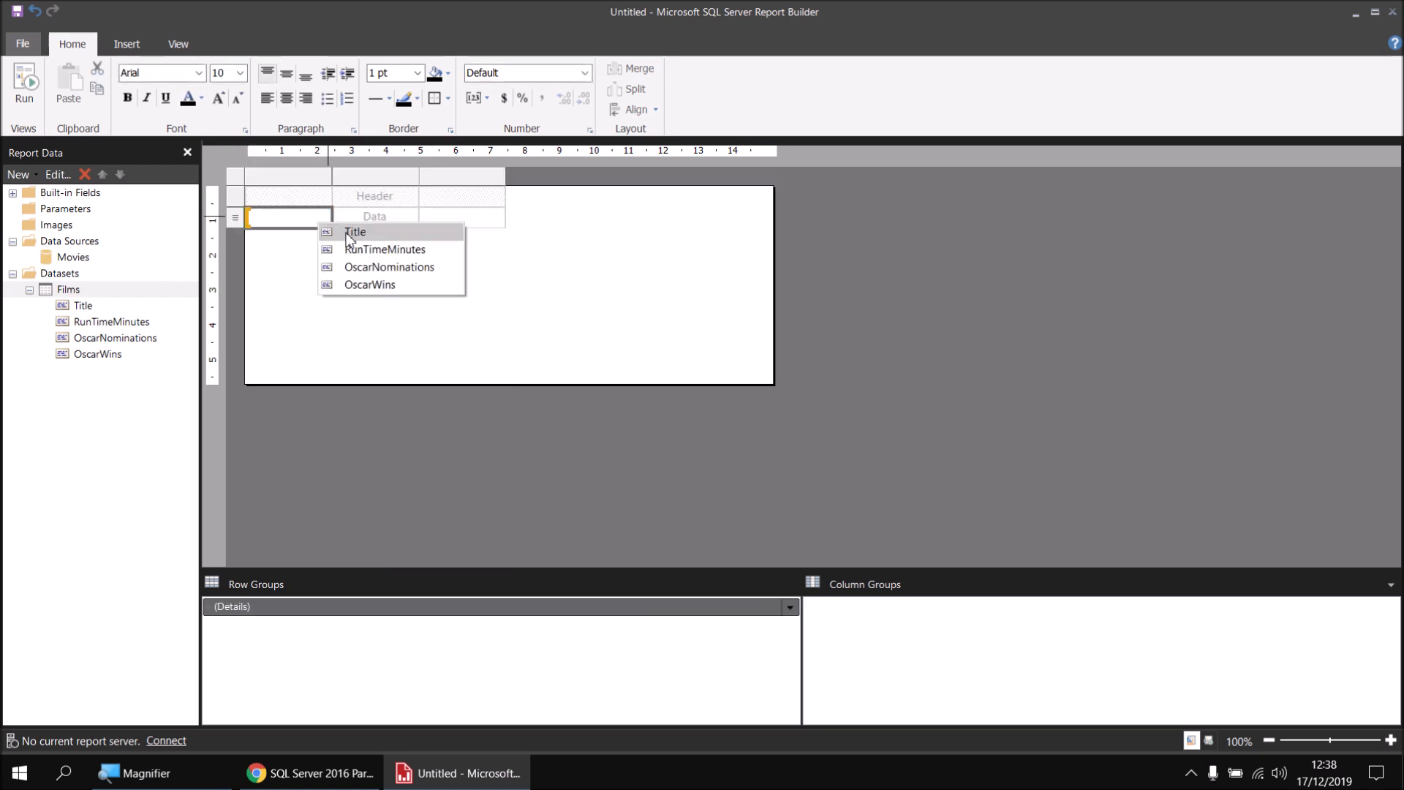
left_click(355, 232)
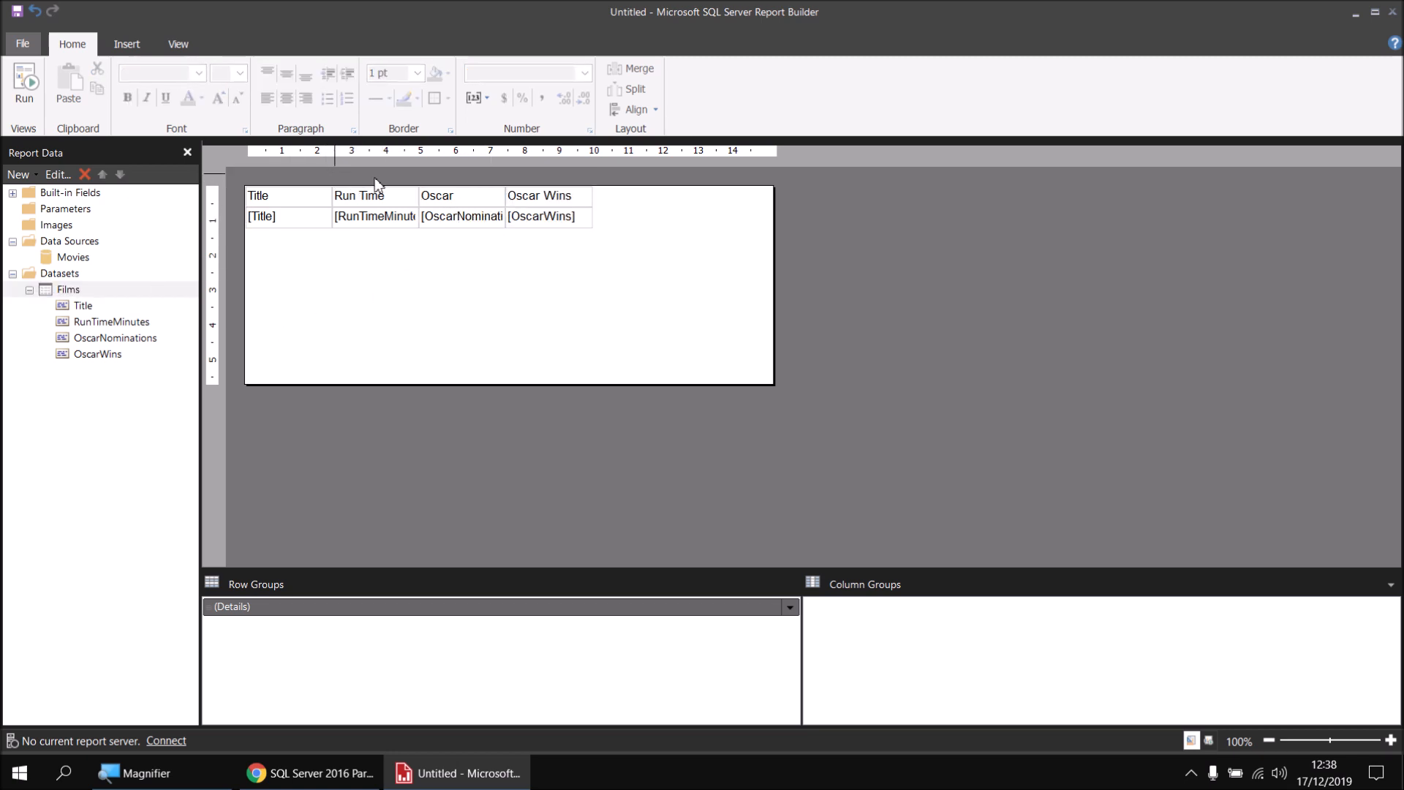
Widen the Title column and run the report to preview it with real data.
left_click(286, 194)
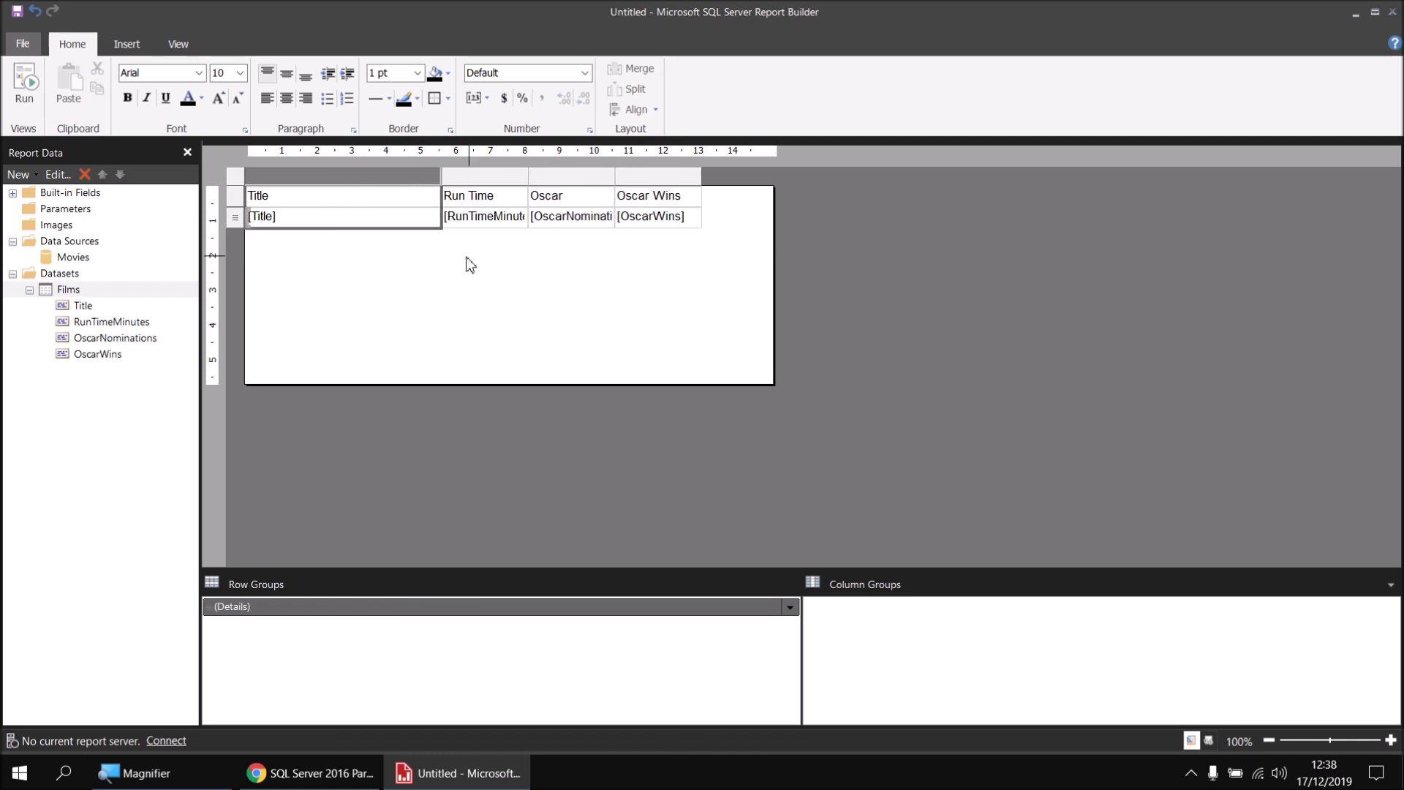
left_click(25, 85)
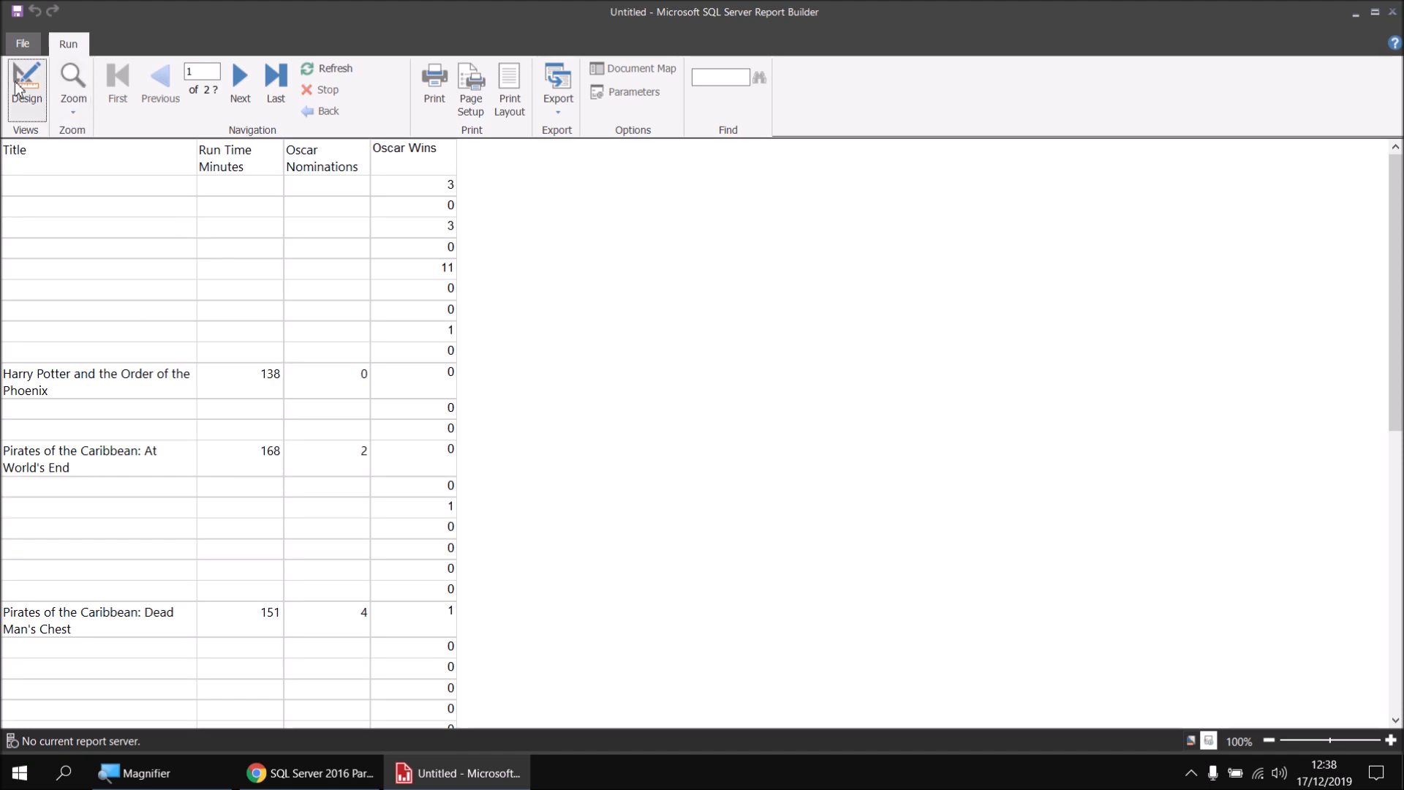
Rerun the preview listing every film's run time, nominations and wins, then return to design view.
left_click(26, 85)
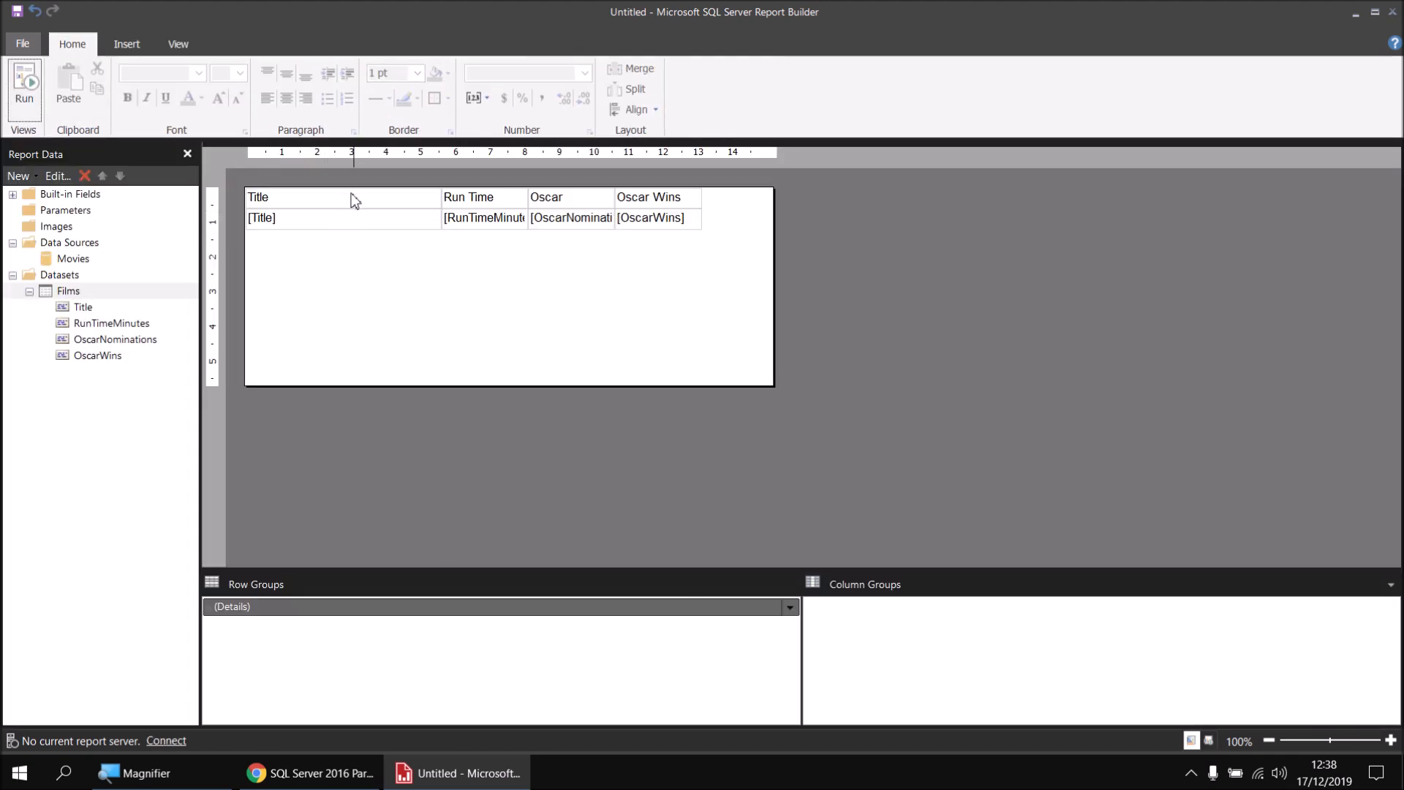
left_click(341, 218)
type("Arial Black")
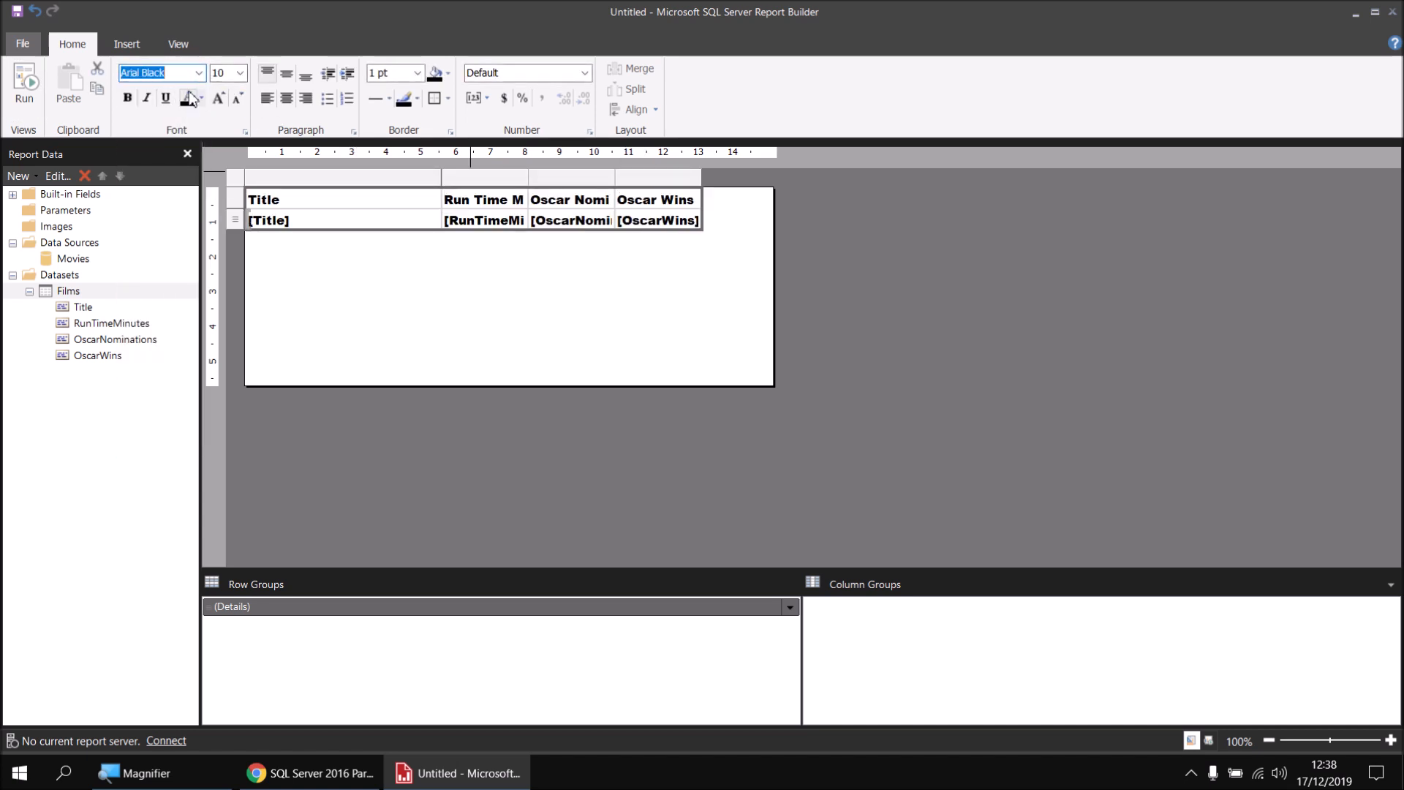
left_click(198, 73)
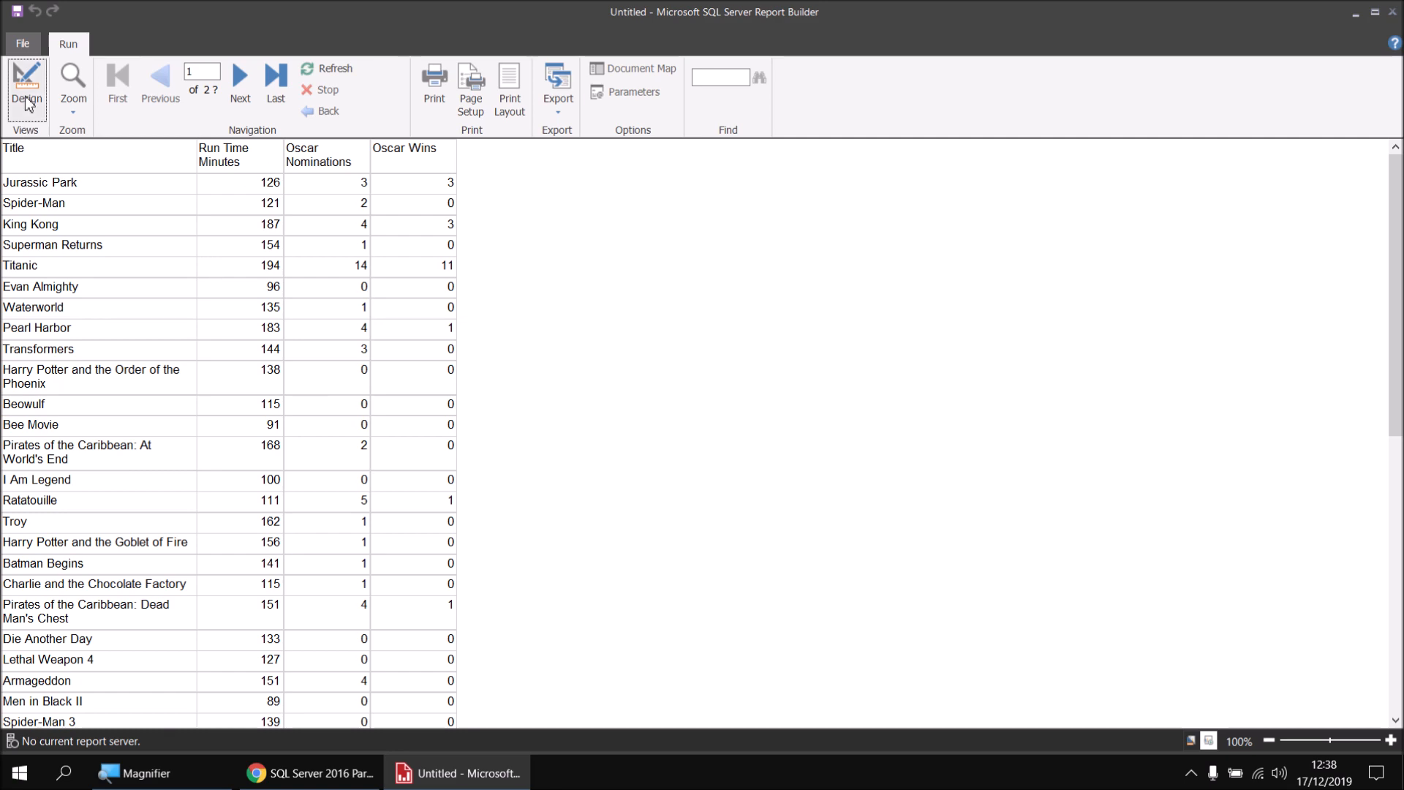
left_click(27, 85)
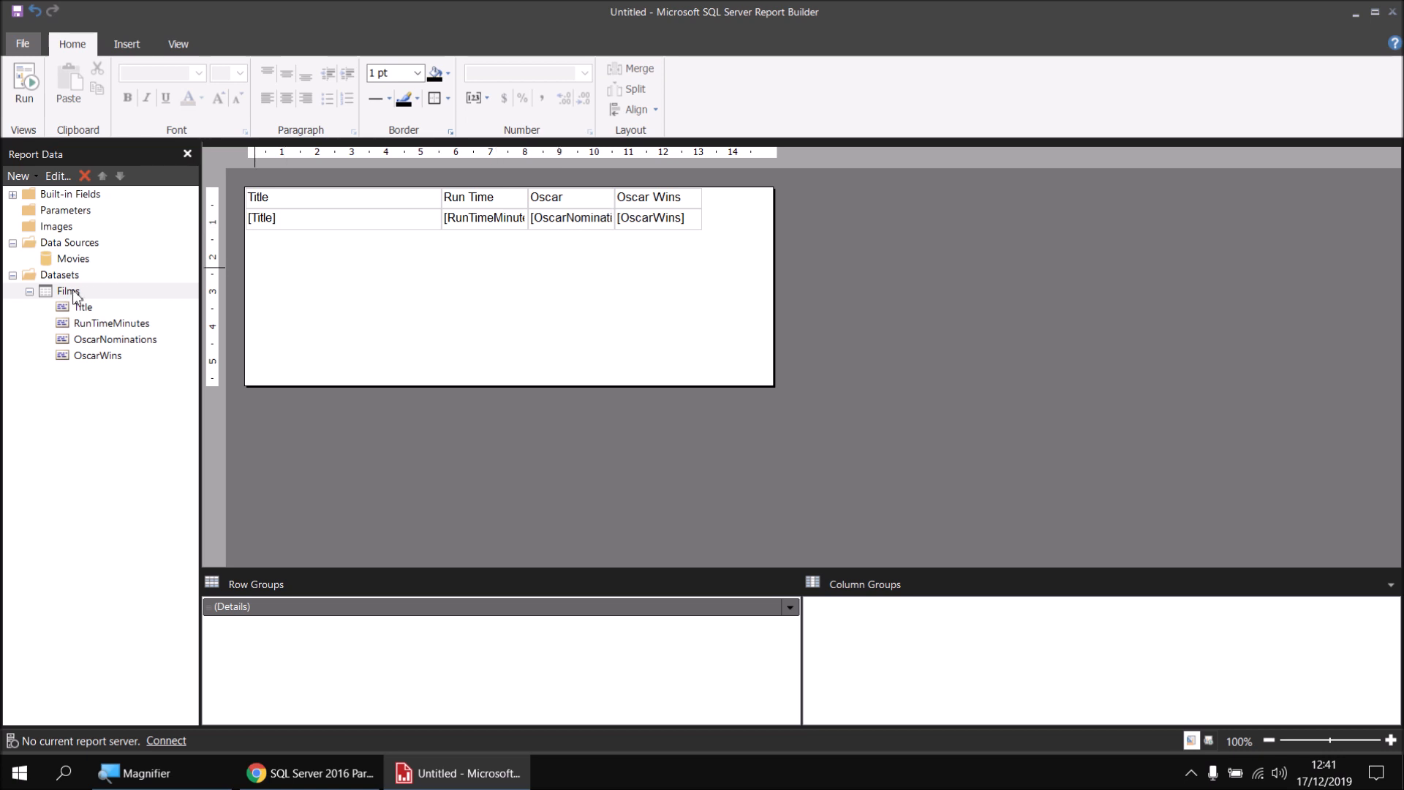
Add a calculated field named WinRate to the Films dataset.
right_click(69, 291)
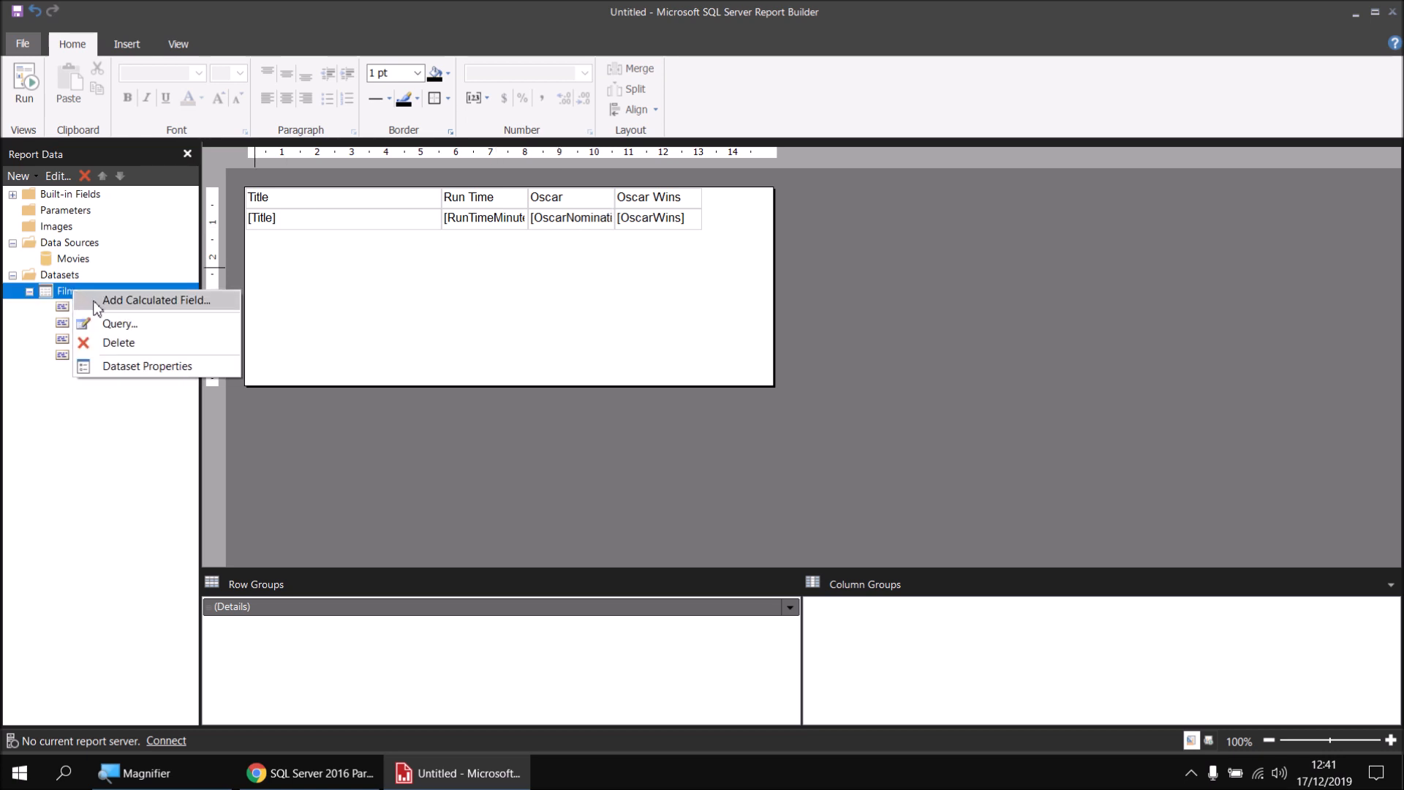
left_click(146, 366)
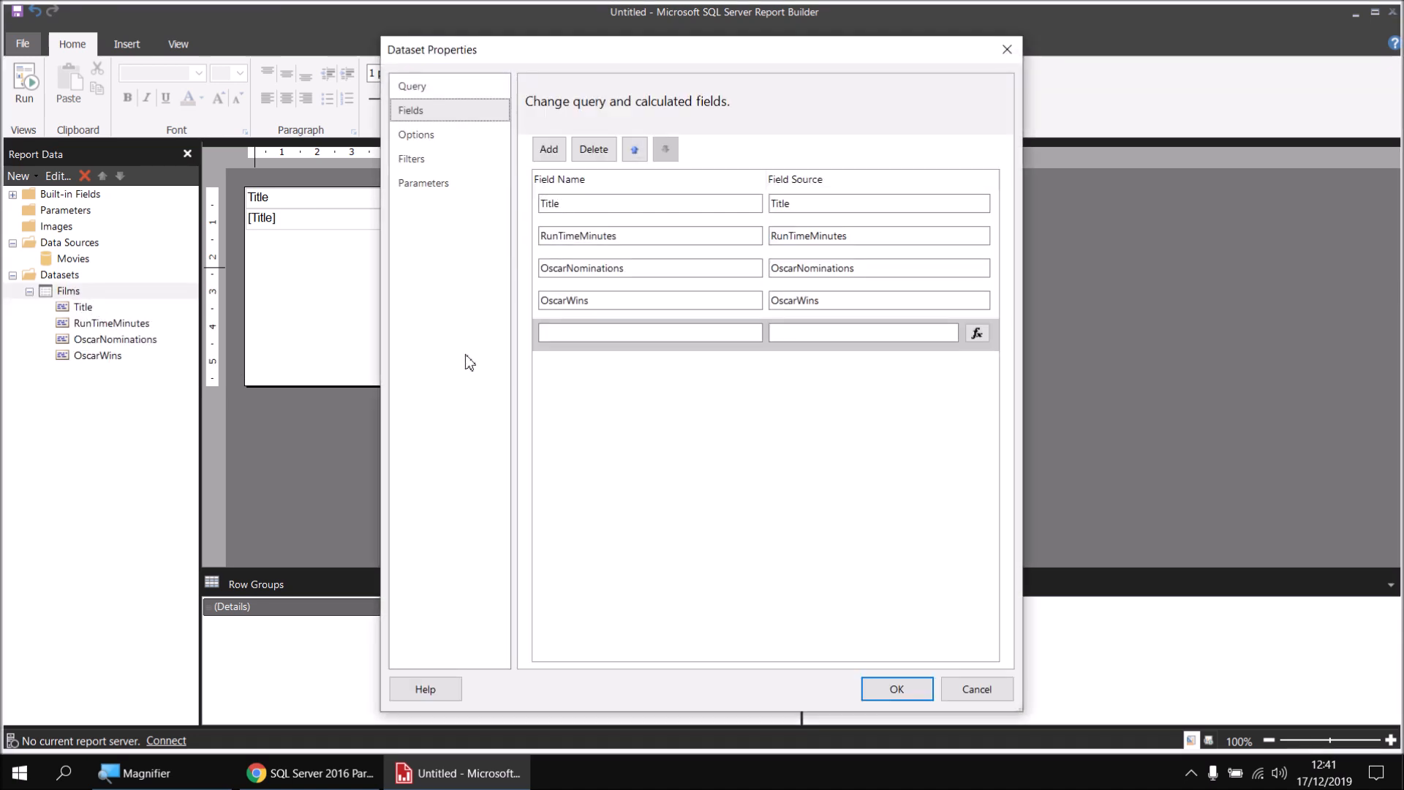
left_click(650, 332)
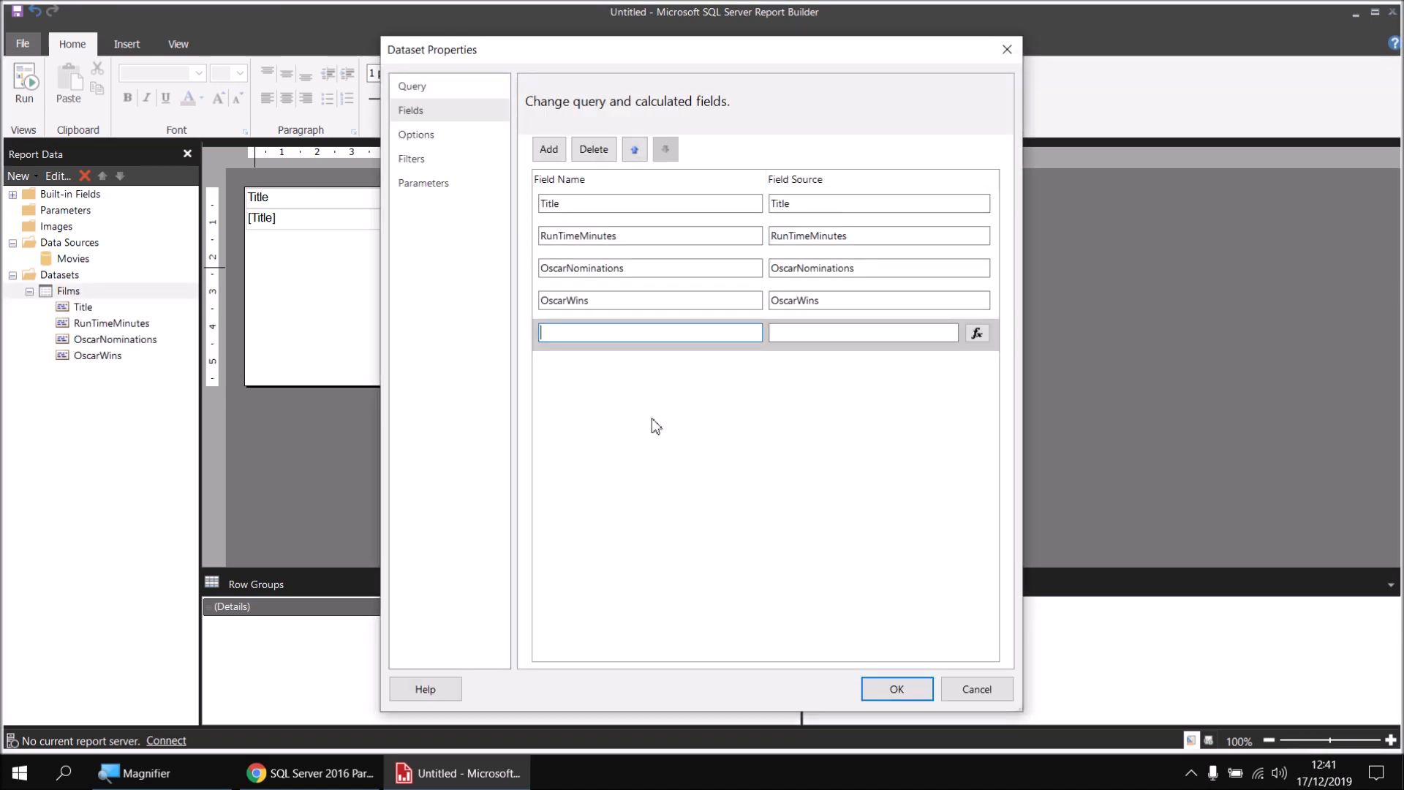
type("WinRate")
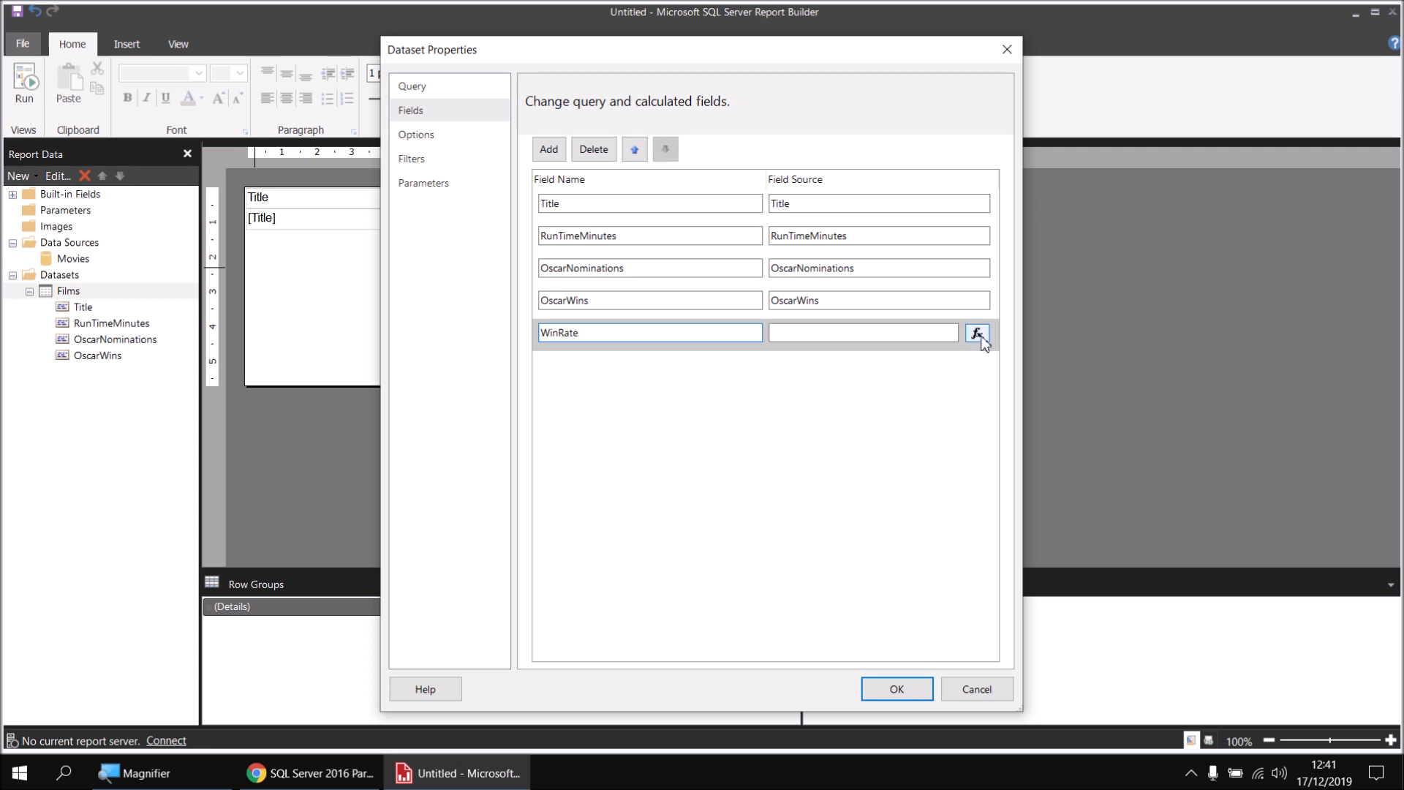
left_click(977, 333)
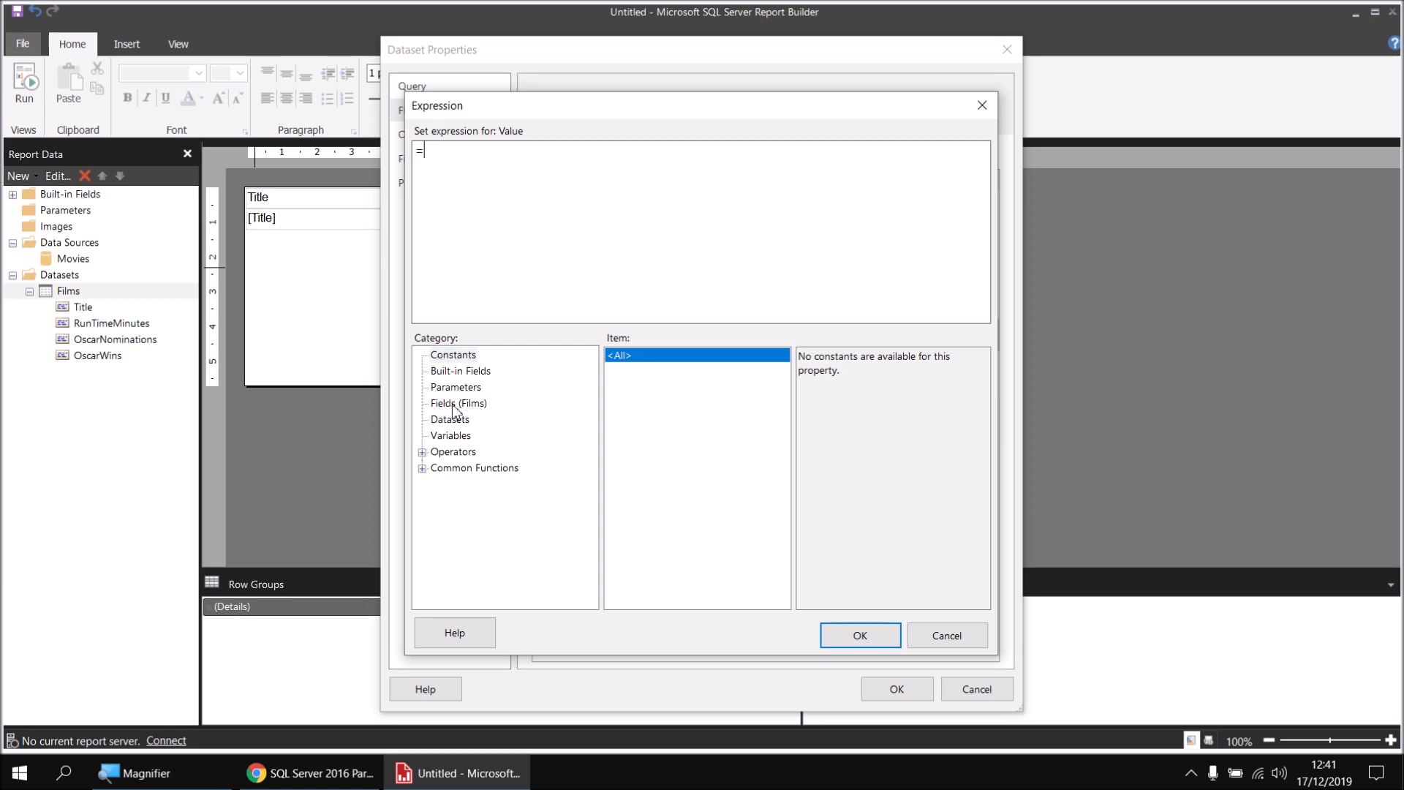
Set WinRate to =Fields!OscarWins.Value/Fields!OscarNominations.Value and confirm.
left_click(458, 403)
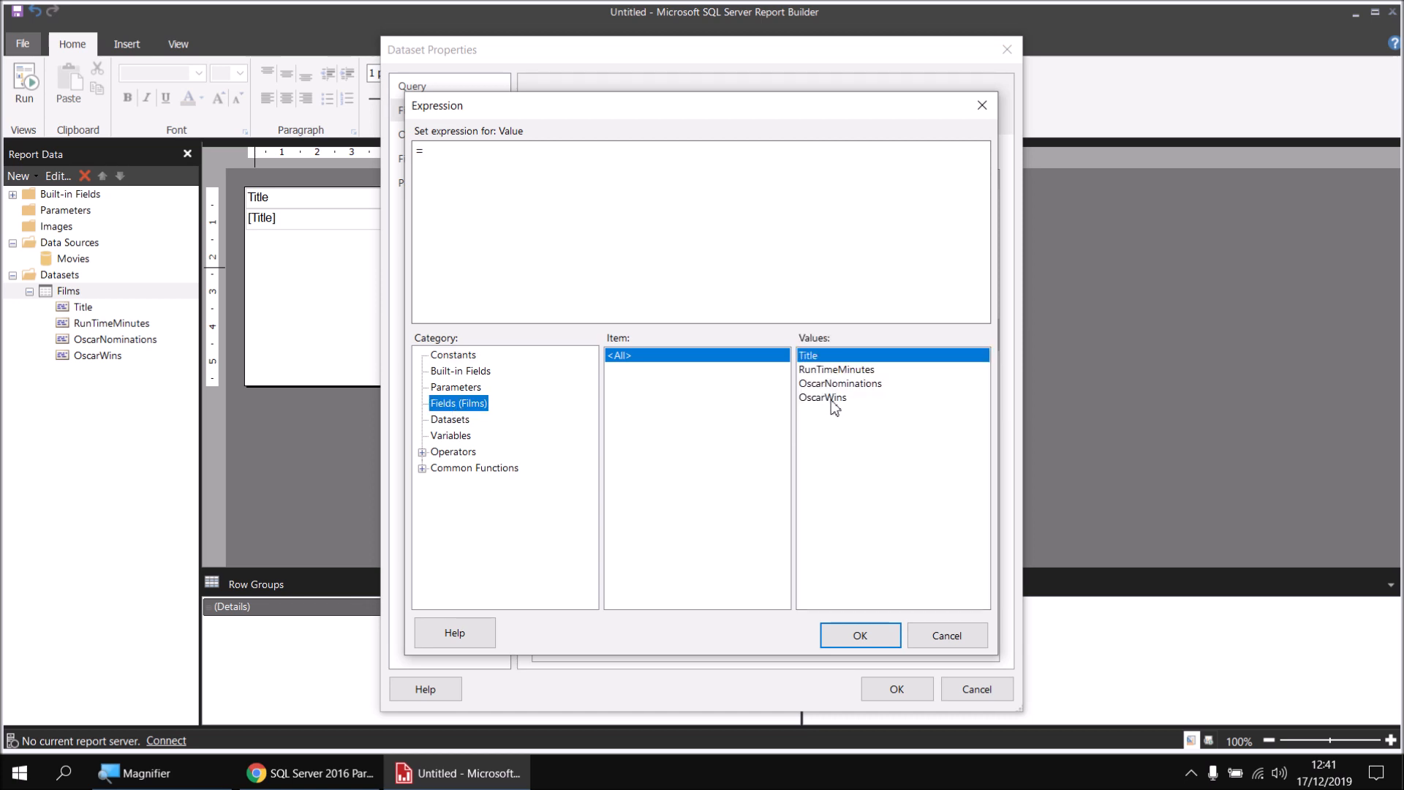
double_click(821, 397)
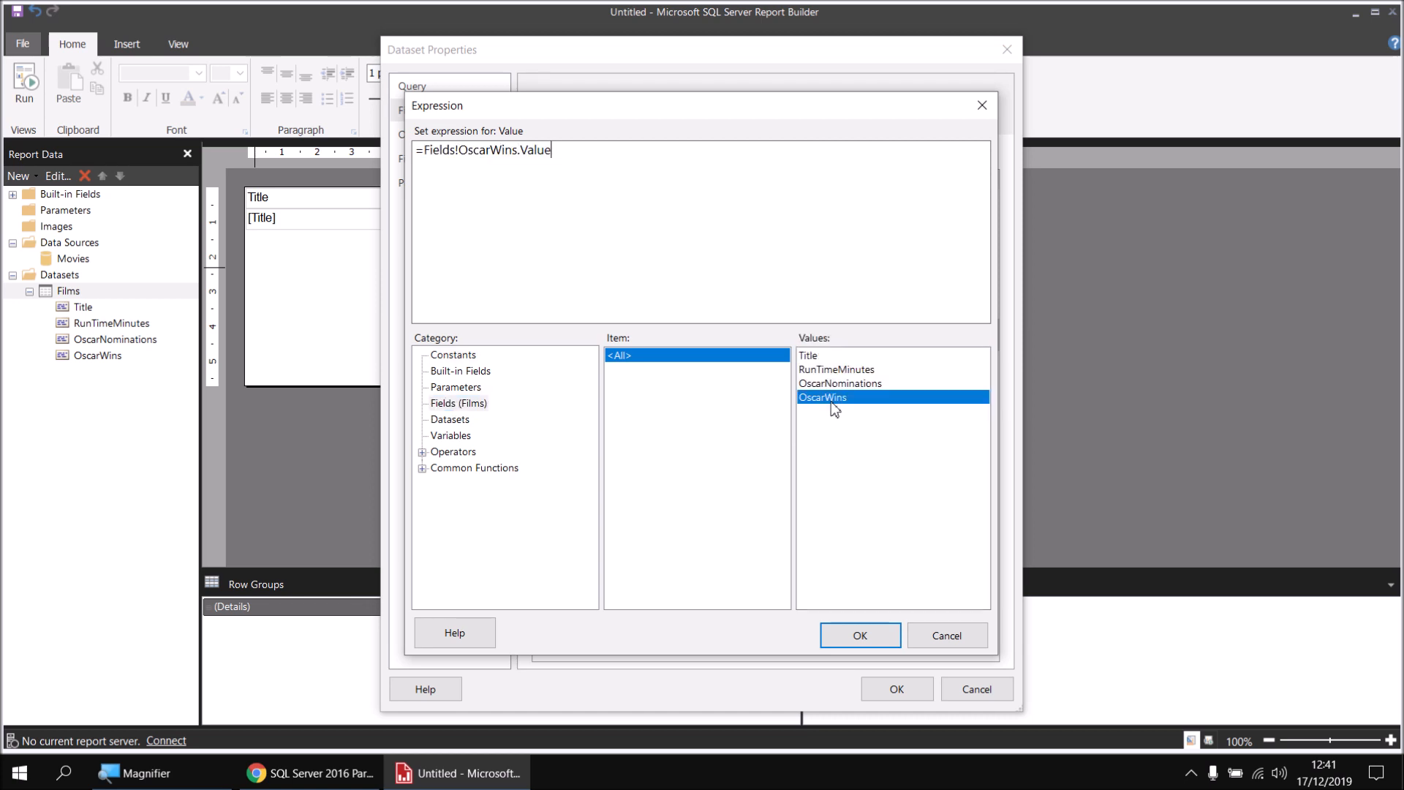
type("/")
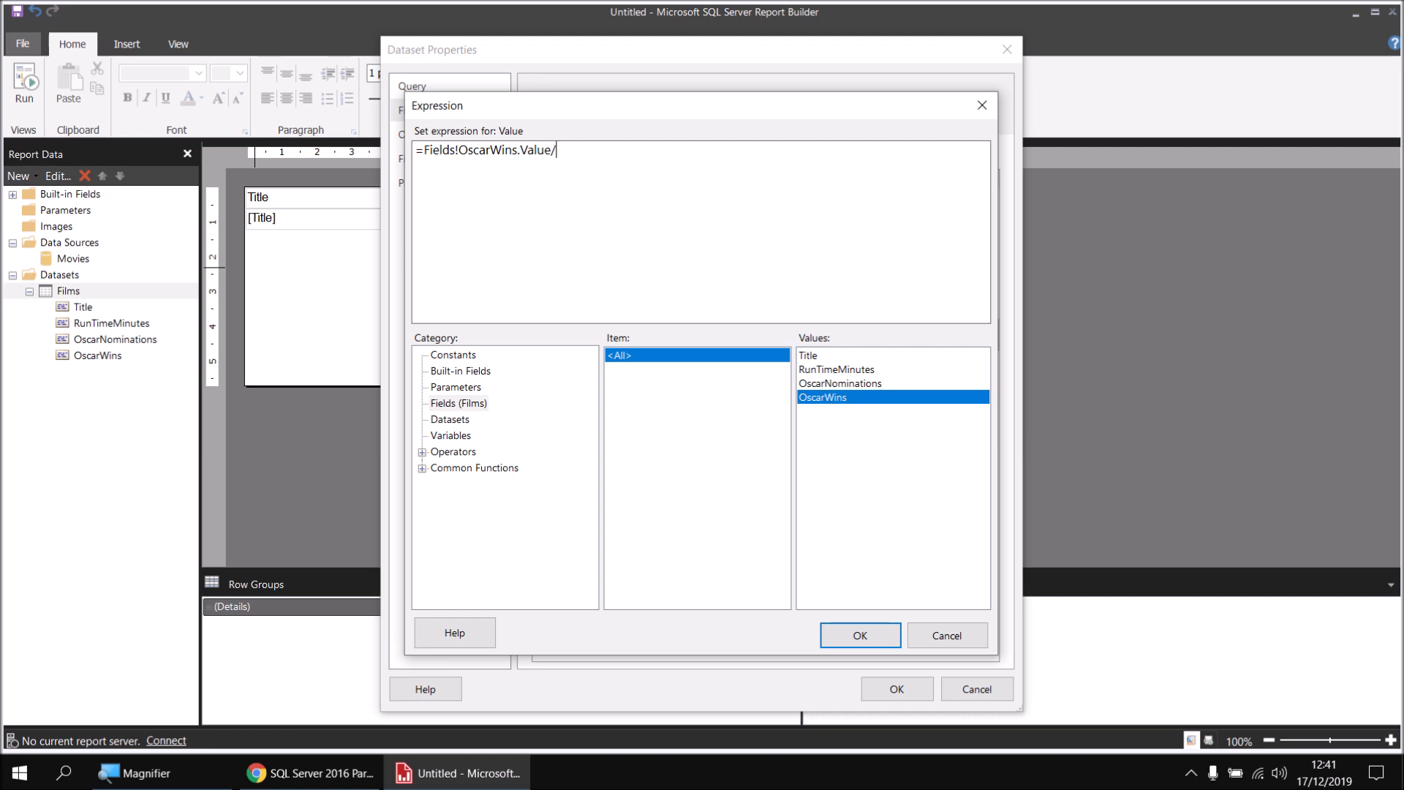
double_click(840, 383)
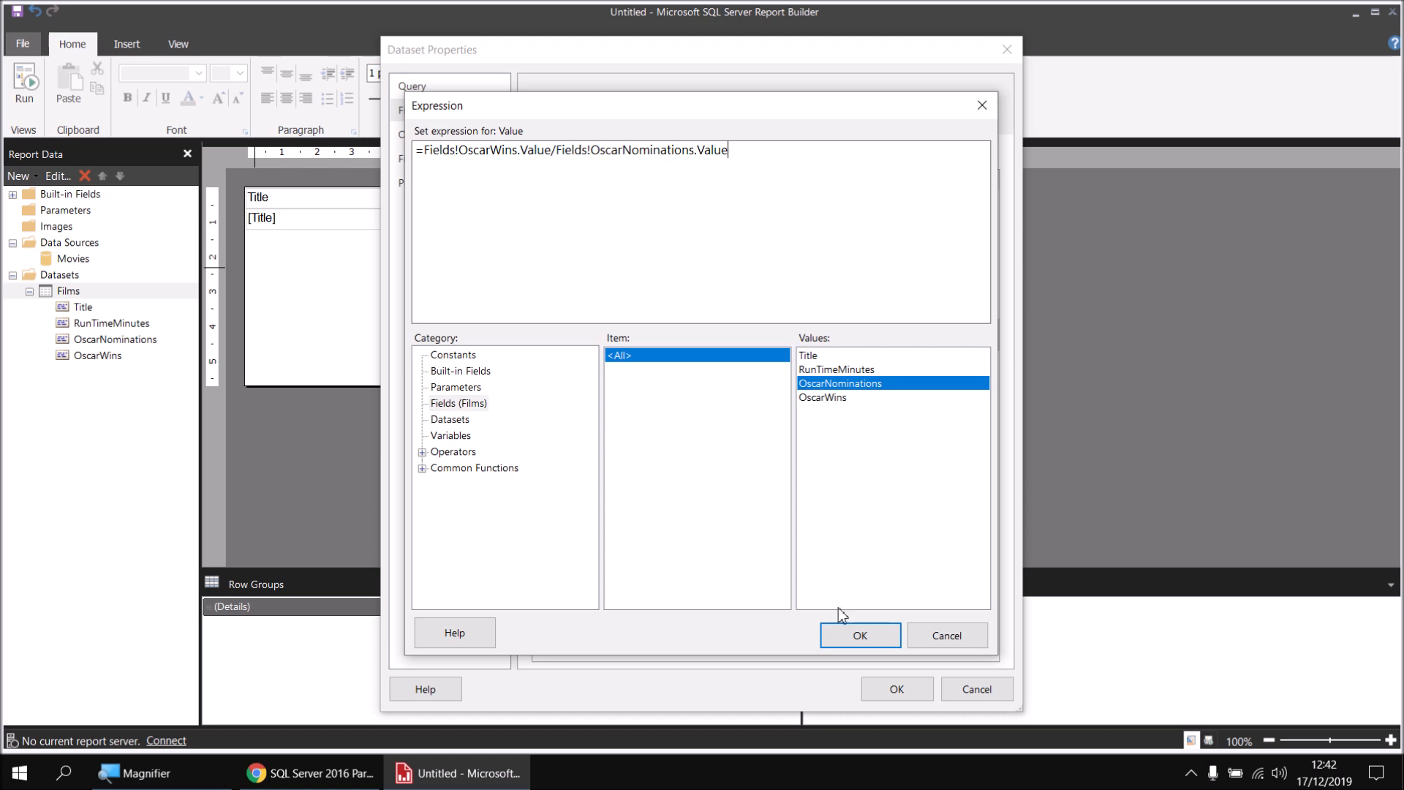
left_click(859, 635)
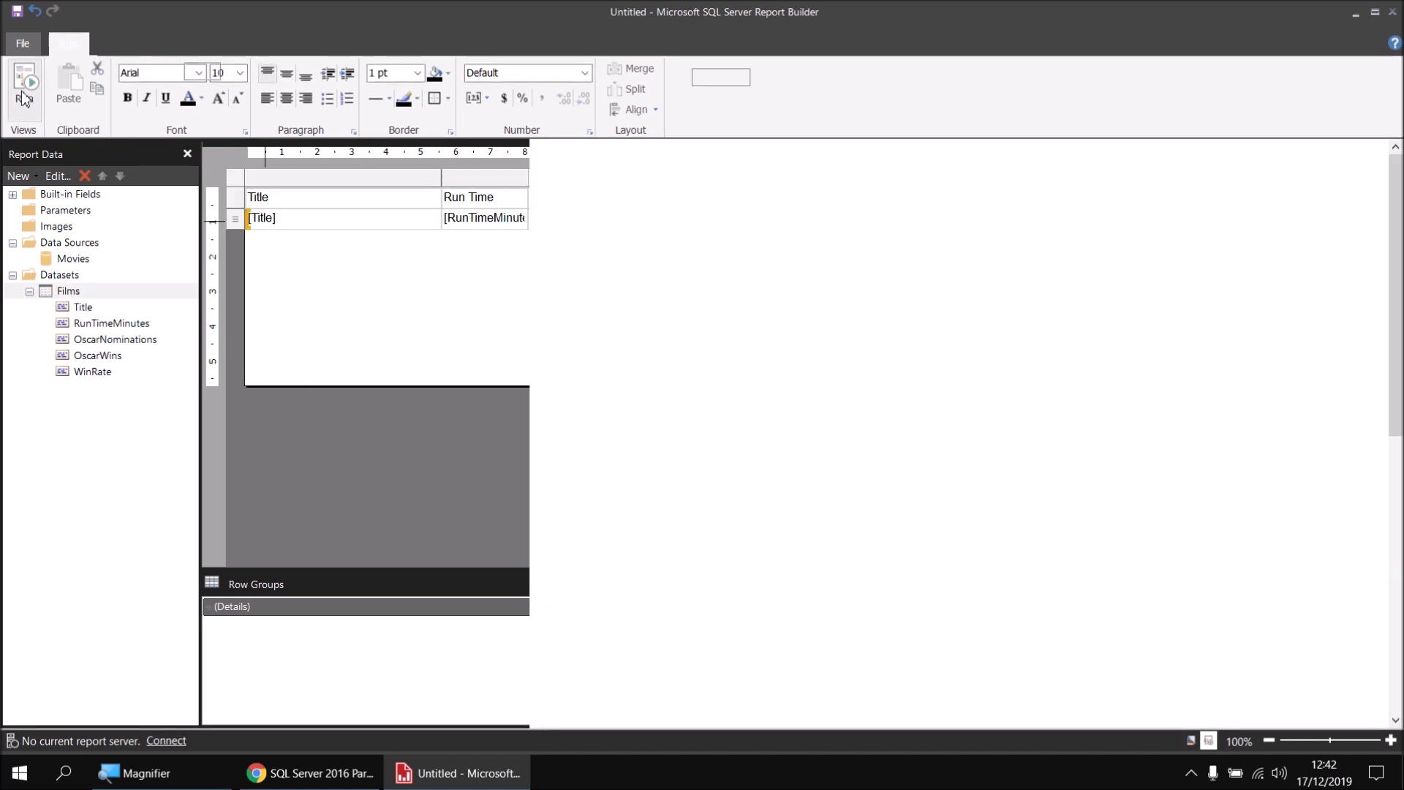
Run the report to check the Win Rate column, which shows NaN for zero nominations.
left_click(25, 85)
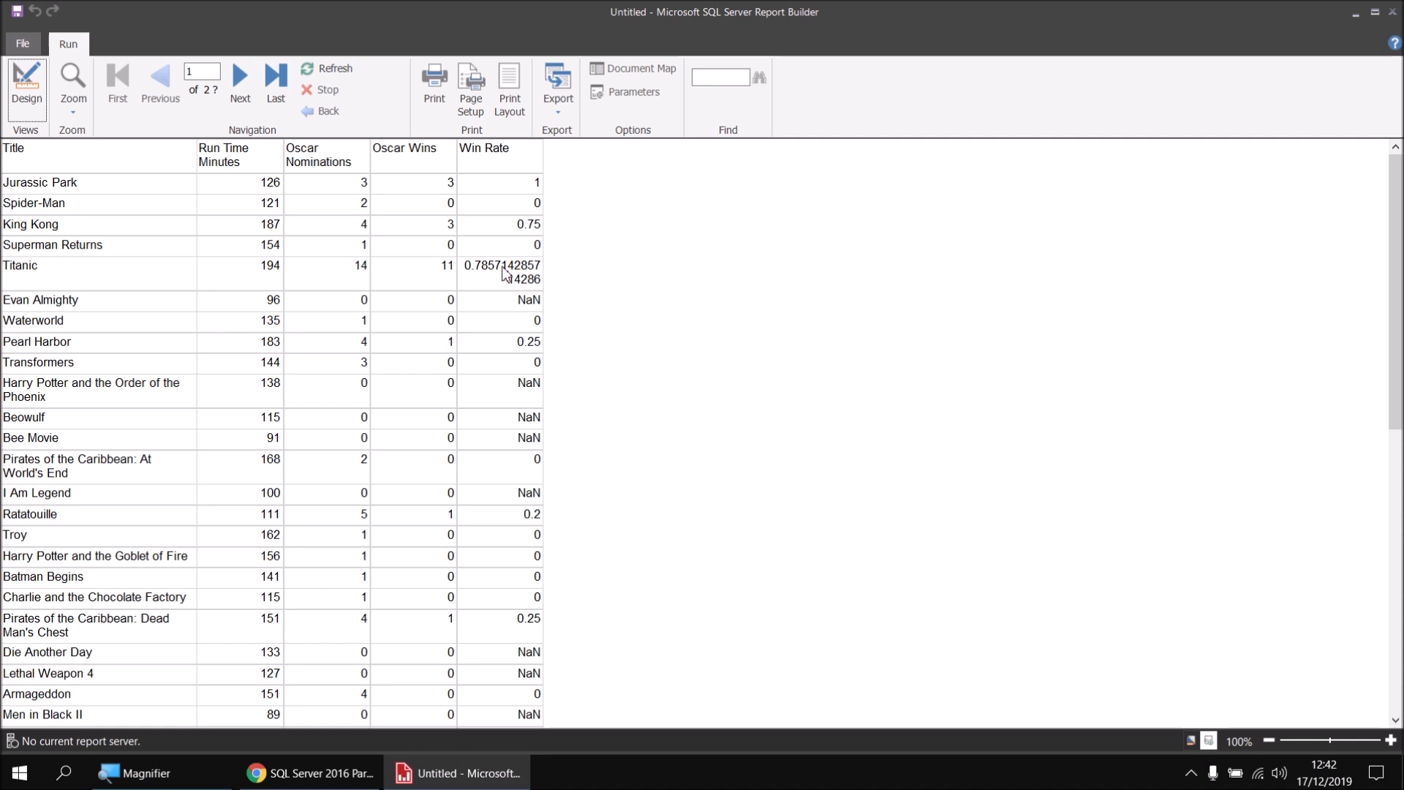
mouse_move(502, 281)
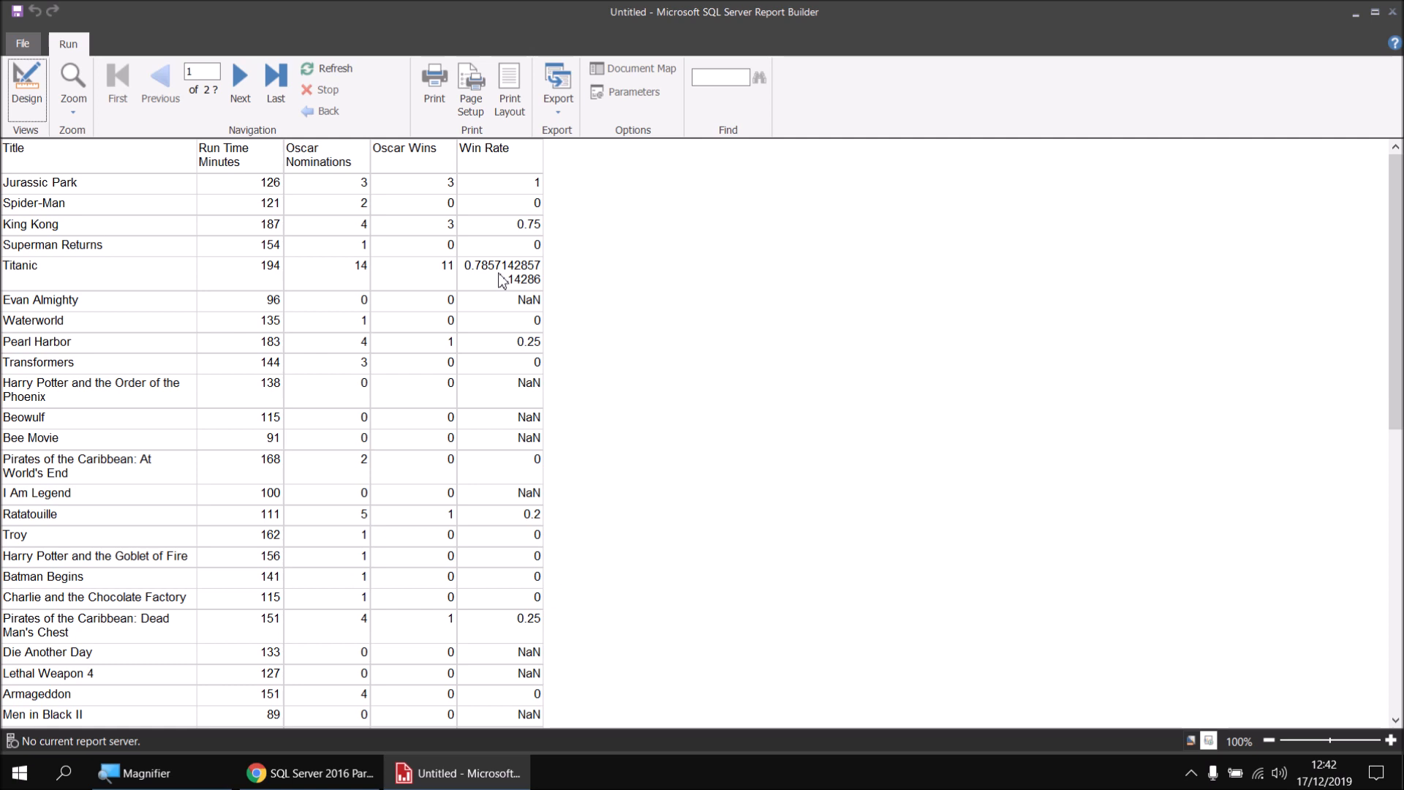
mouse_move(480, 193)
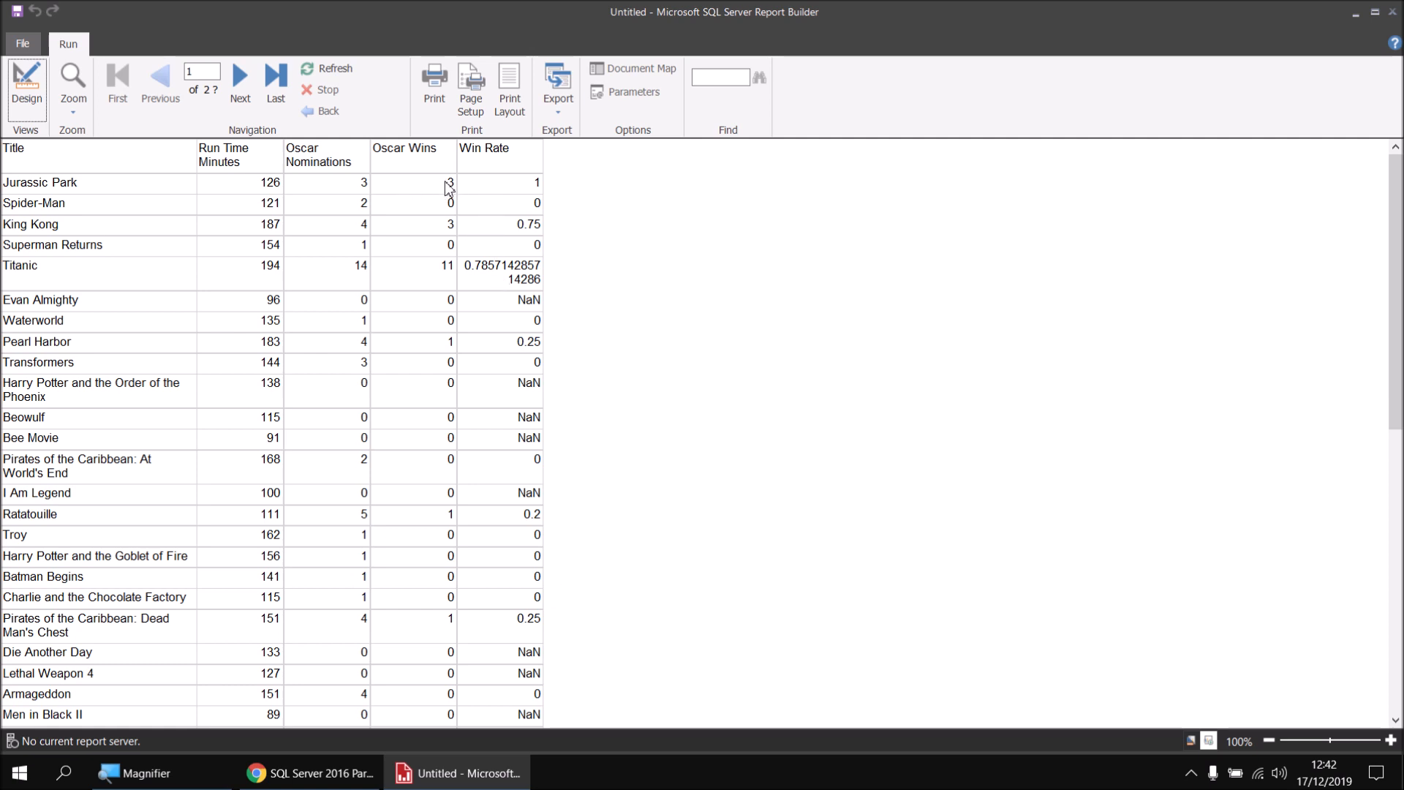
mouse_move(522, 193)
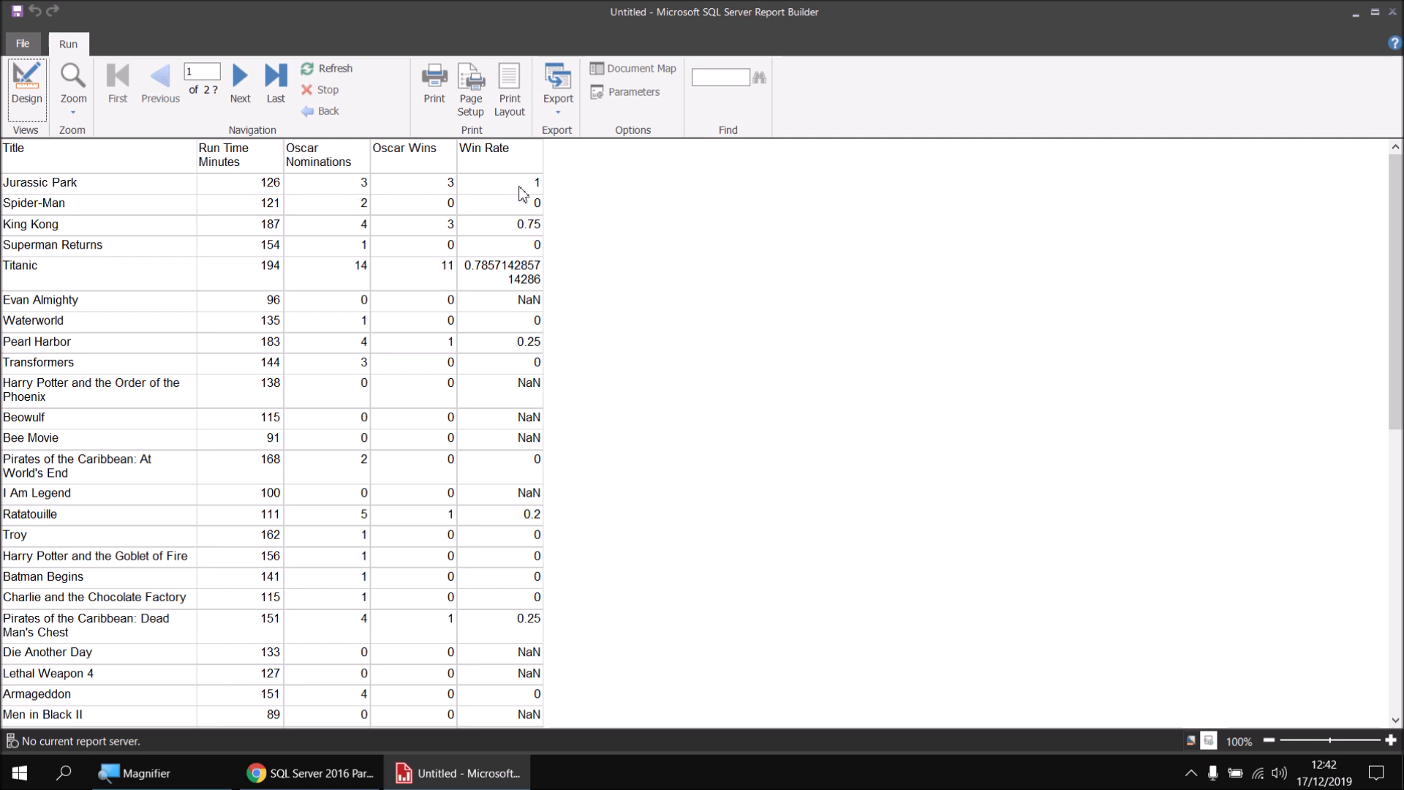
mouse_move(517, 212)
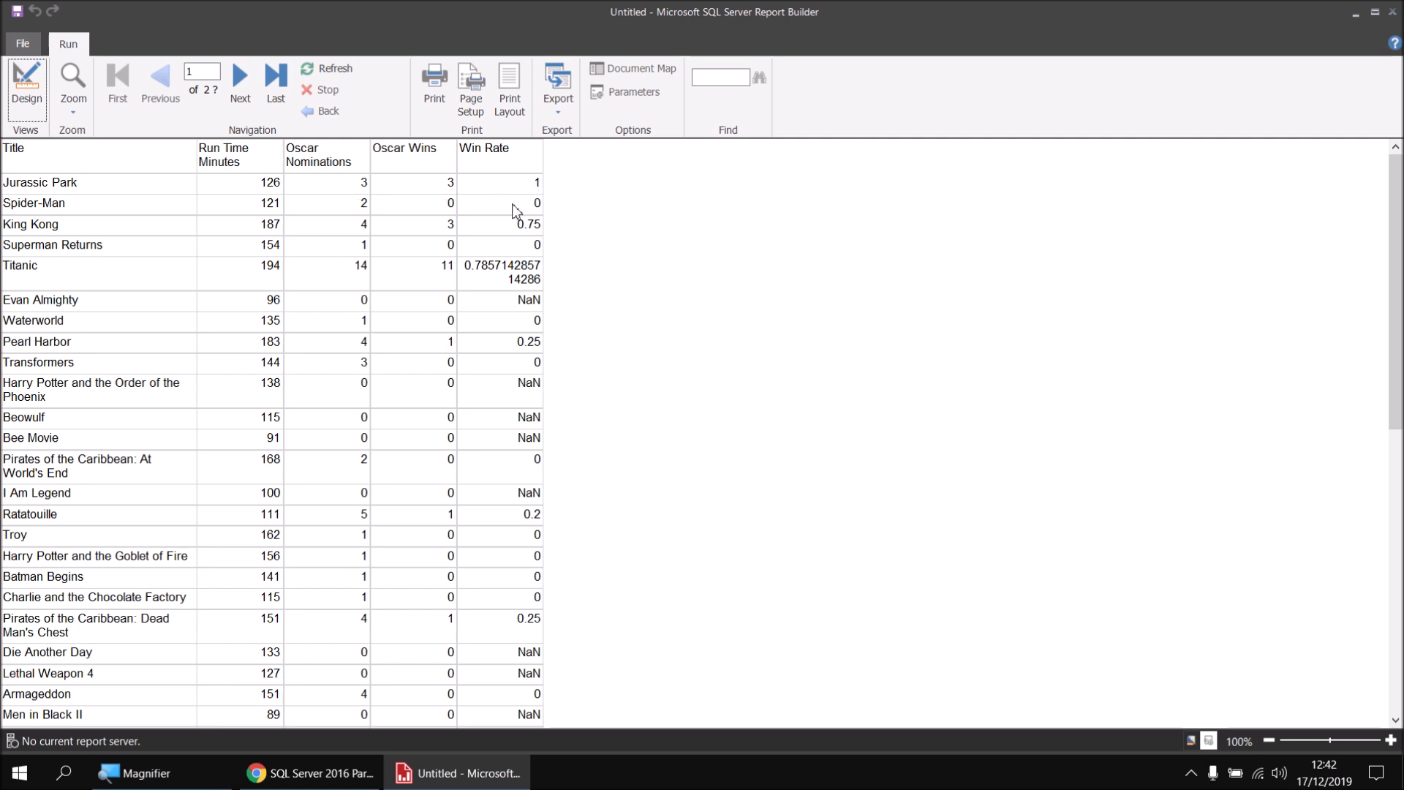
mouse_move(465, 234)
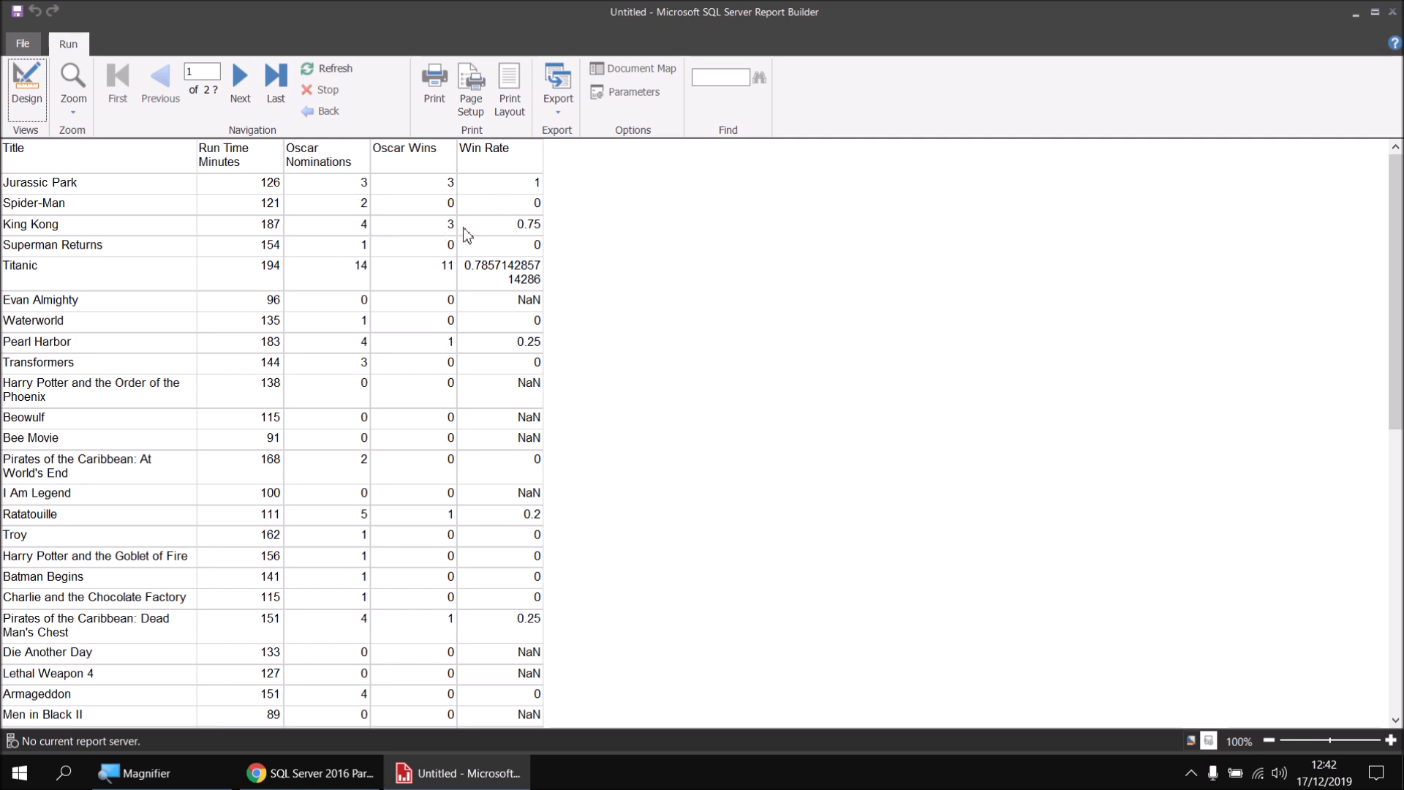
mouse_move(530, 234)
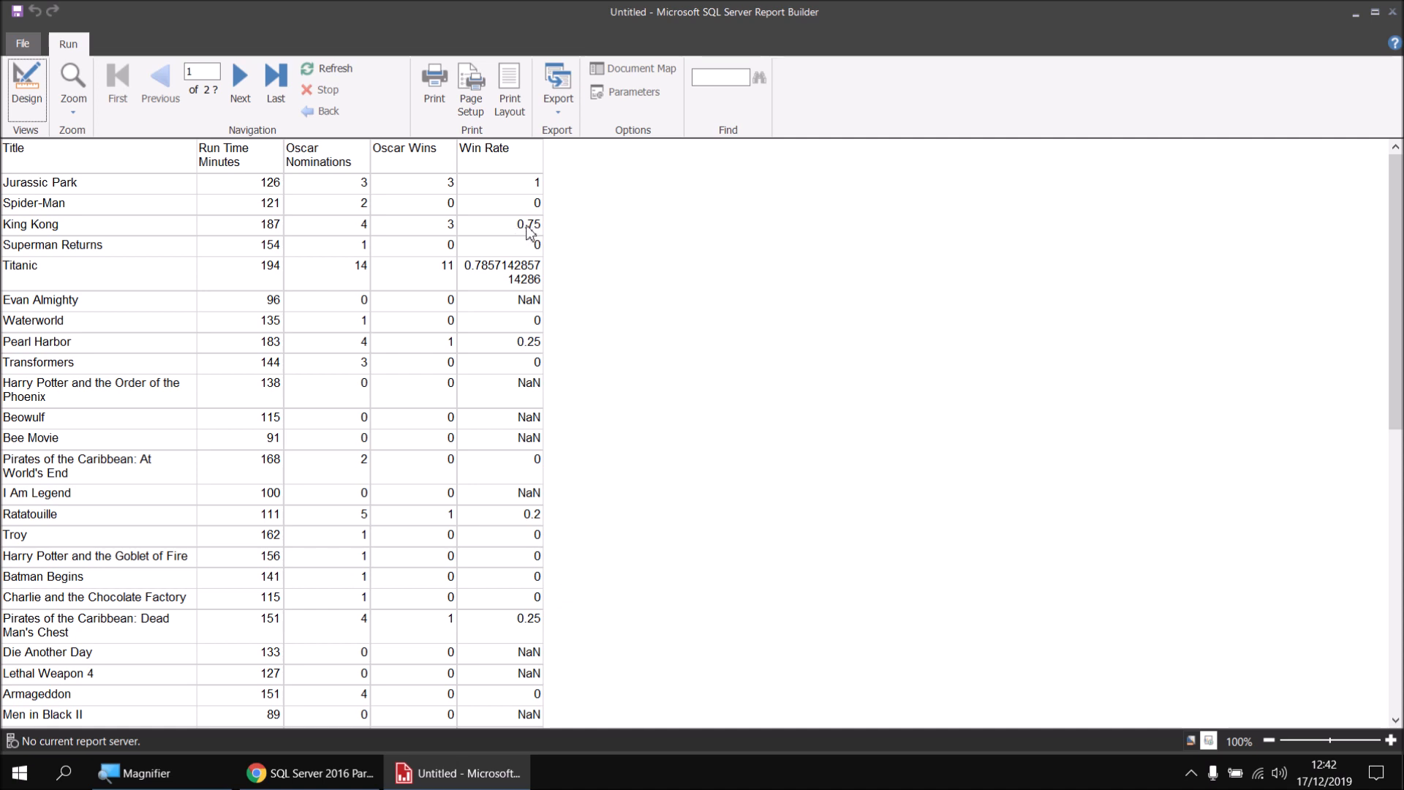
mouse_move(505, 310)
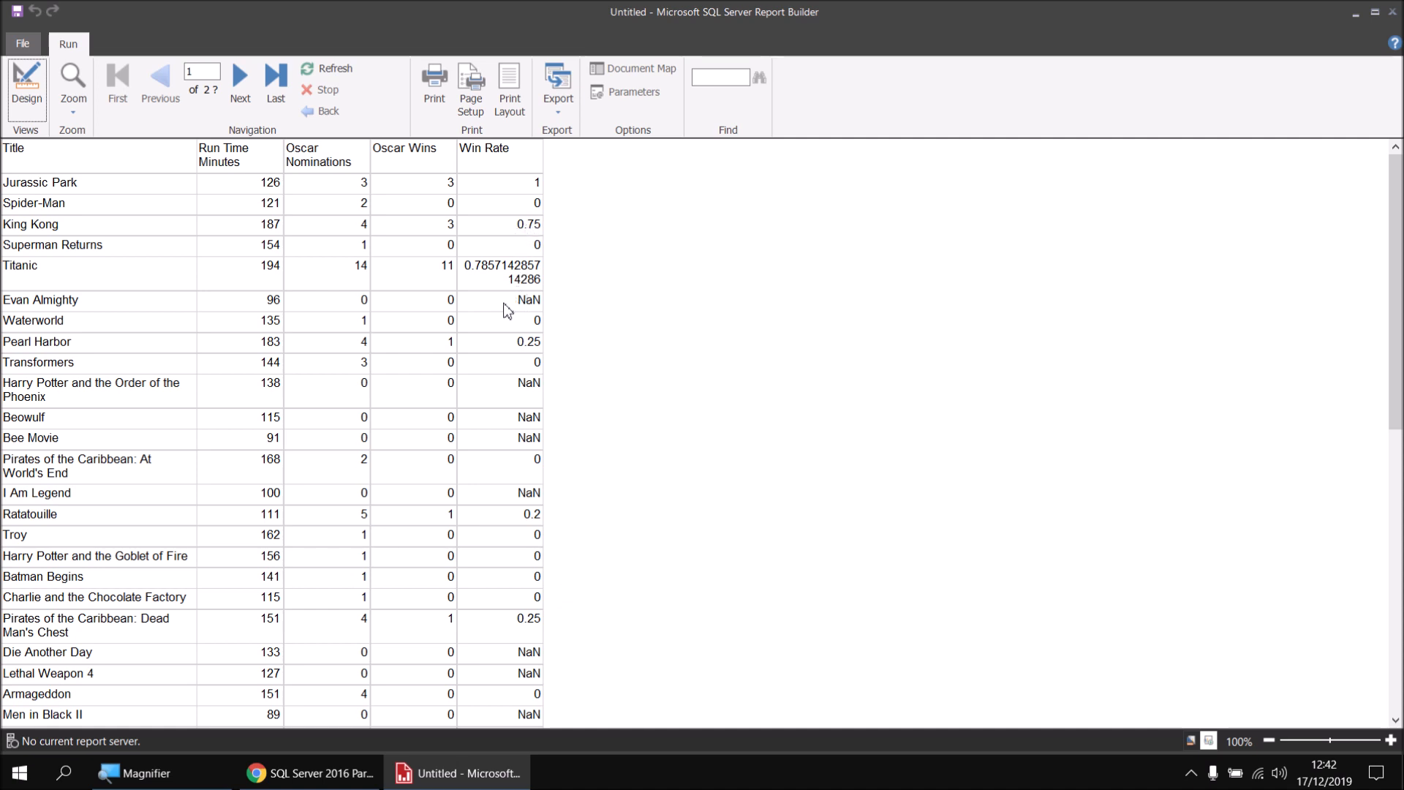
mouse_move(477, 308)
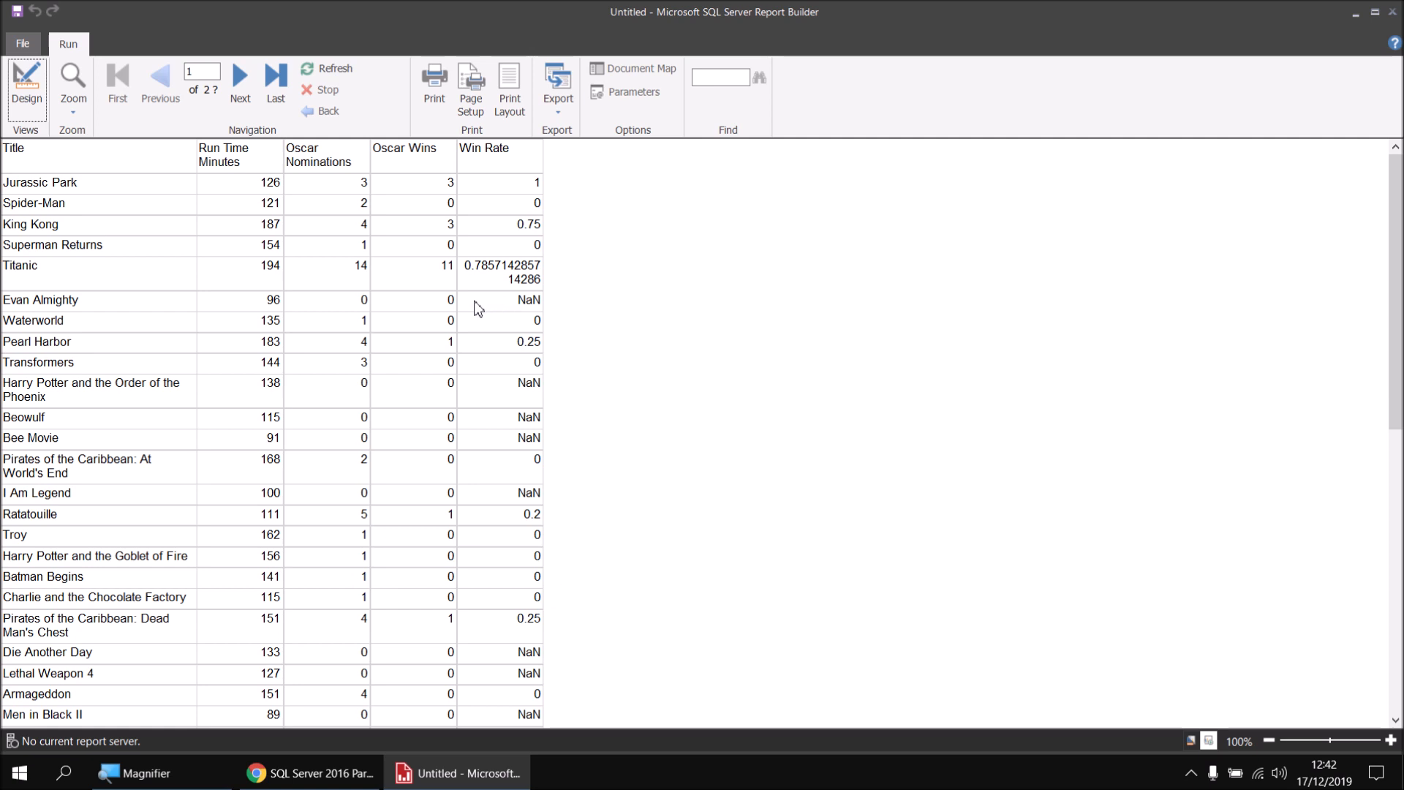
mouse_move(439, 310)
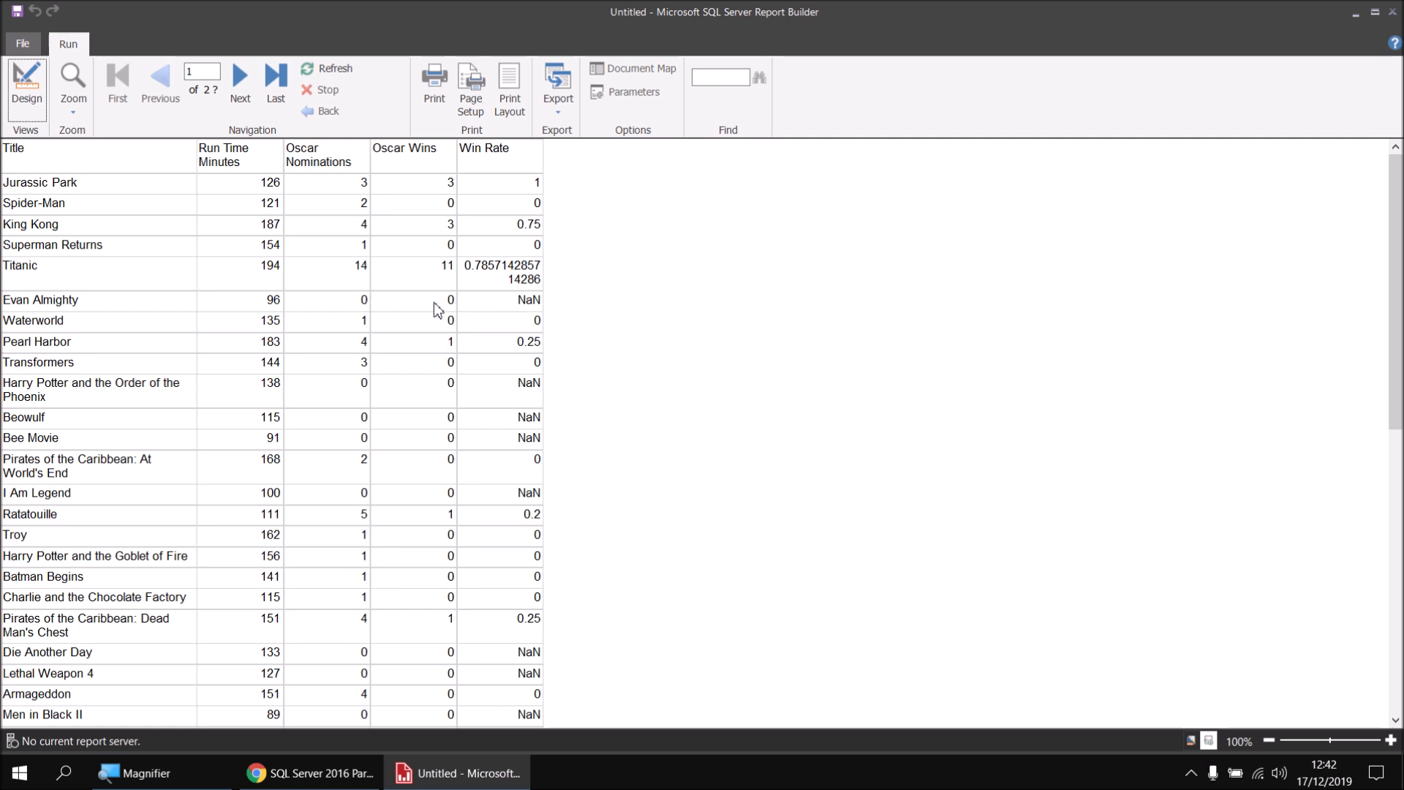
mouse_move(515, 308)
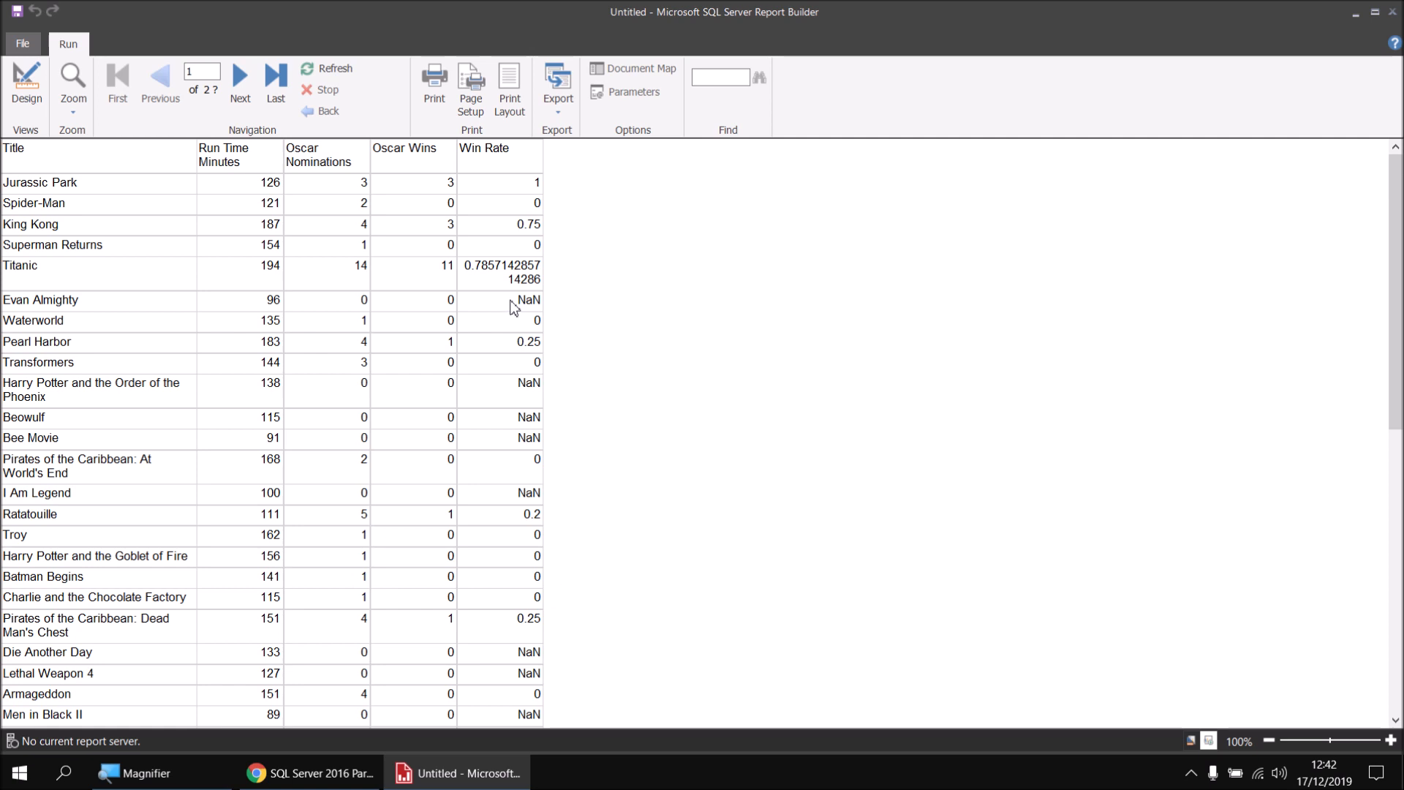
mouse_move(532, 407)
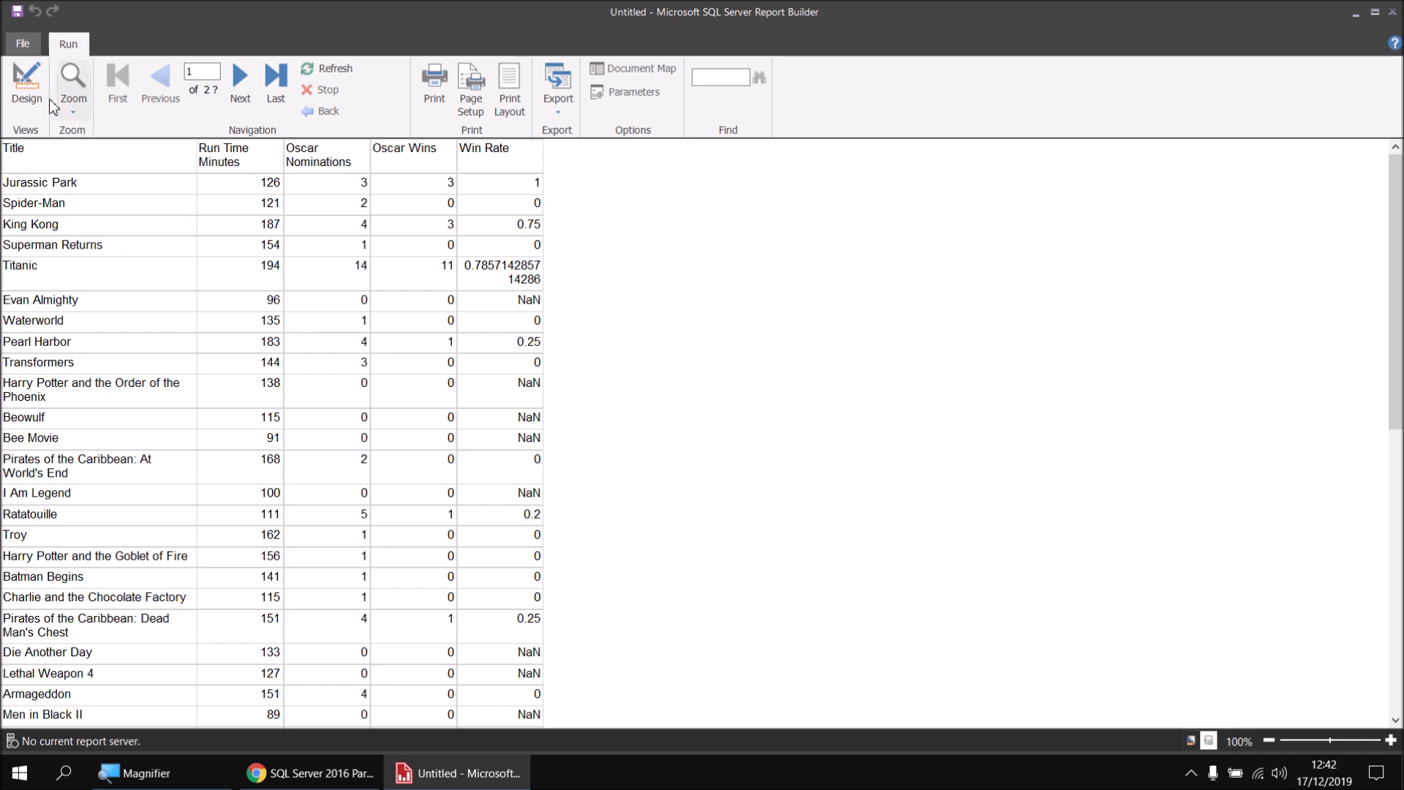
Return to design view and select the WinRate calculated field in the Films dataset.
left_click(27, 85)
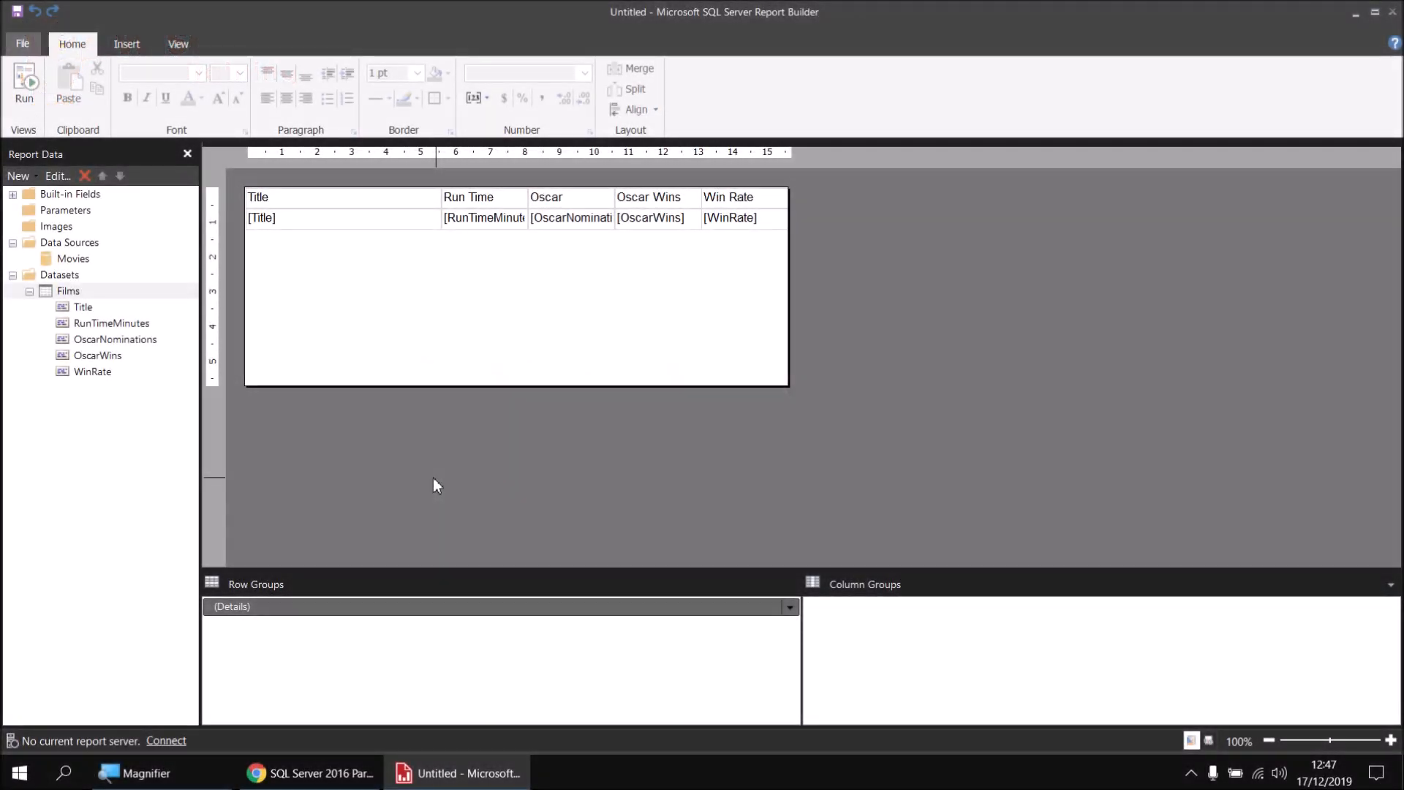
mouse_move(439, 490)
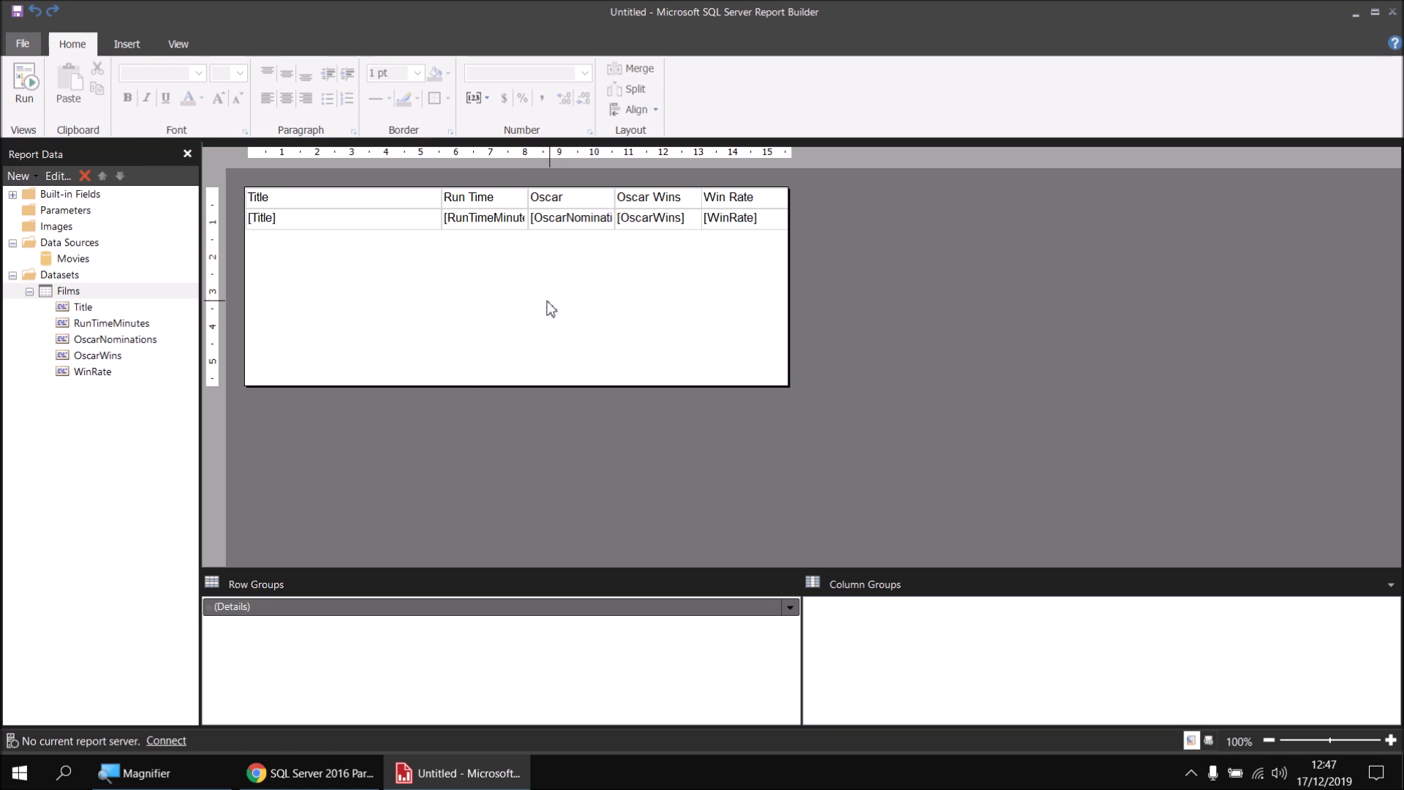
left_click(92, 372)
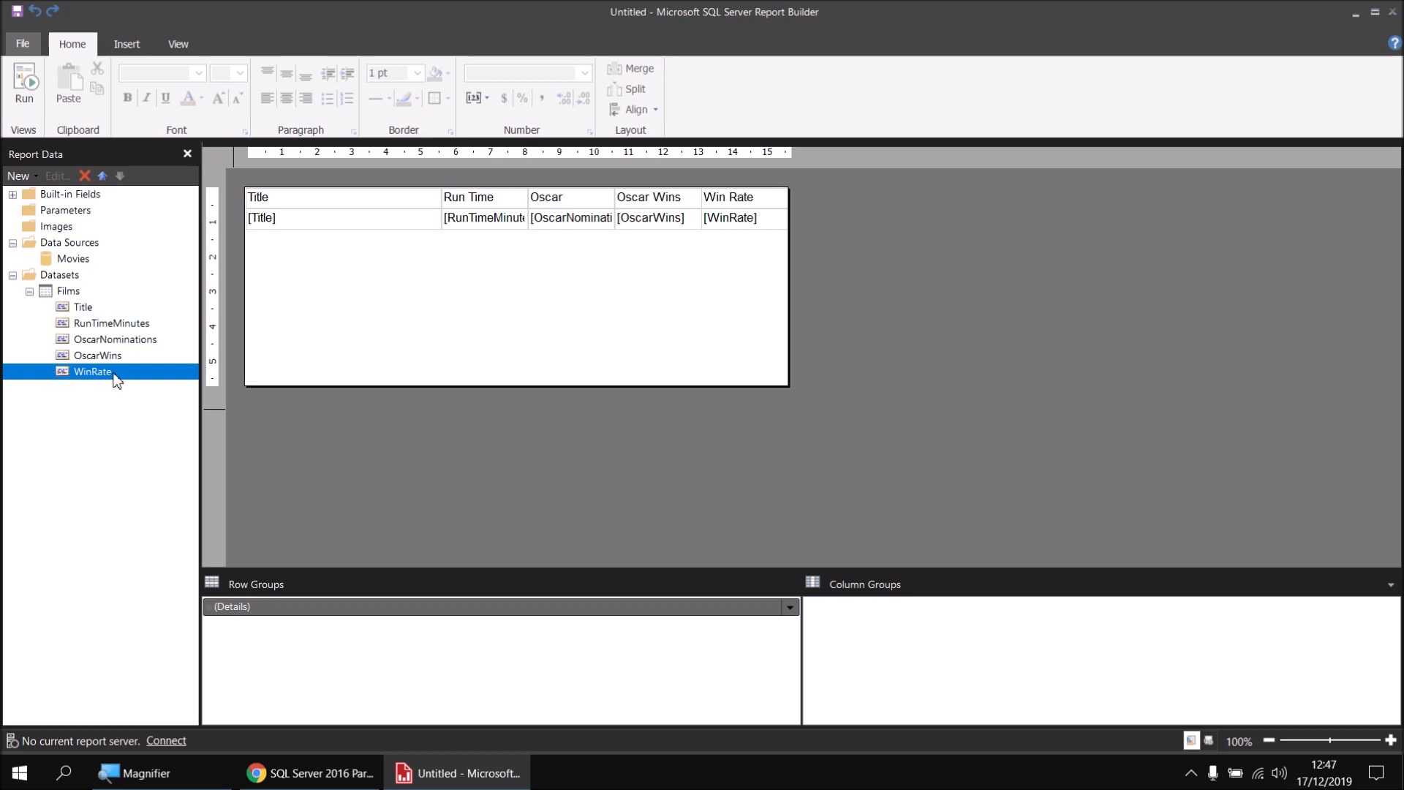
mouse_move(173, 423)
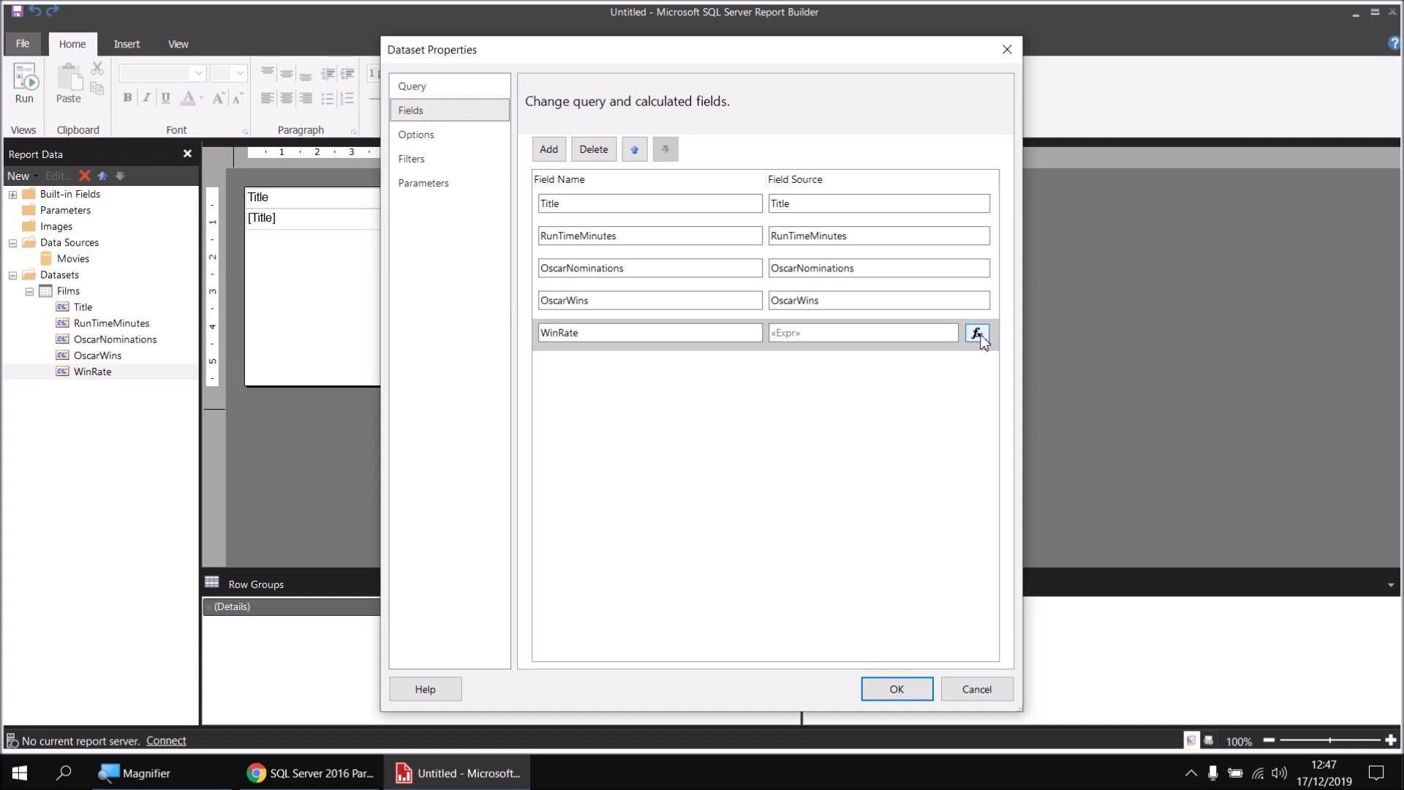
Edit the WinRate expression and look up IIf under Common Functions > Program Flow.
left_click(977, 333)
type("=Fields!OscarWins.Value/Fields!OscarNominations.Value")
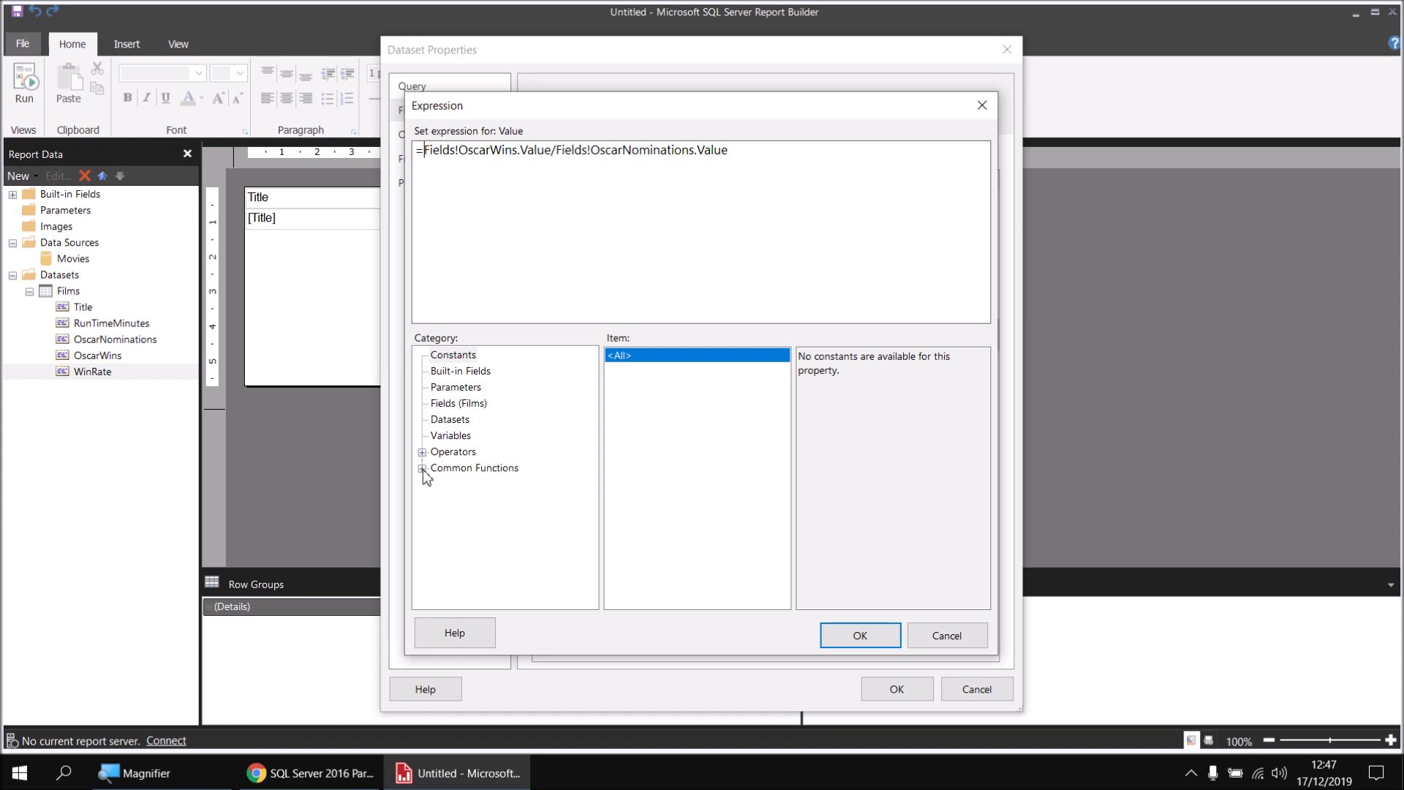
left_click(423, 468)
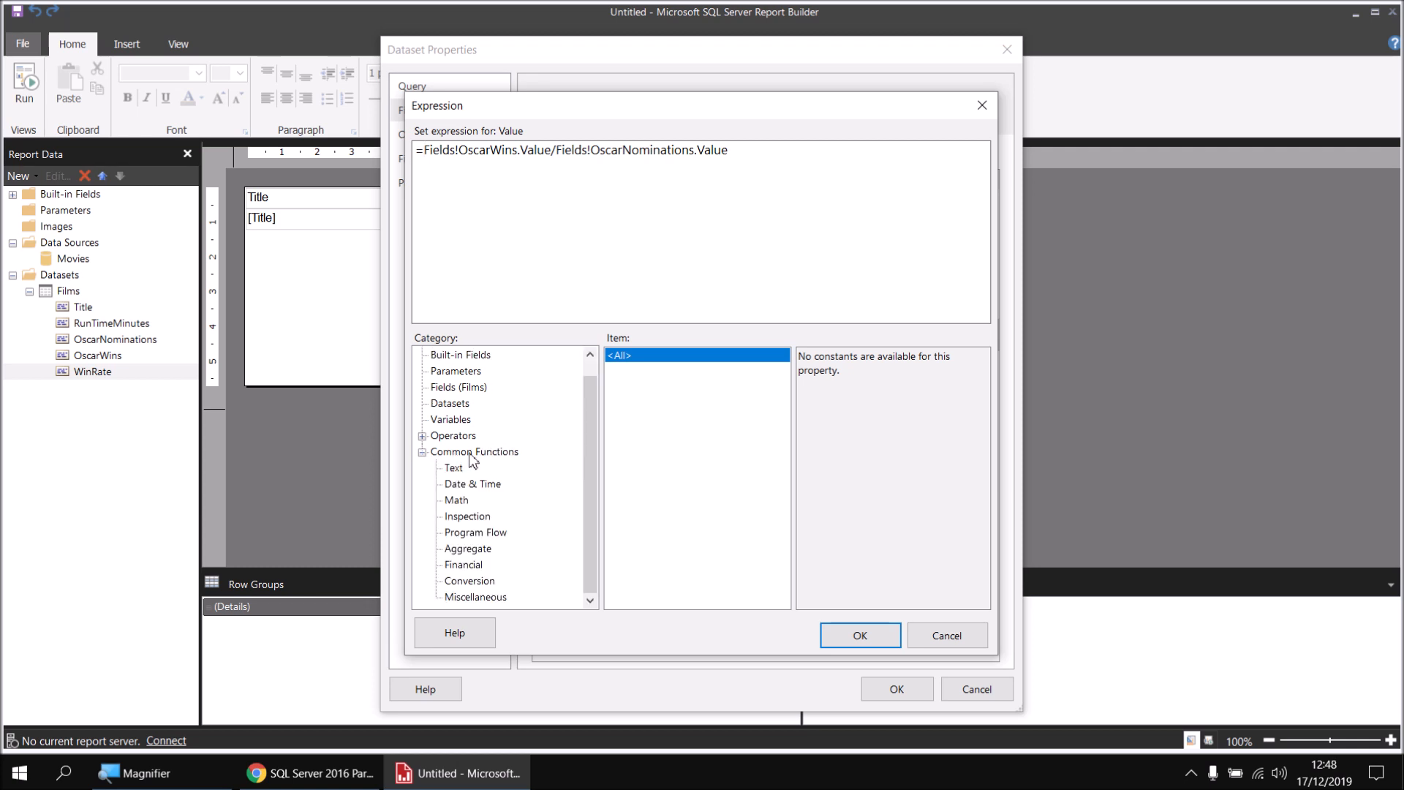
mouse_move(472, 540)
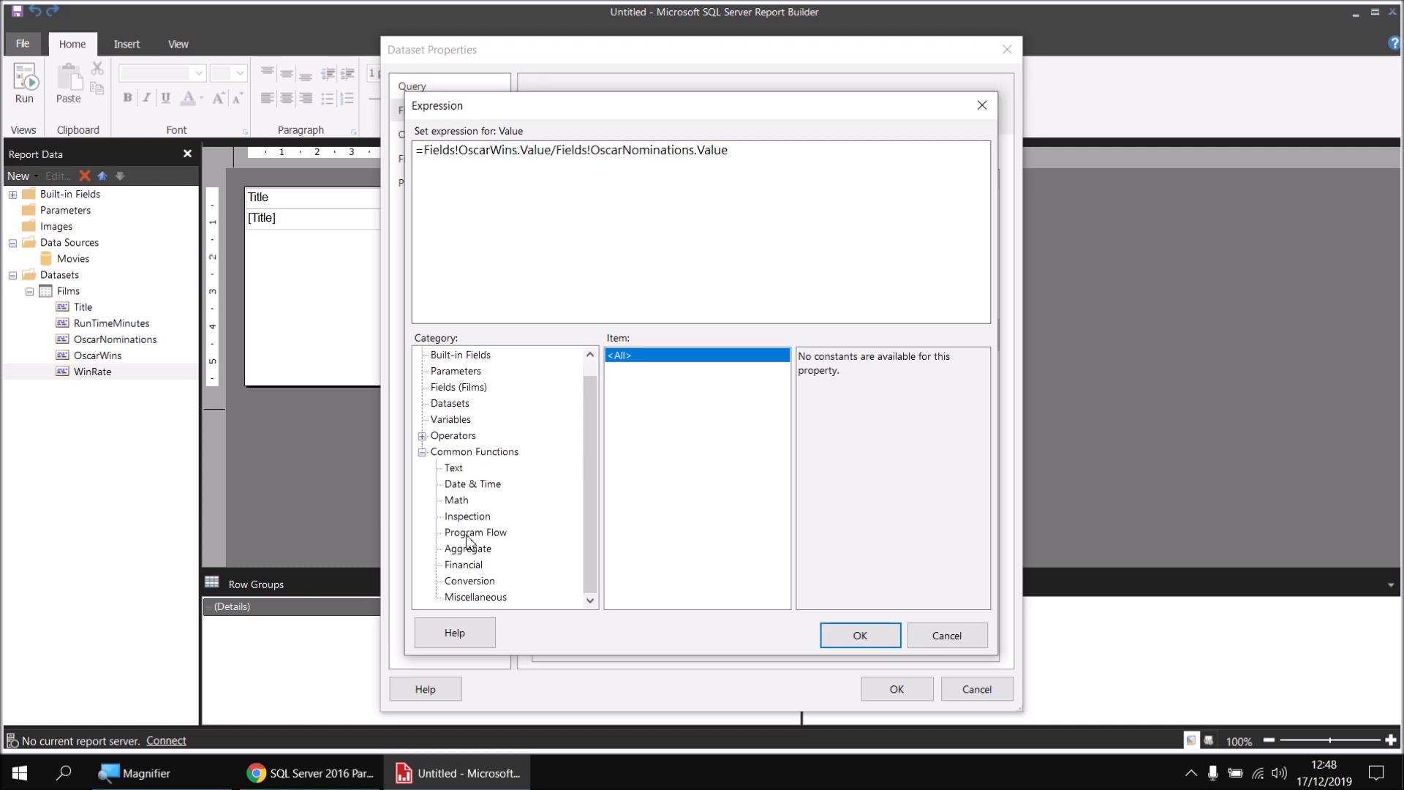
left_click(474, 533)
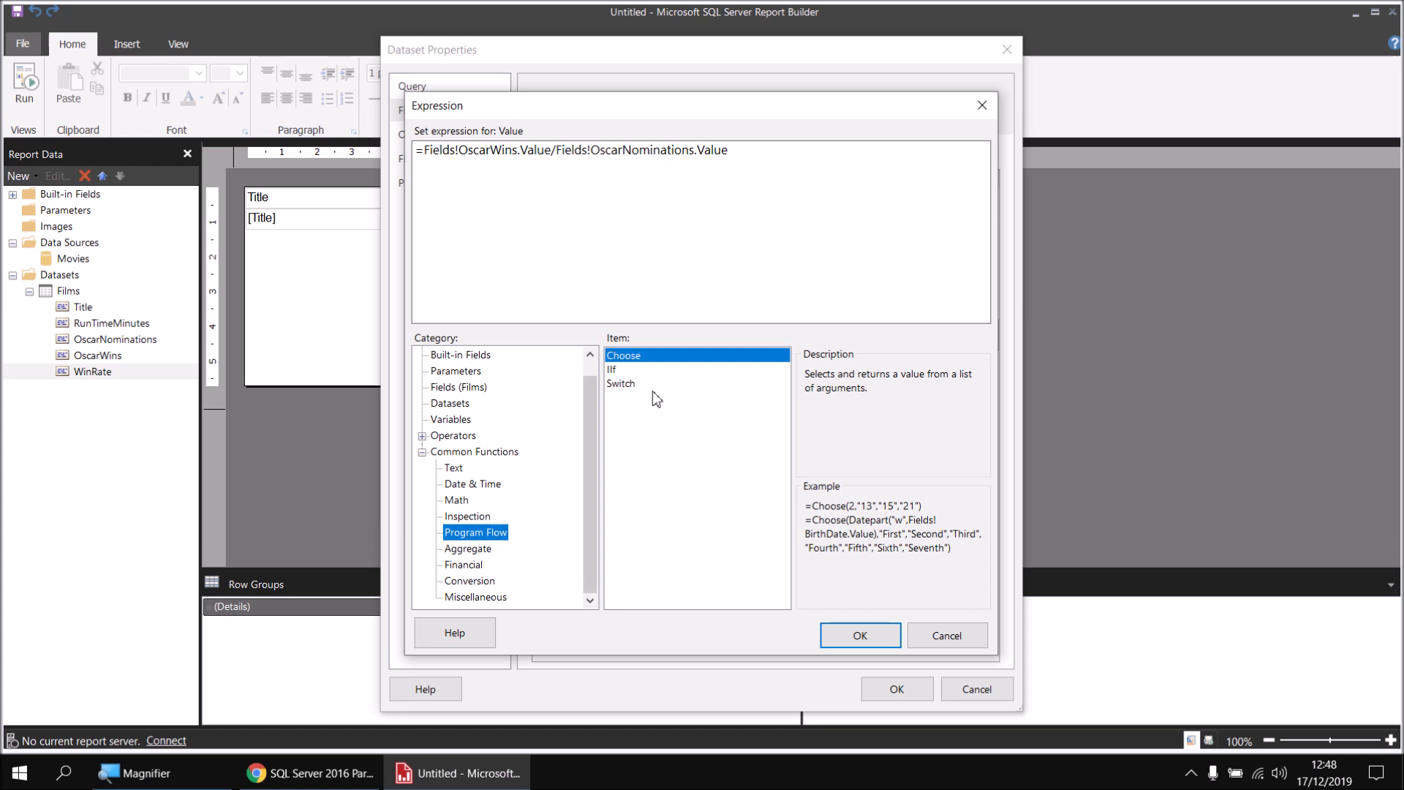
left_click(613, 368)
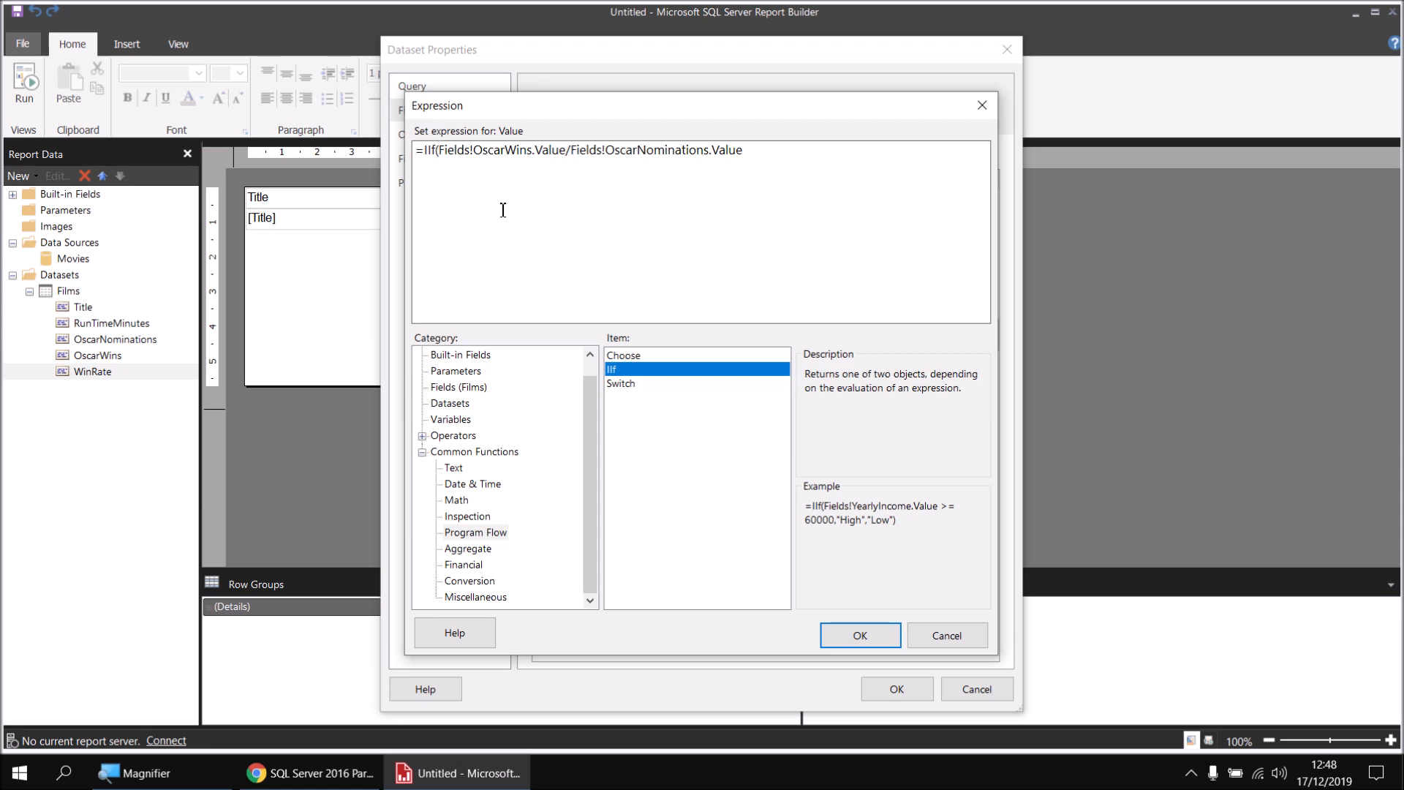
mouse_move(525, 203)
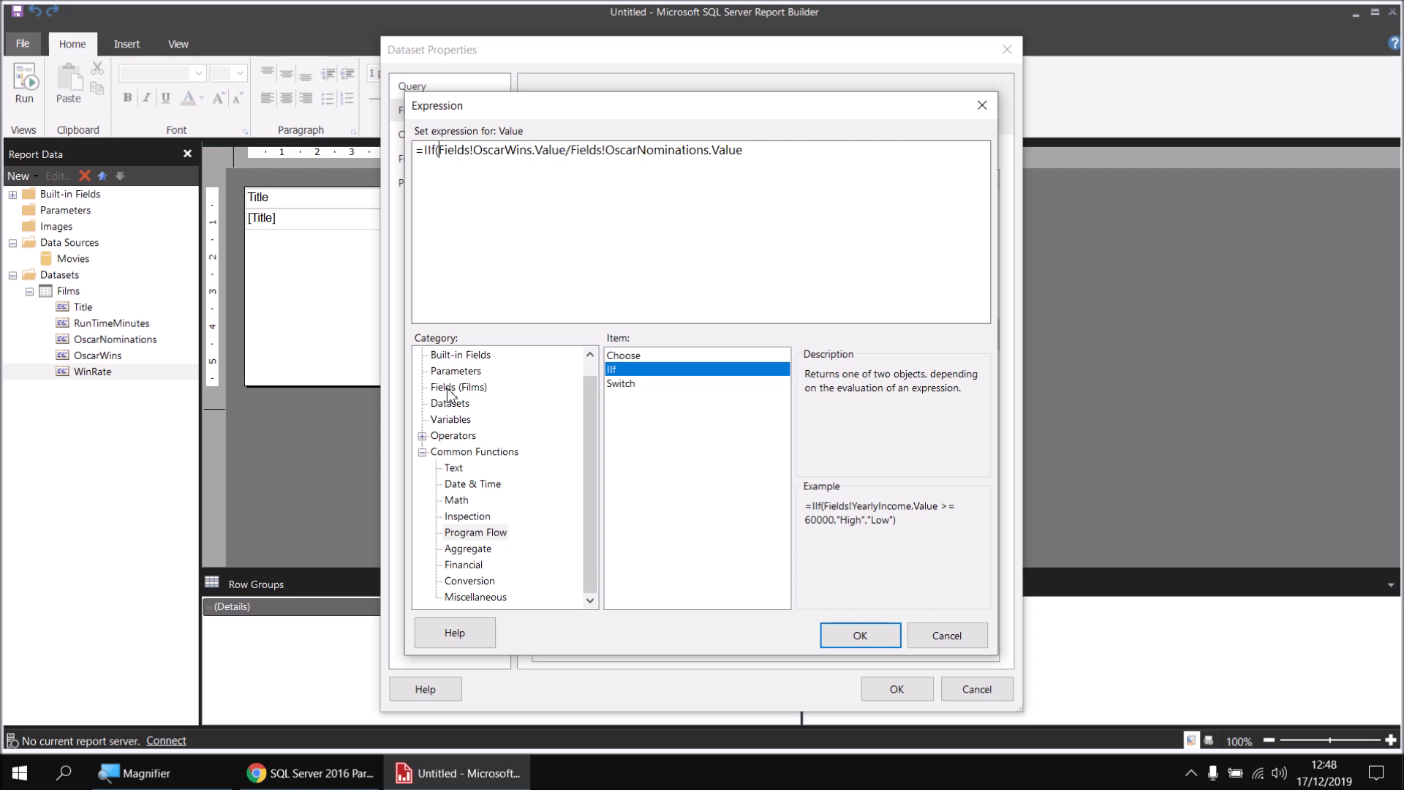
Complete WinRate as IIf(OscarNominations=0, 0, wins/nominations) and confirm the expression.
left_click(458, 387)
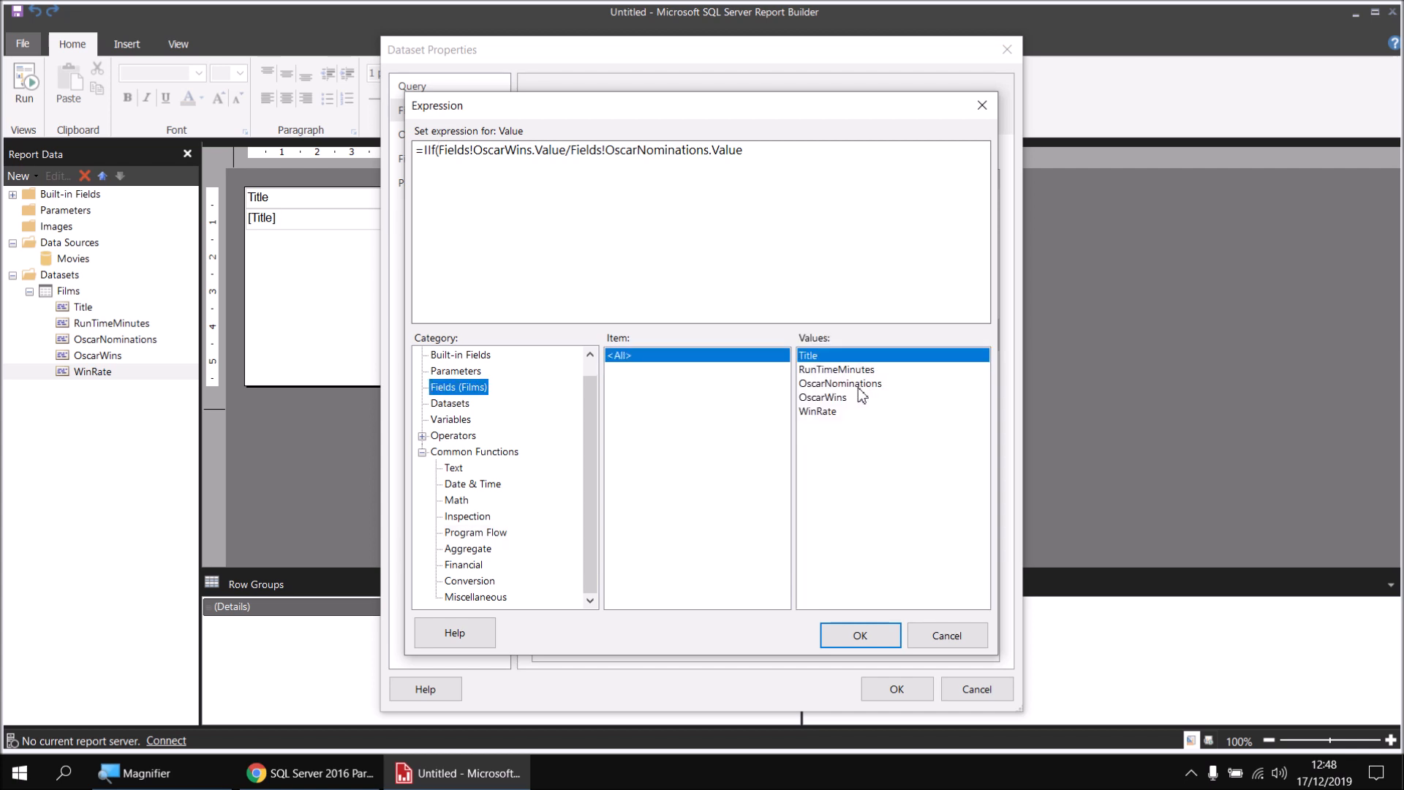
double_click(840, 383)
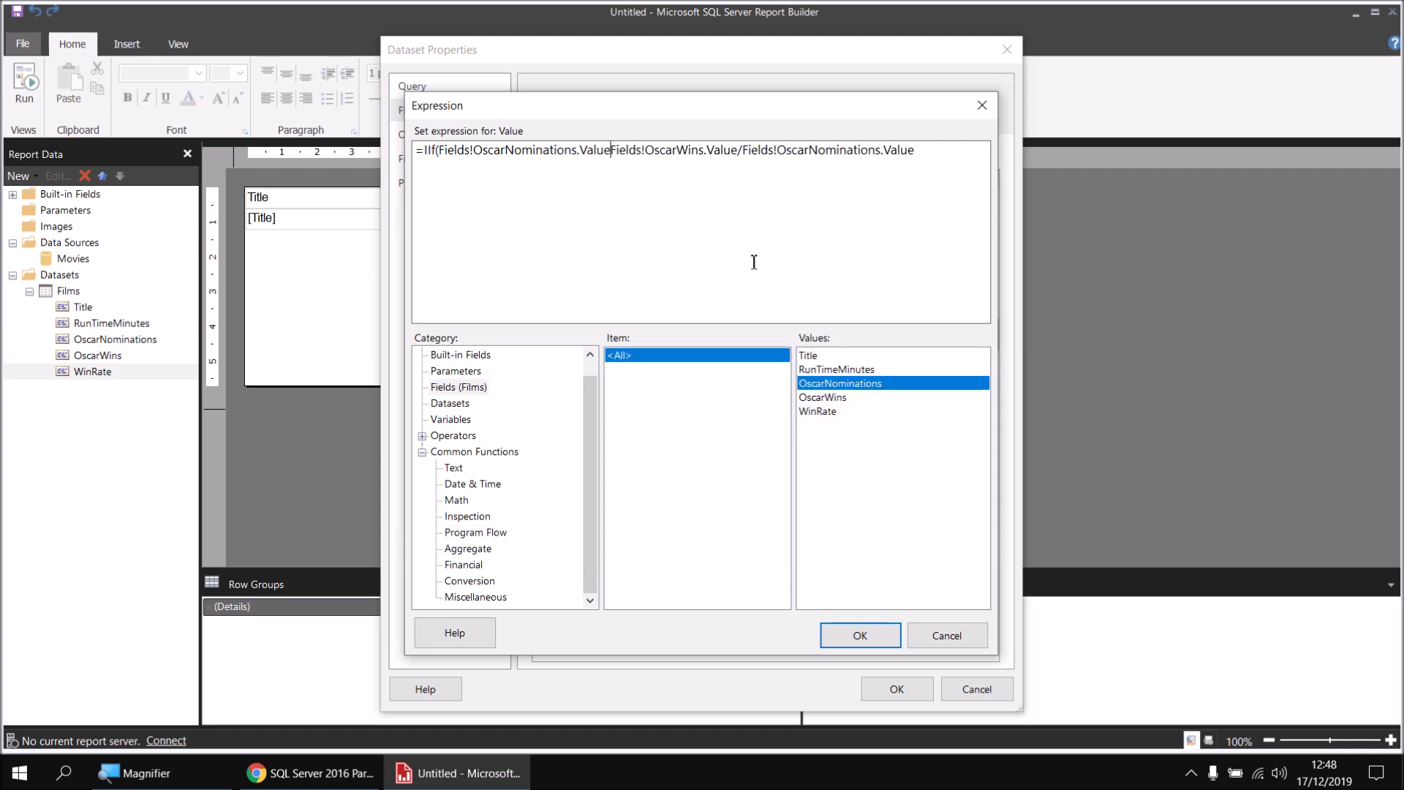
type("=0,")
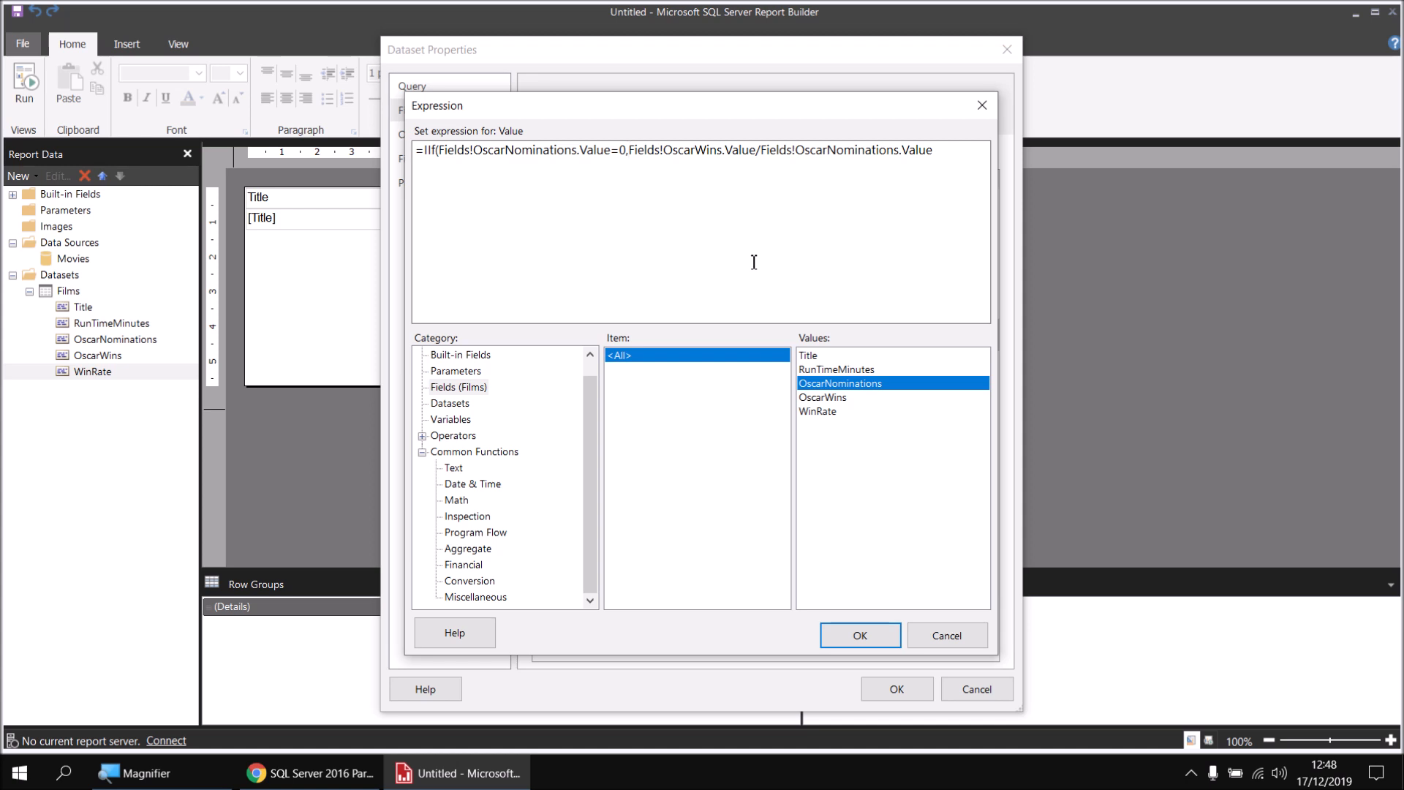
left_click(629, 149)
type("0,")
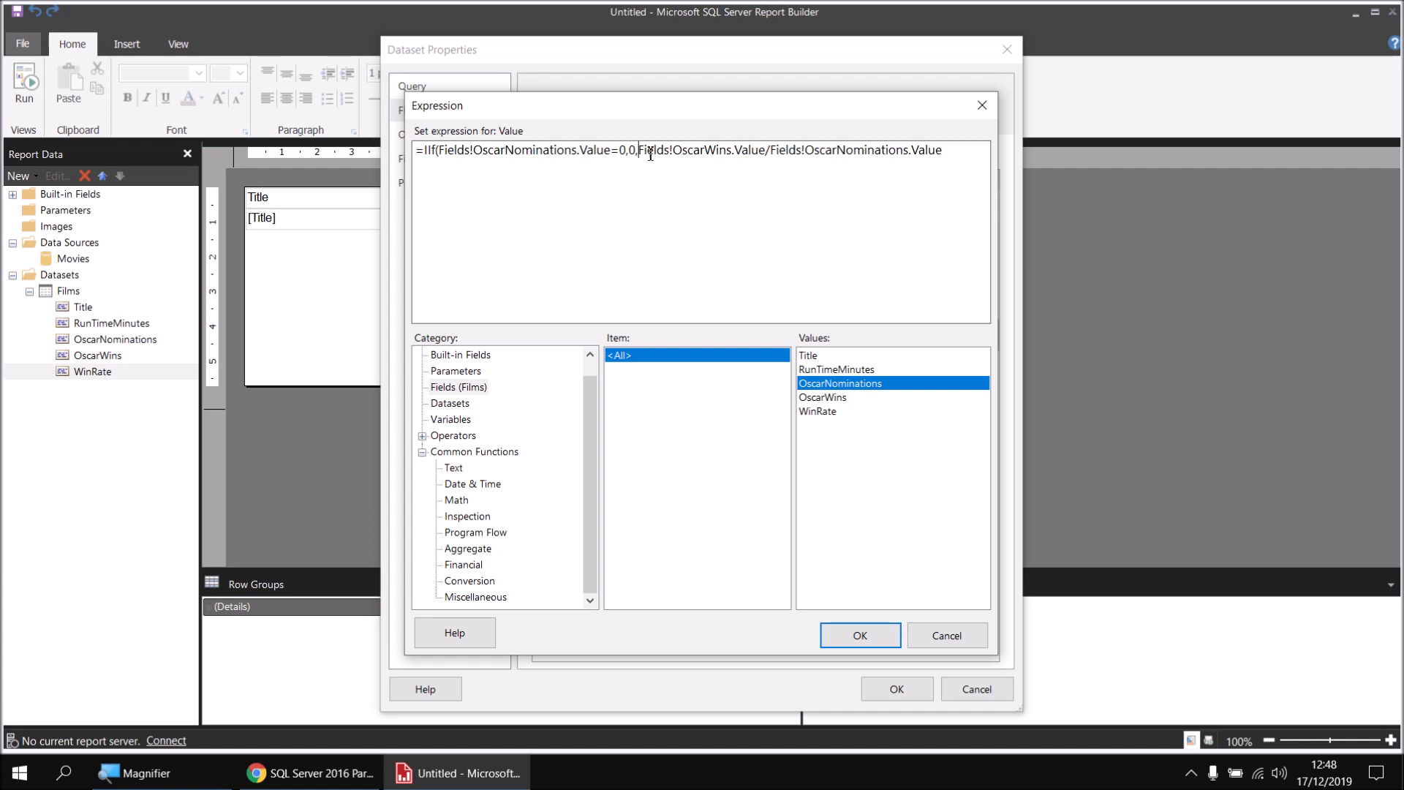
mouse_move(567, 154)
type(")")
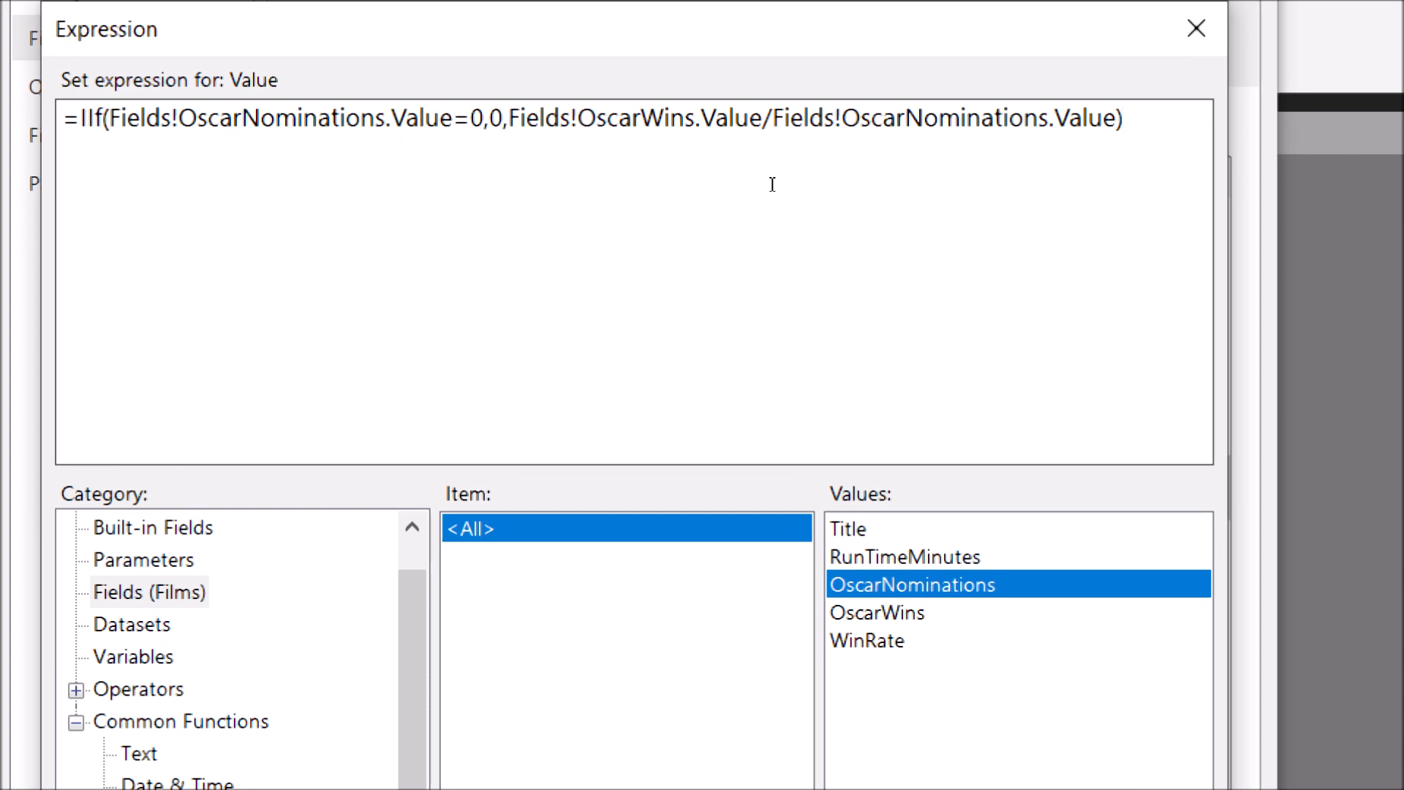
left_click(1124, 118)
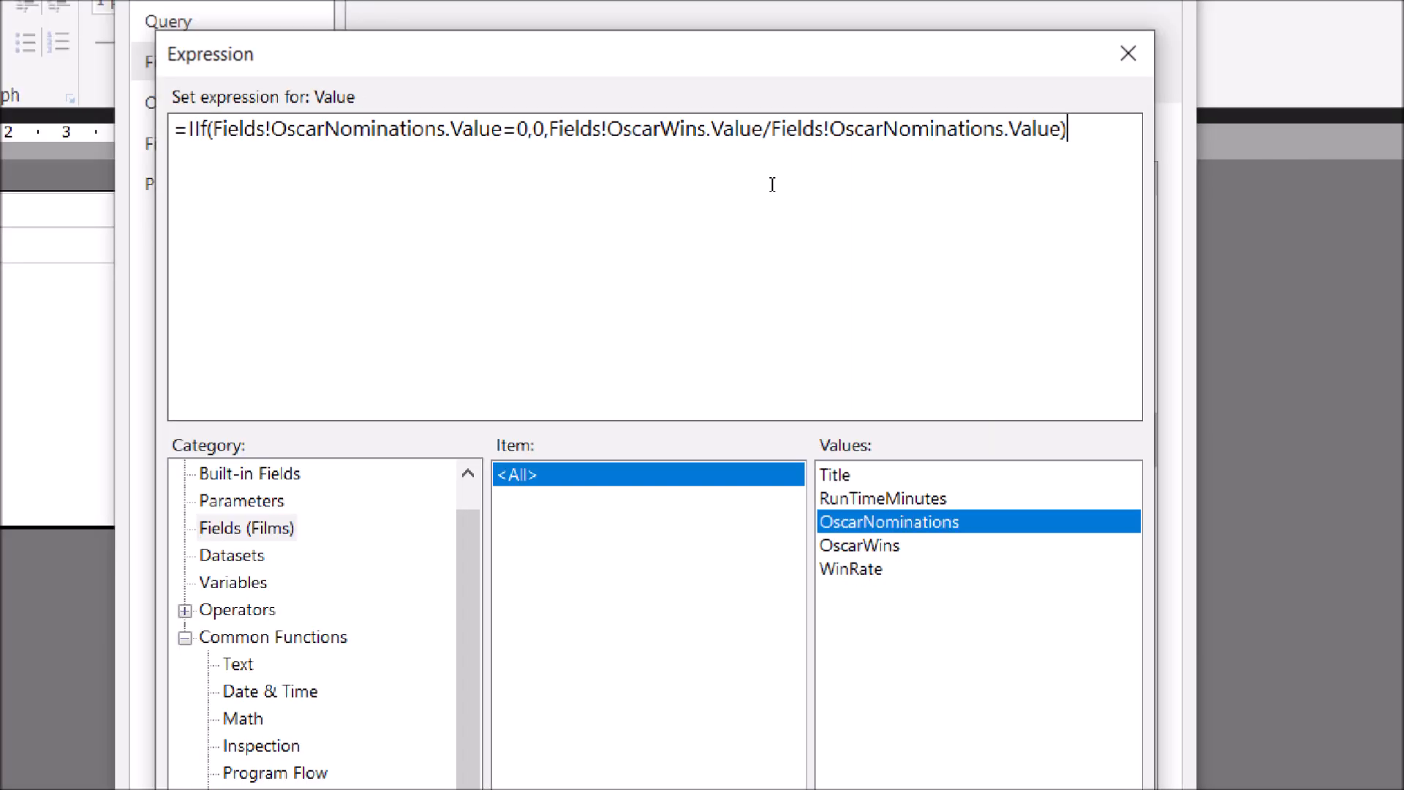
left_click(896, 689)
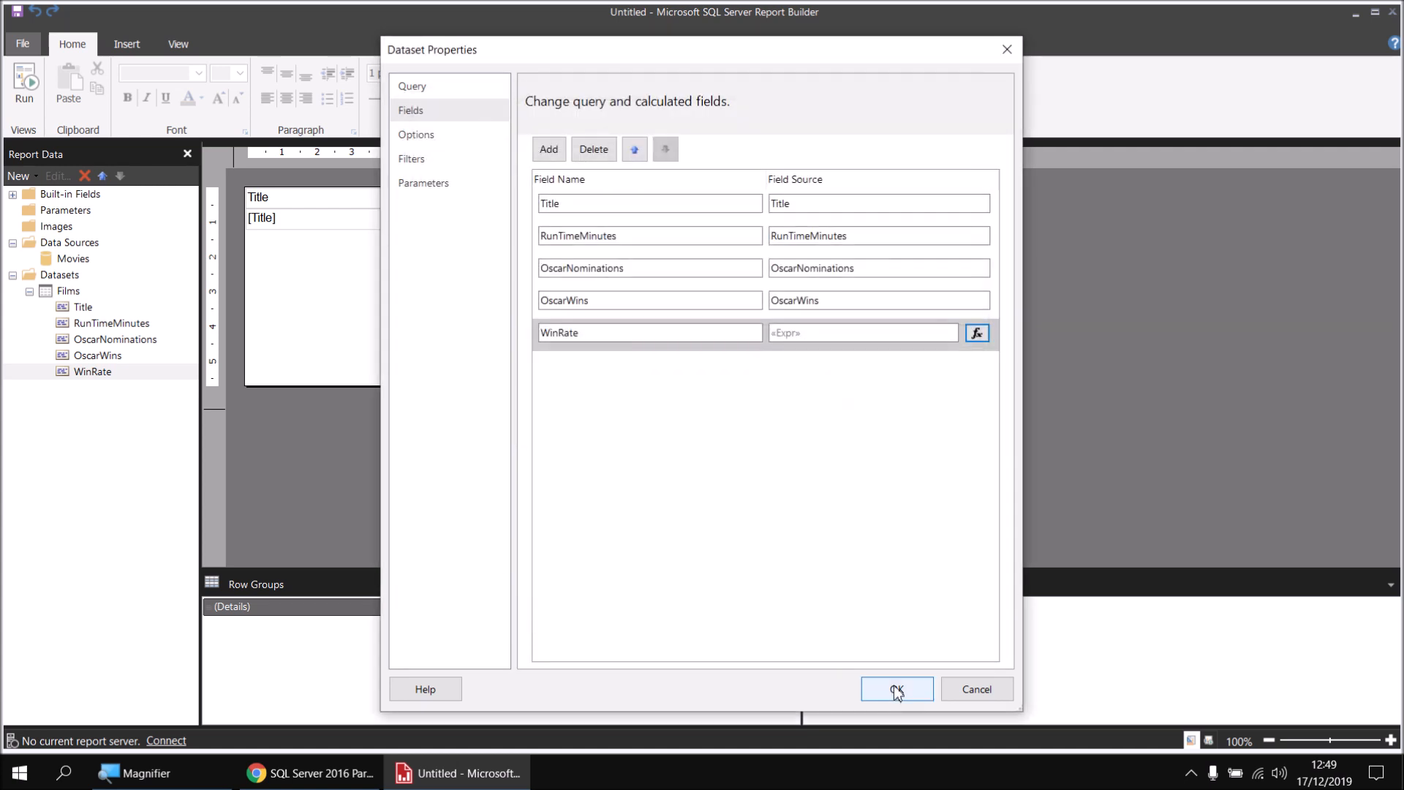
Confirm the dataset changes and run the report to check Win Rate shows 0 instead of NaN.
left_click(896, 689)
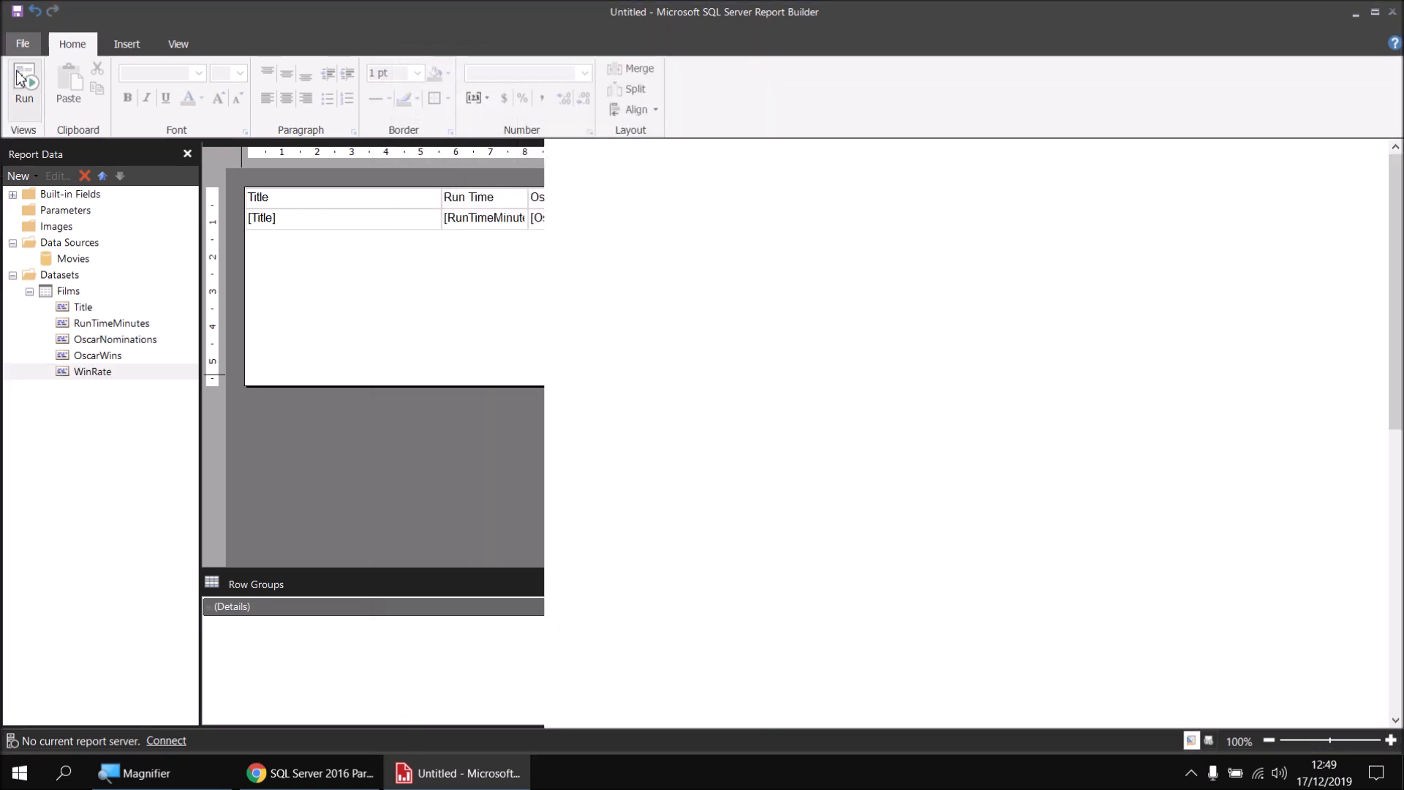
left_click(25, 85)
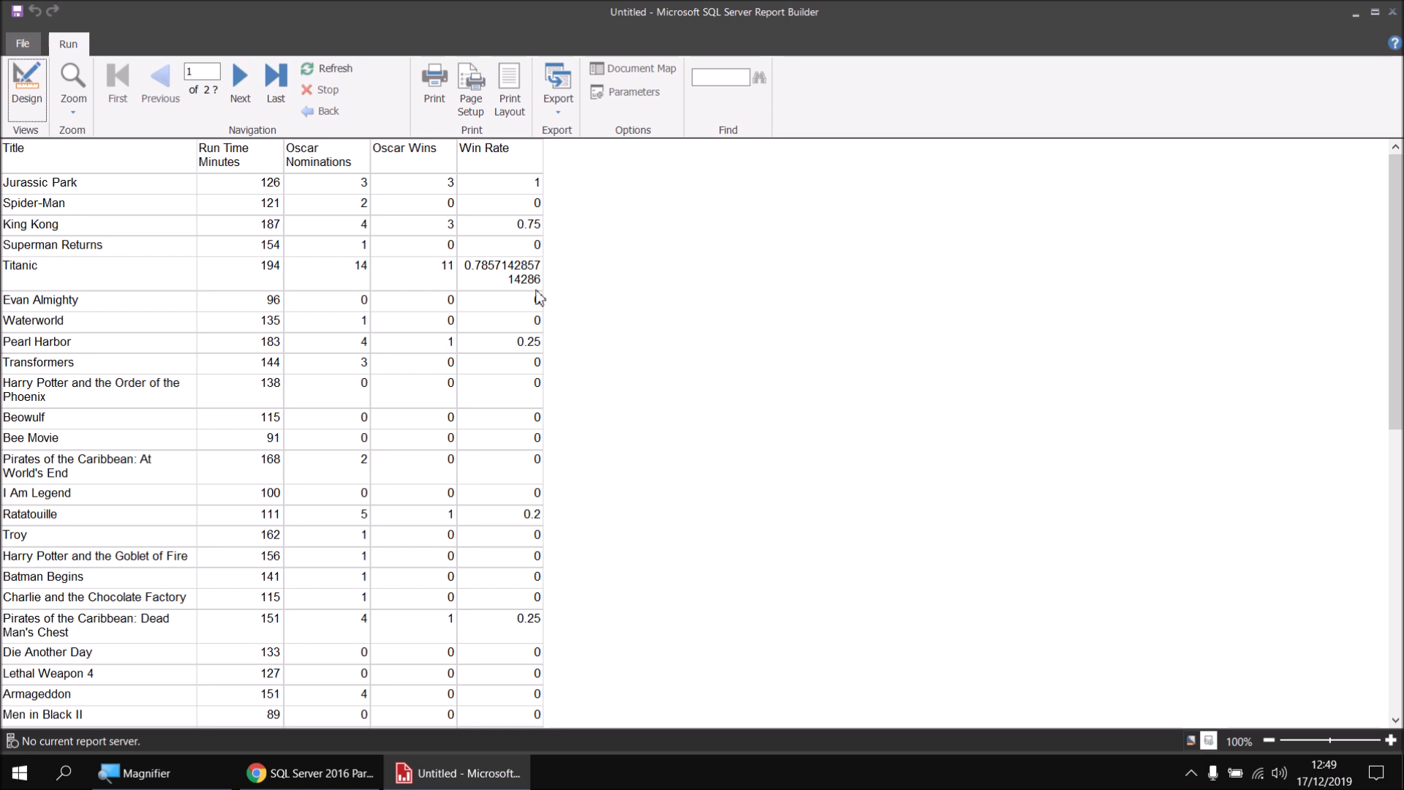
mouse_move(535, 310)
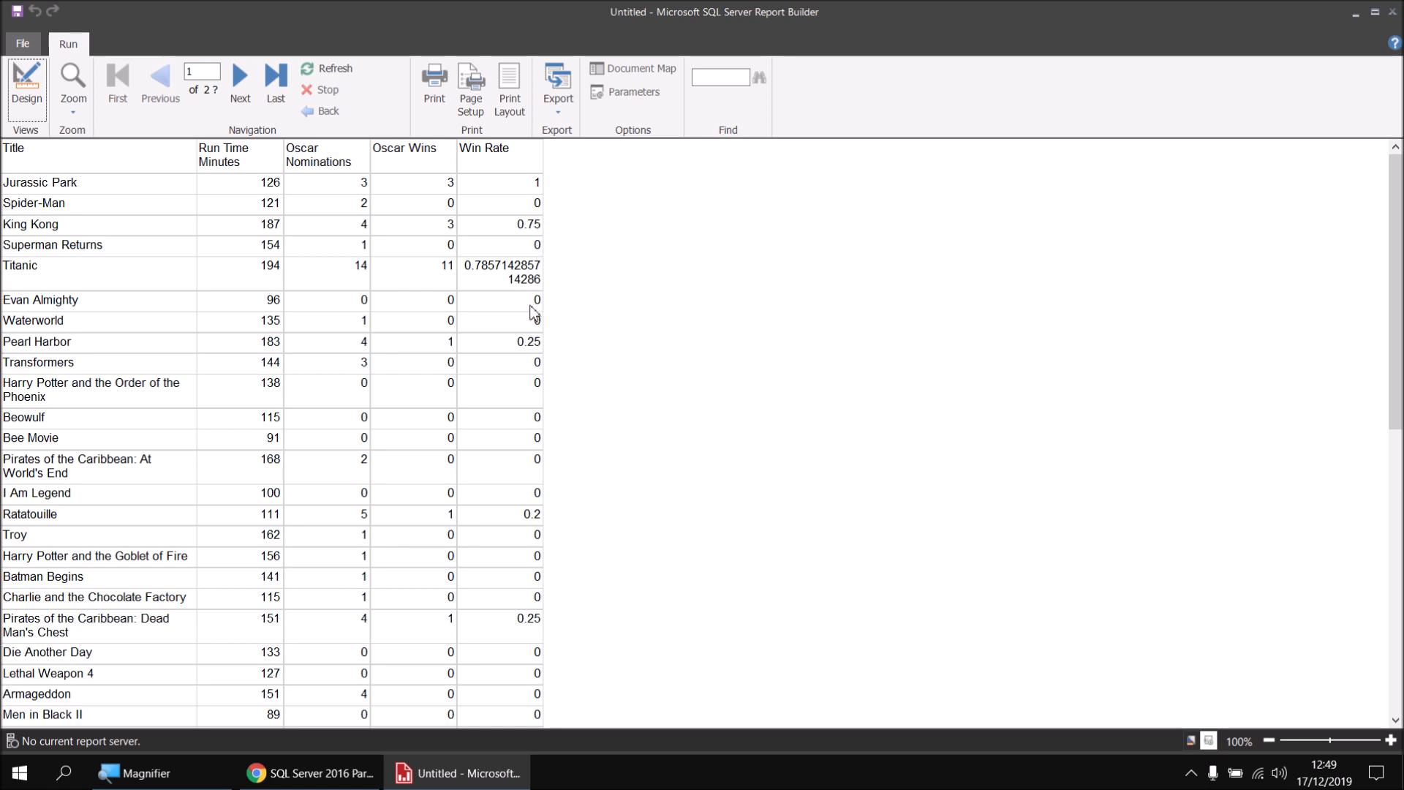
mouse_move(535, 296)
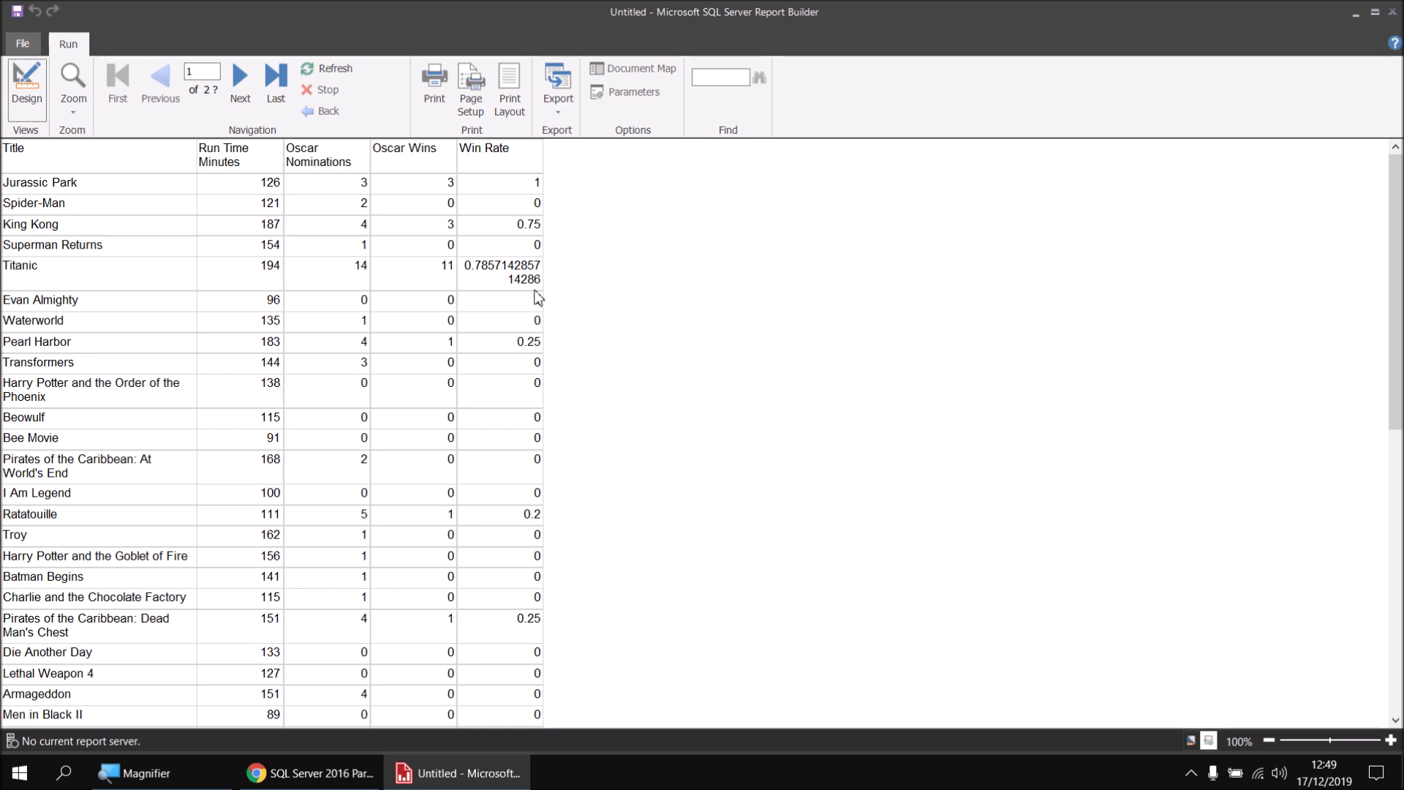
mouse_move(509, 309)
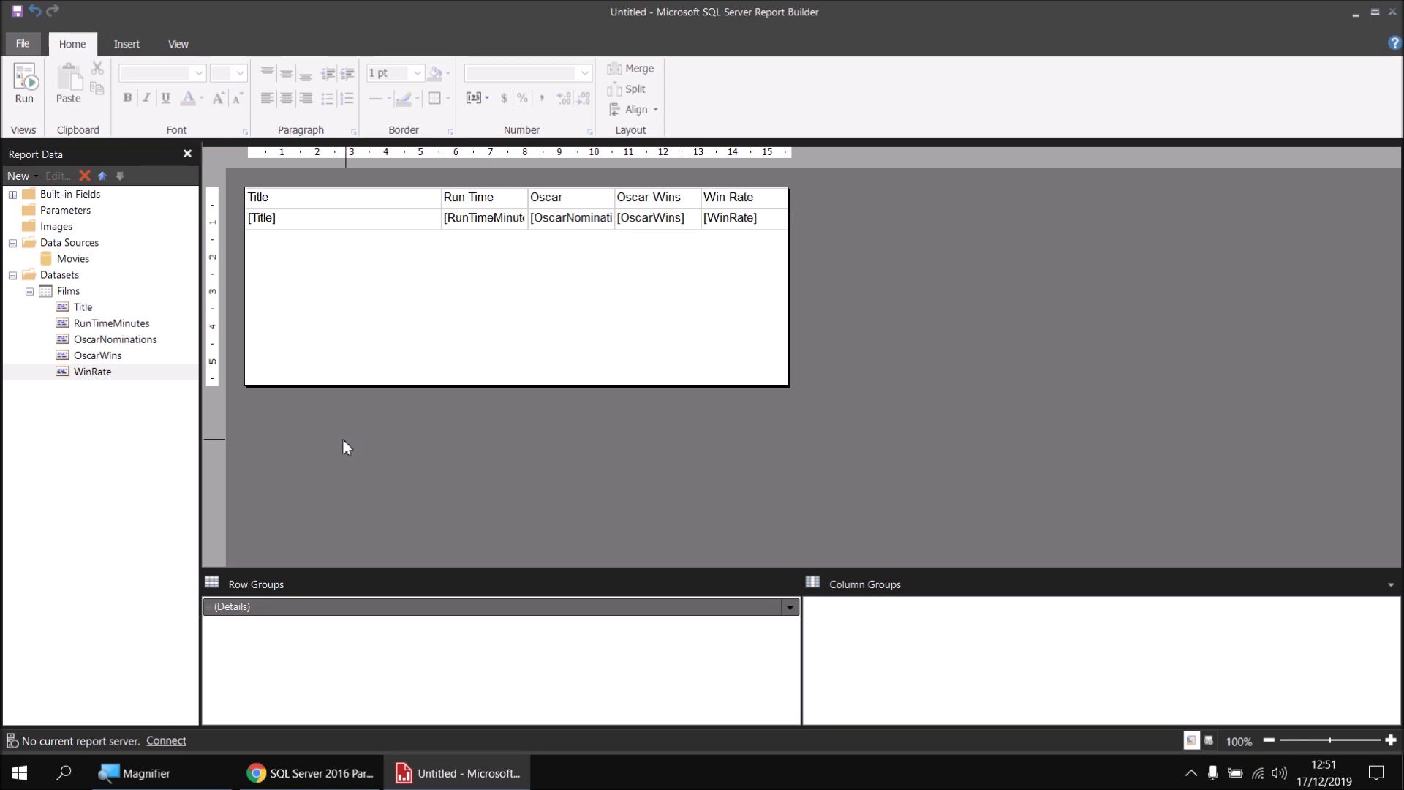
mouse_move(82, 294)
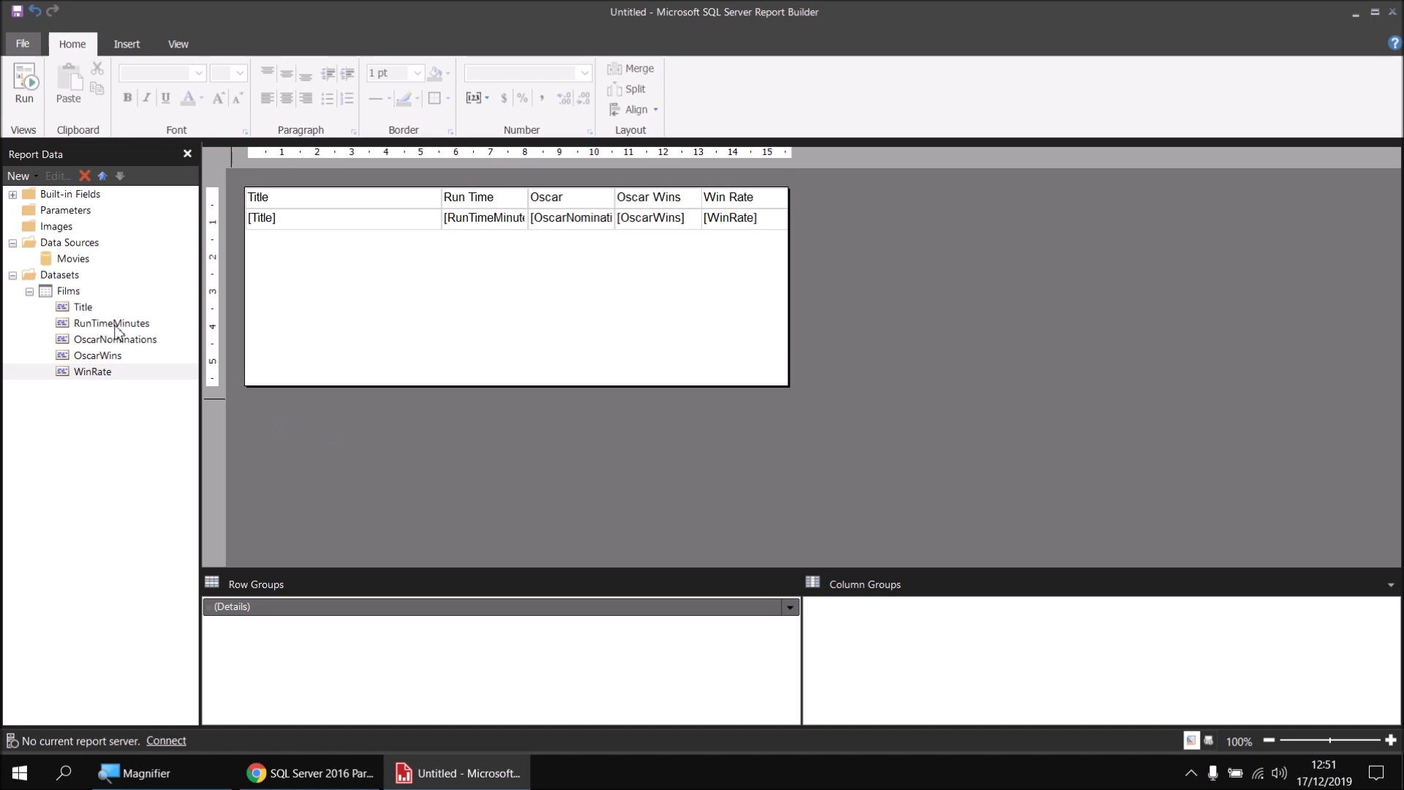
mouse_move(114, 363)
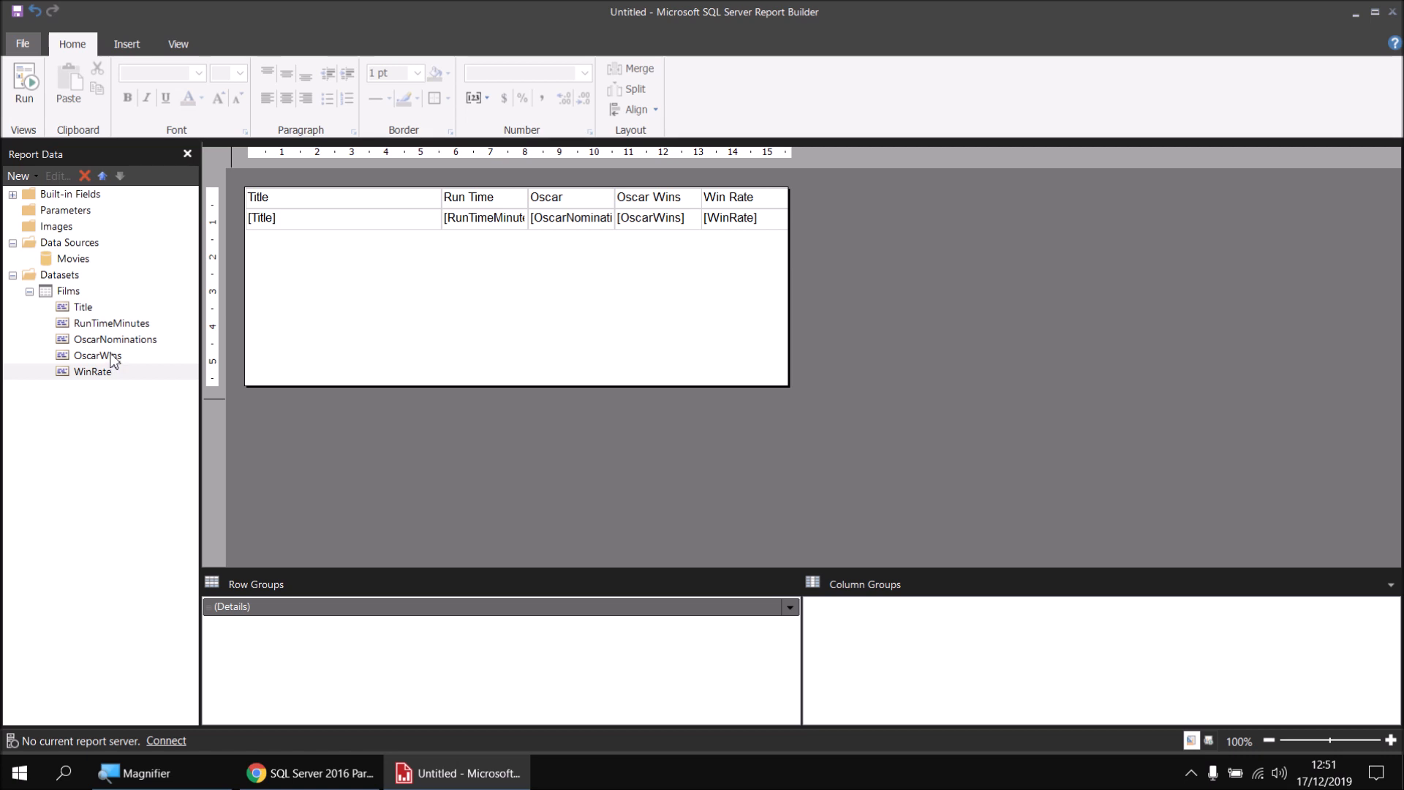
mouse_move(134, 326)
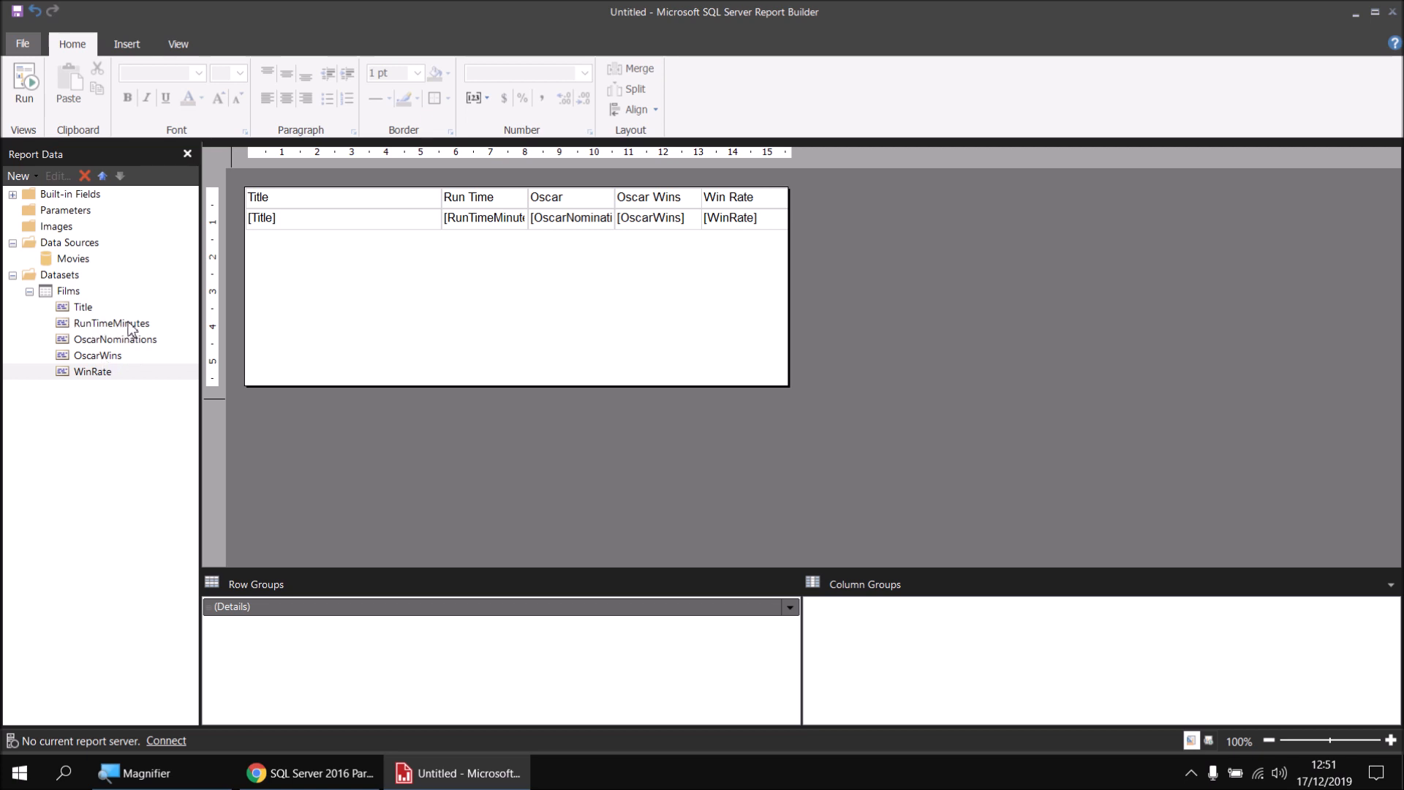
mouse_move(71, 292)
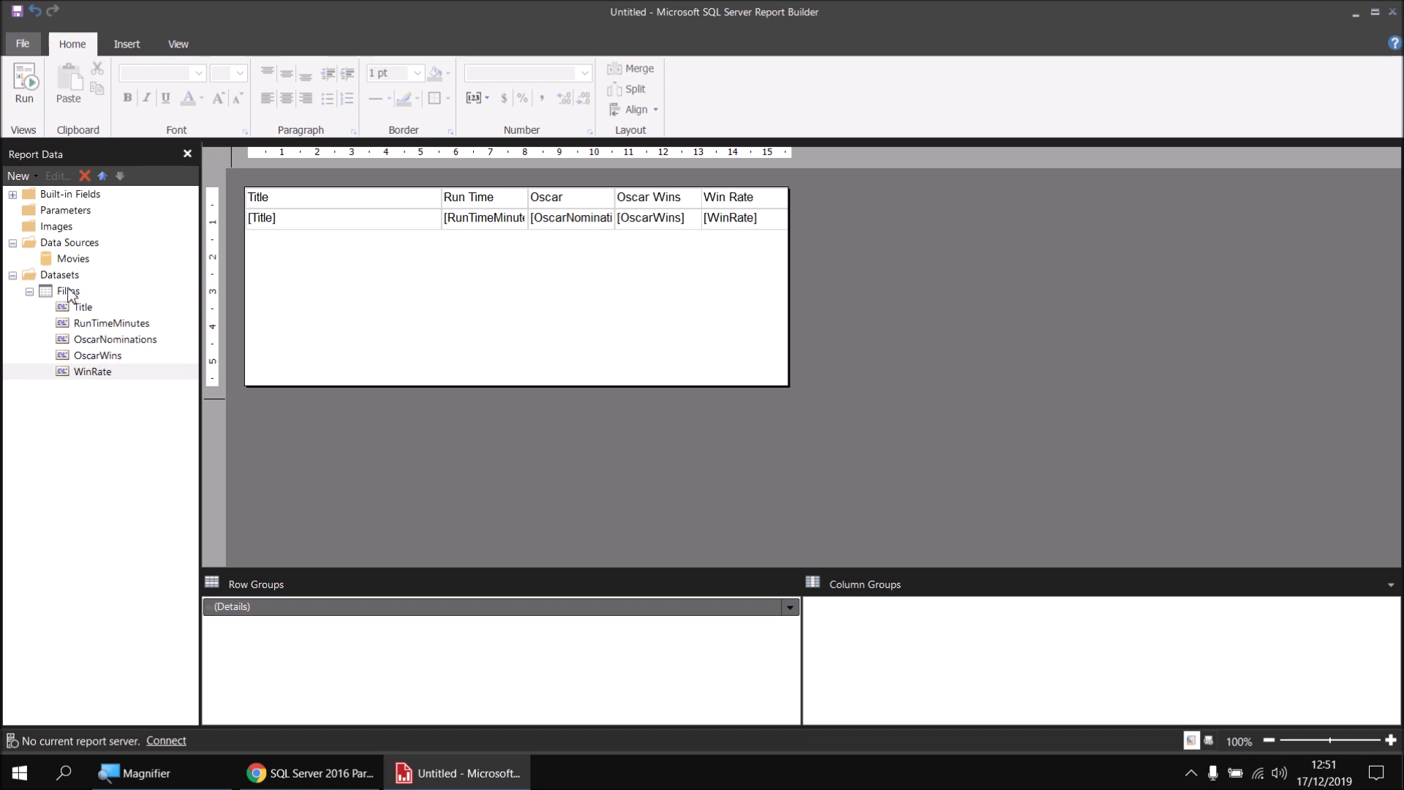
Start a new calculated field named MinsPerWin in the Films dataset's Fields page.
right_click(67, 290)
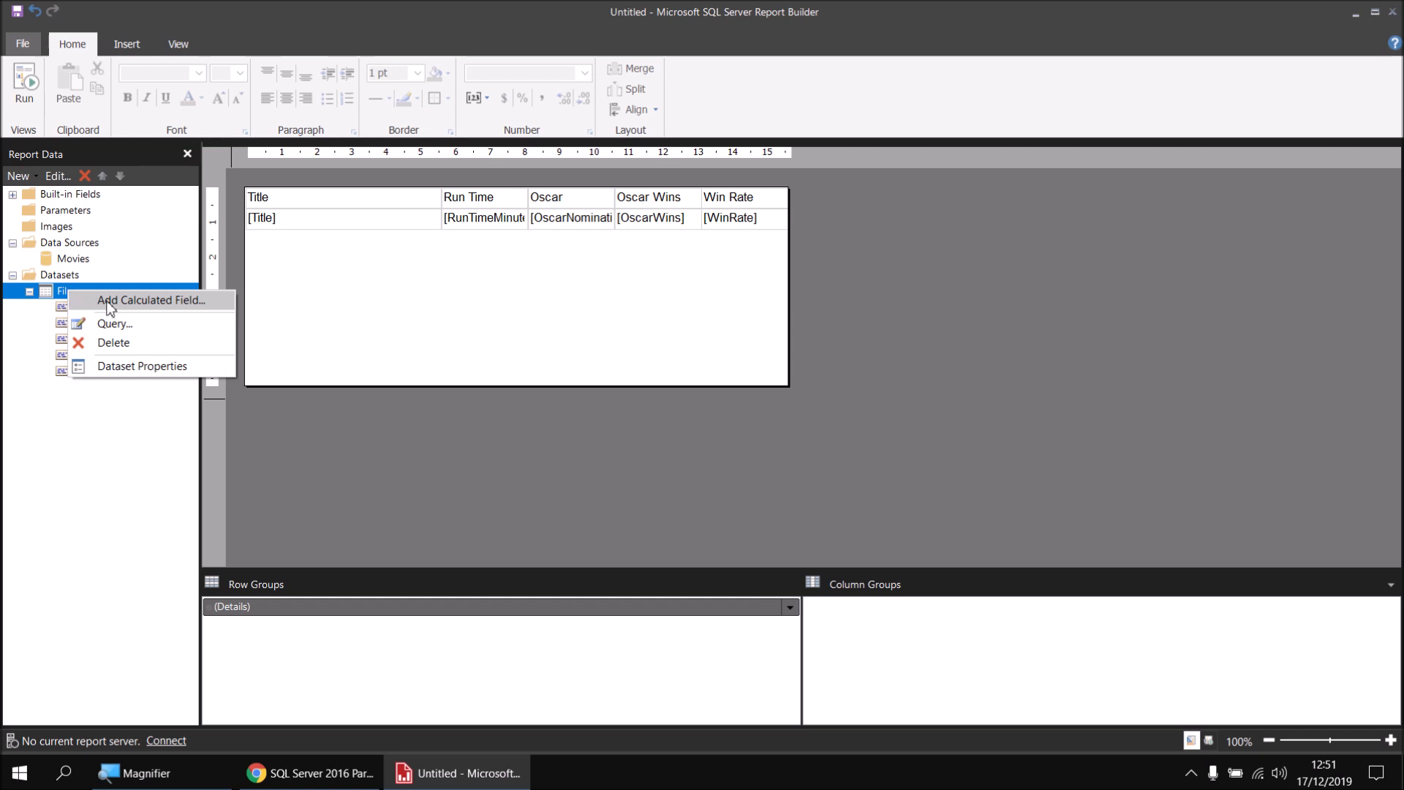
left_click(142, 366)
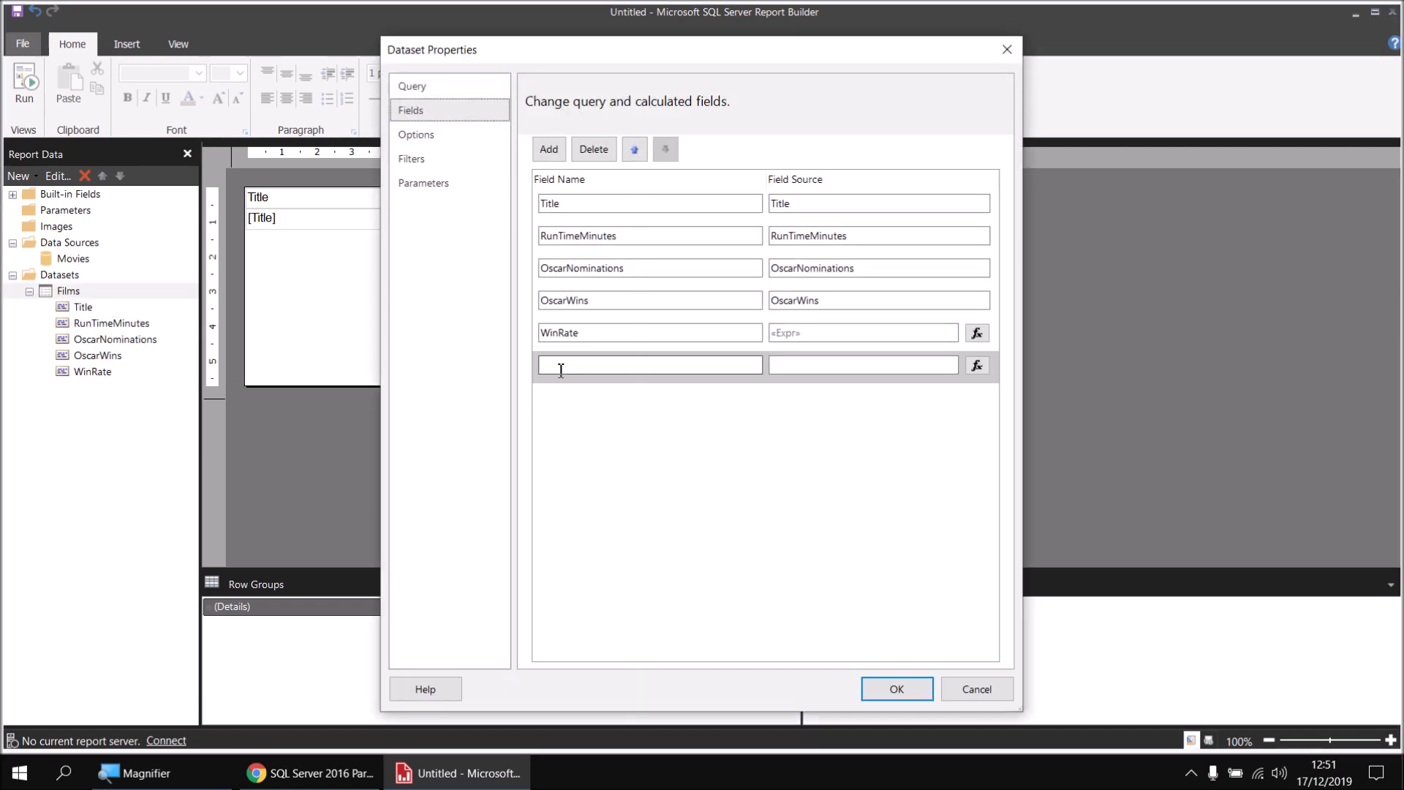
type("MinsPerWin")
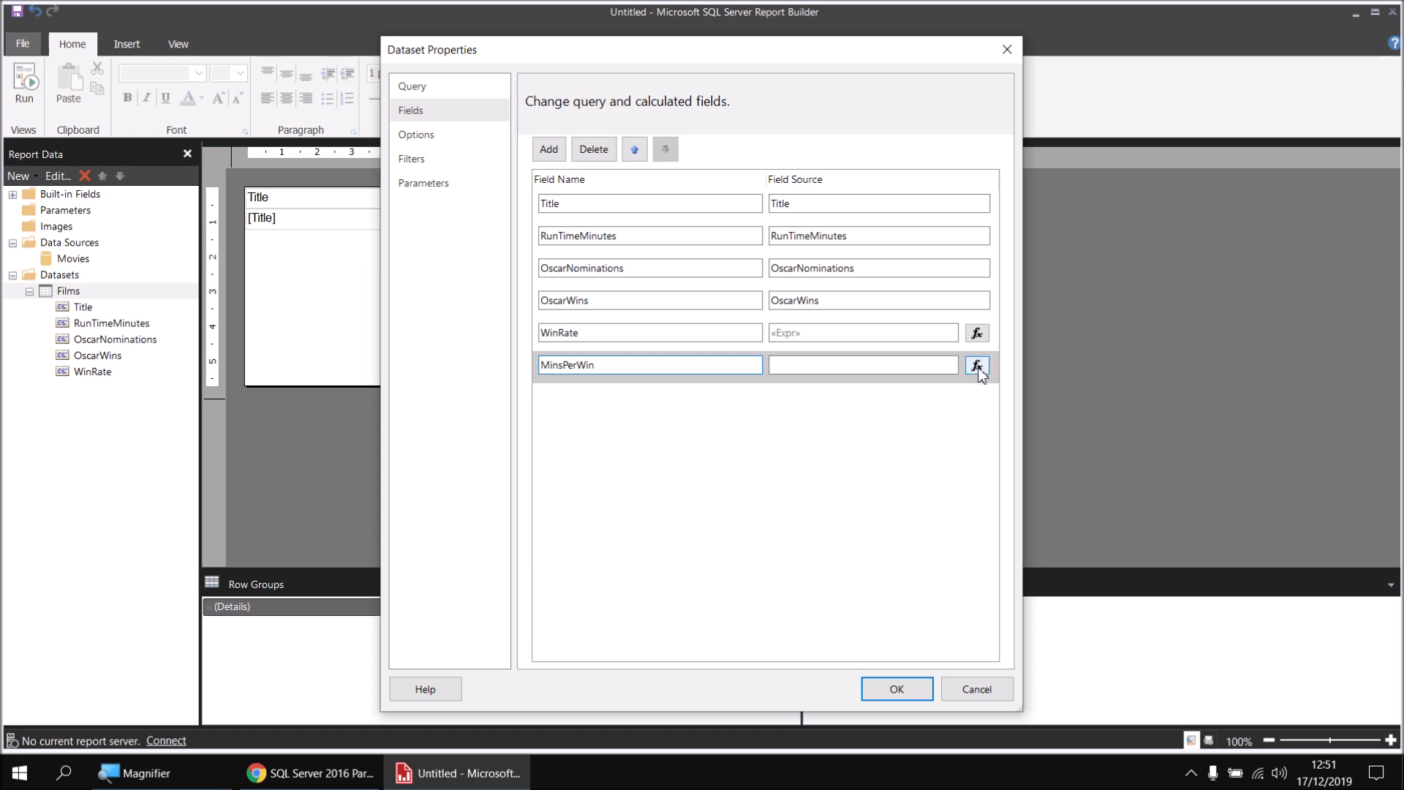
left_click(976, 366)
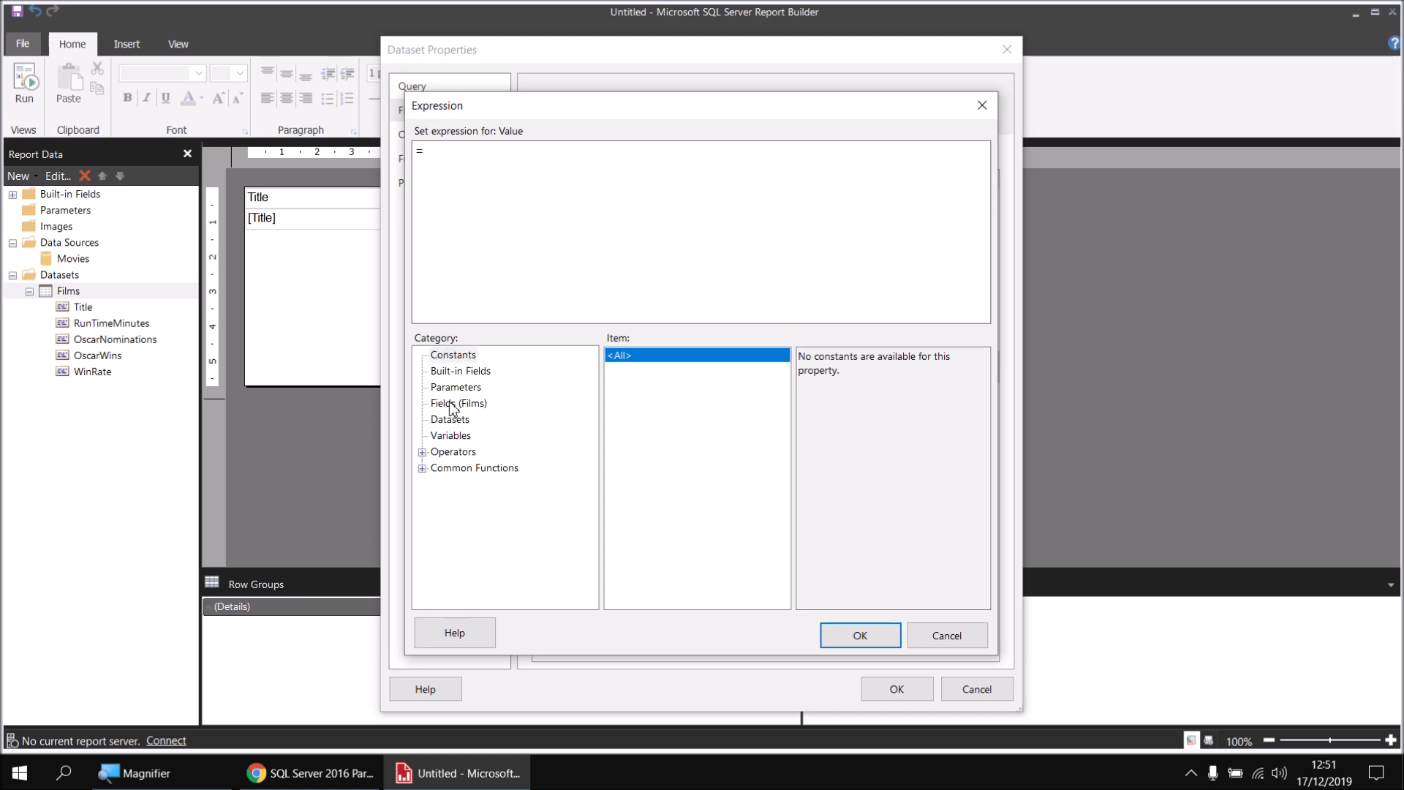
Define MinsPerWin as RunTimeMinutes / OscarWins and confirm the dataset properties.
left_click(458, 404)
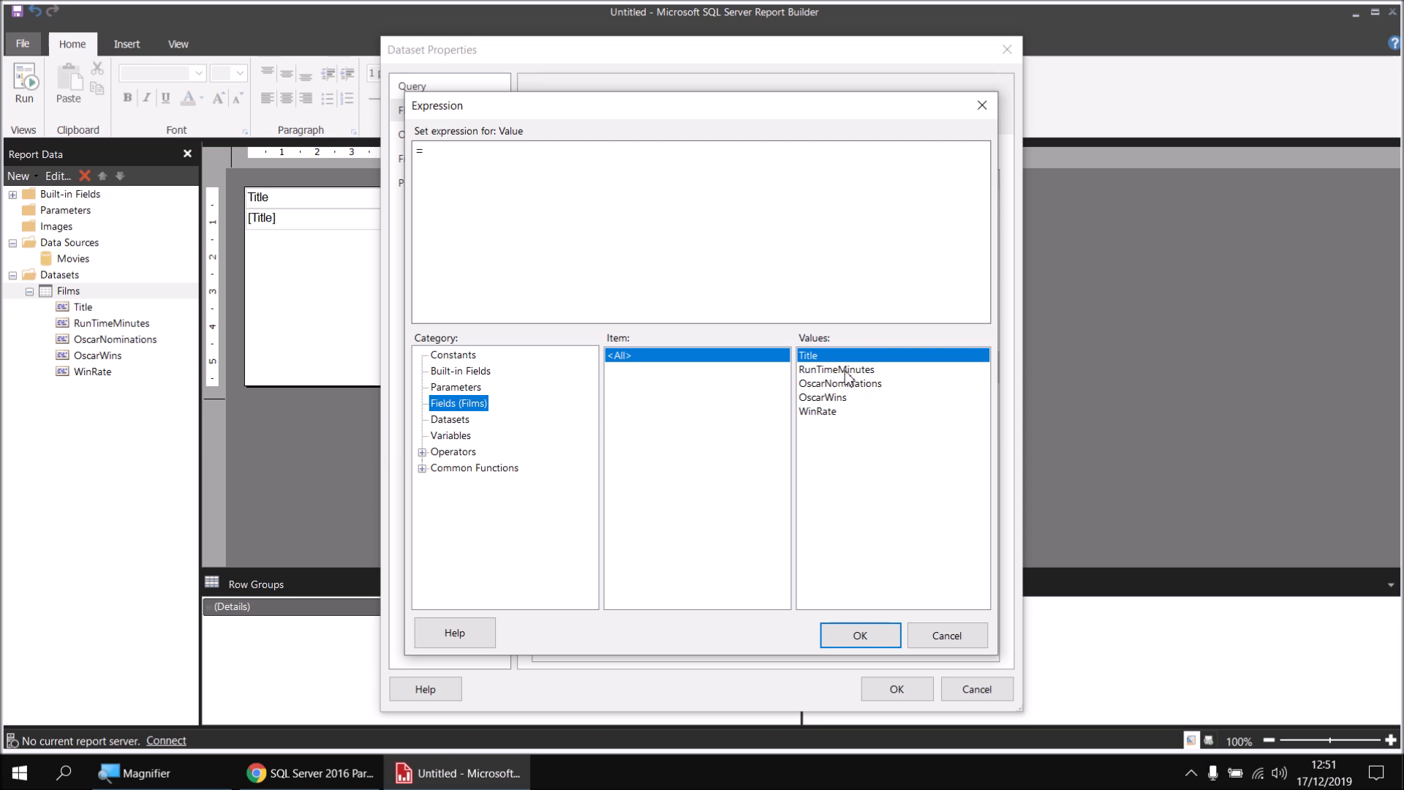
double_click(835, 369)
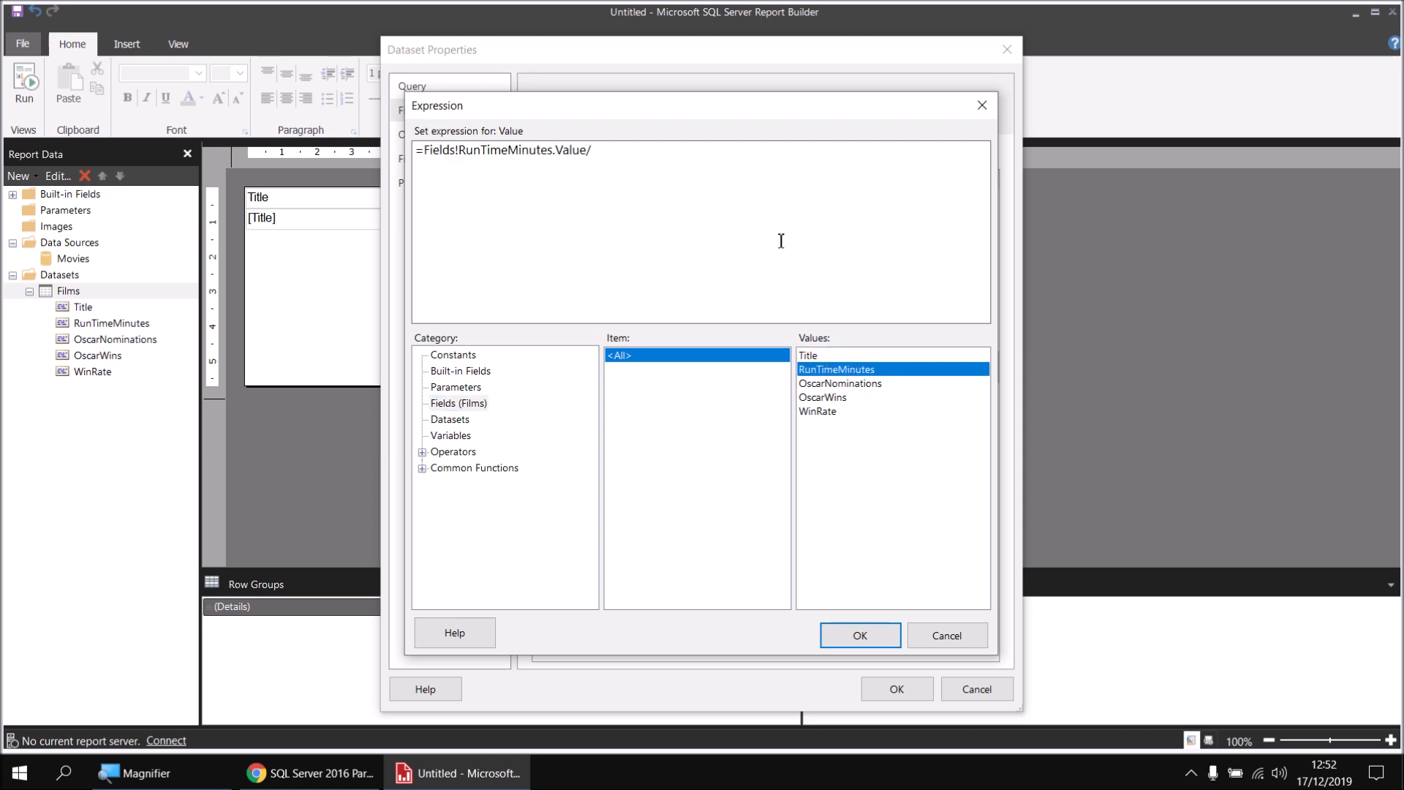
double_click(823, 396)
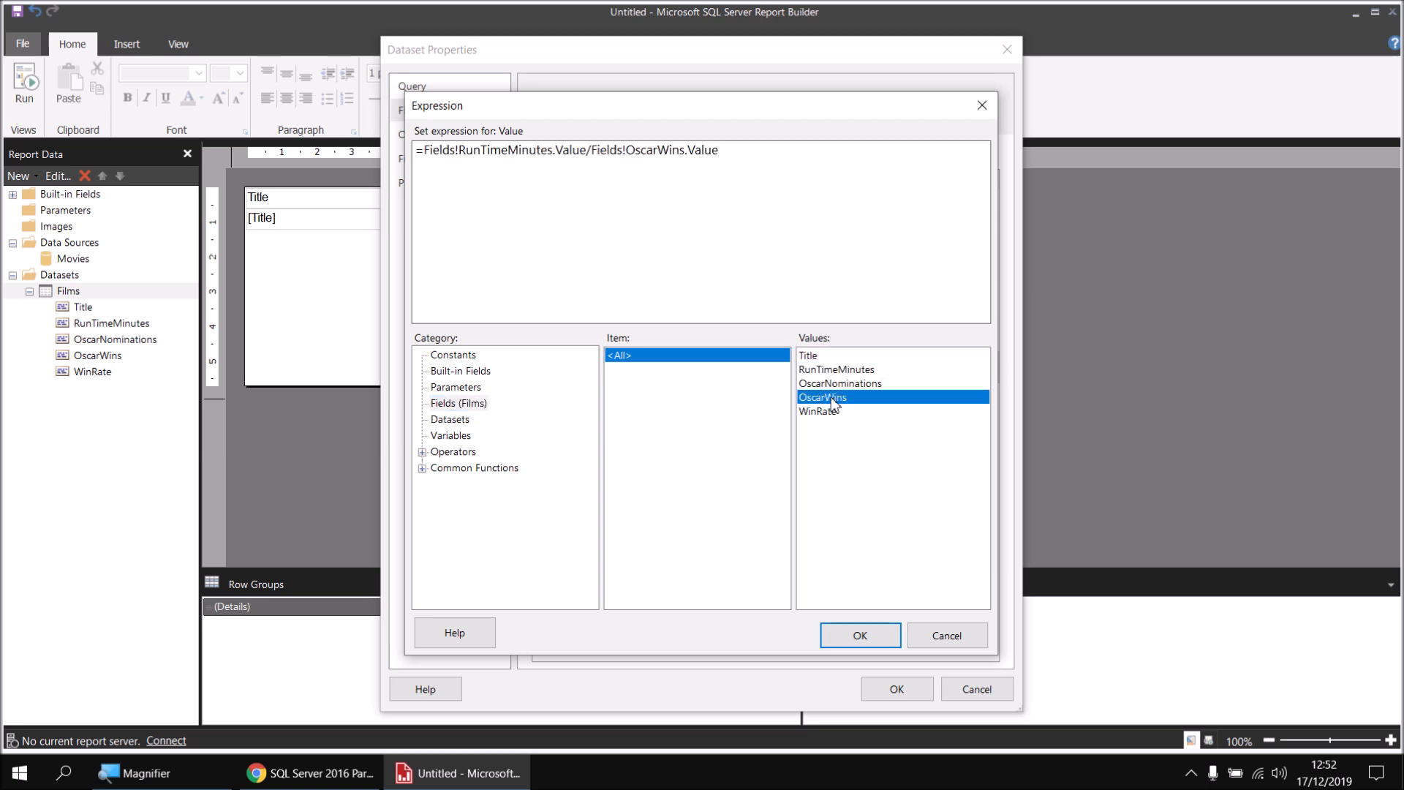
left_click(857, 635)
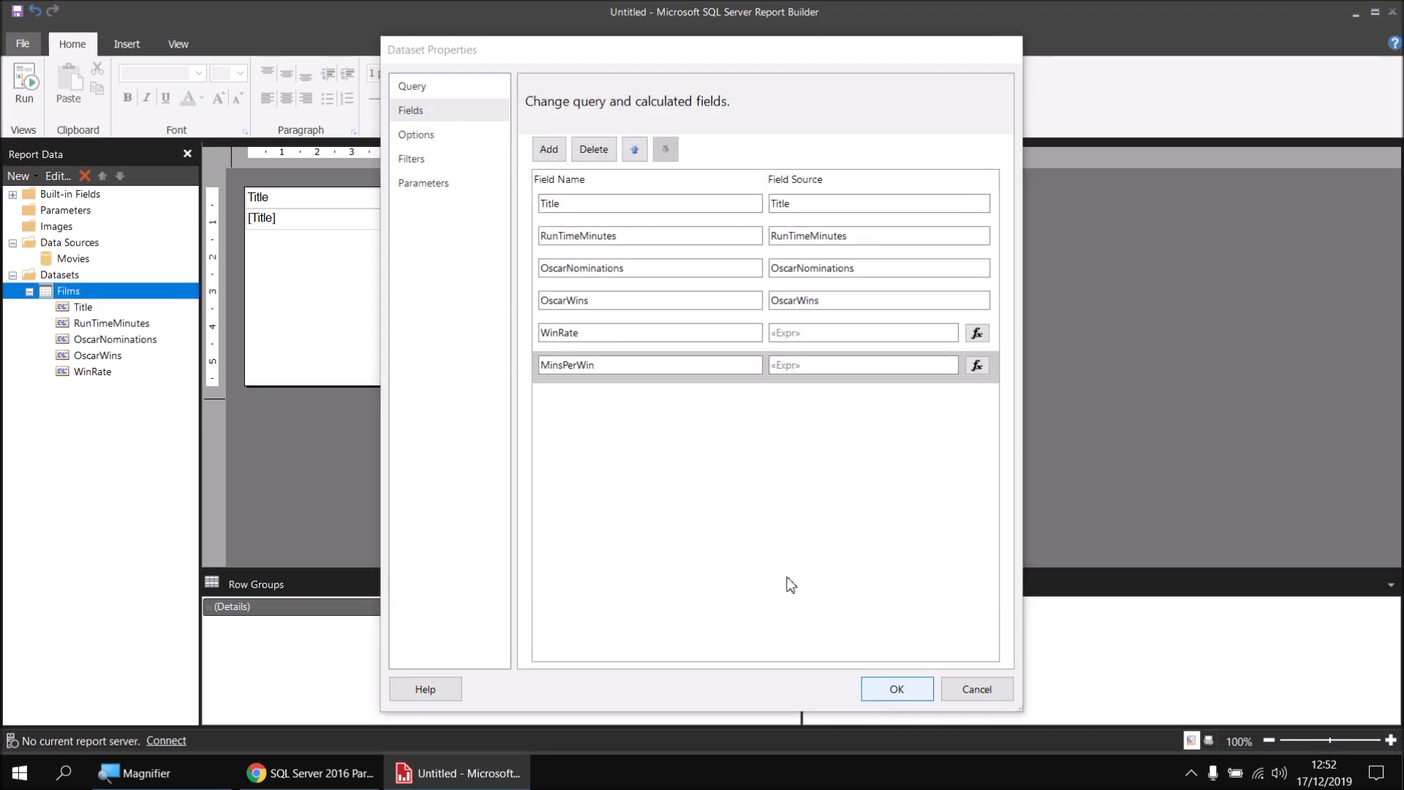
left_click(896, 689)
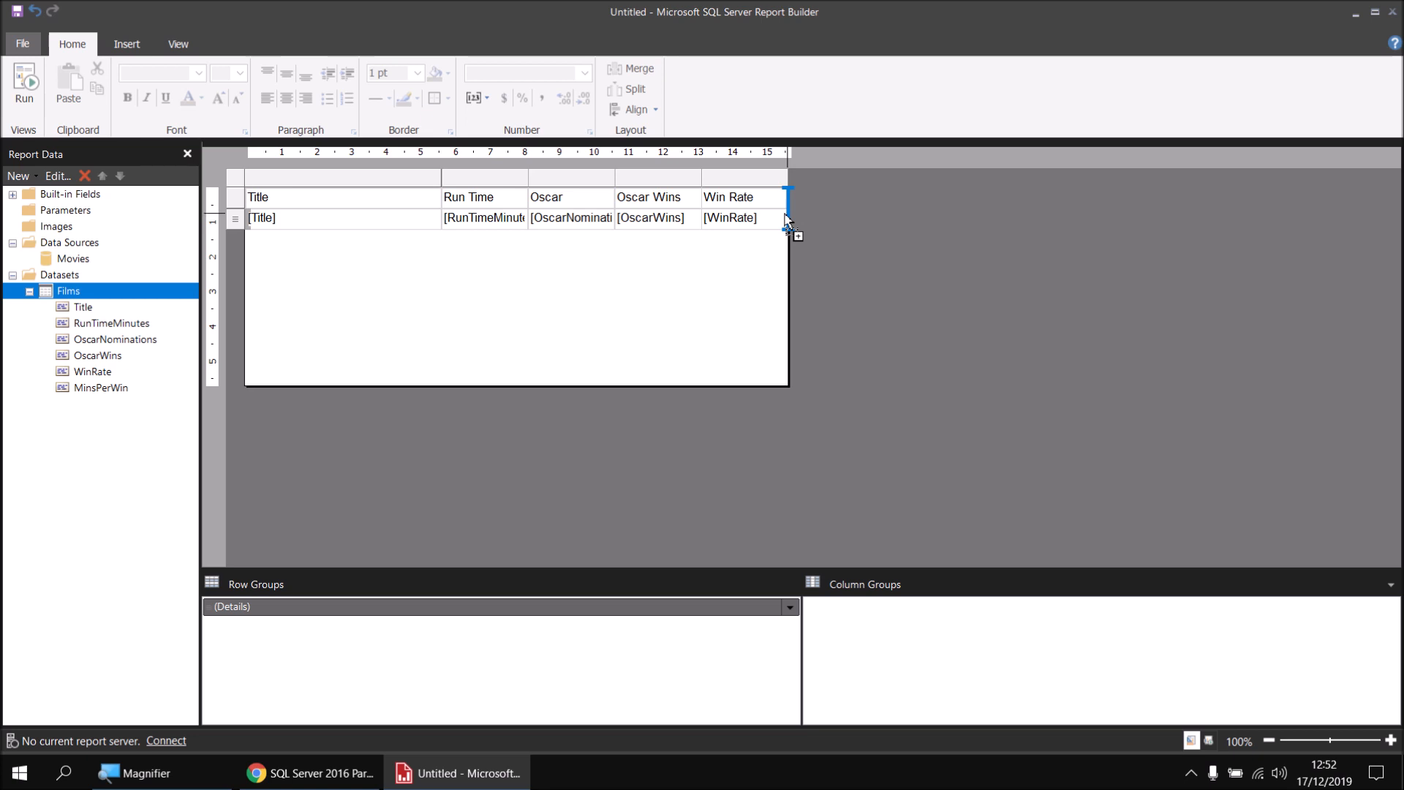
Run the report to see Mins Per Win showing ∞ for winless films, then return to design.
left_click(25, 85)
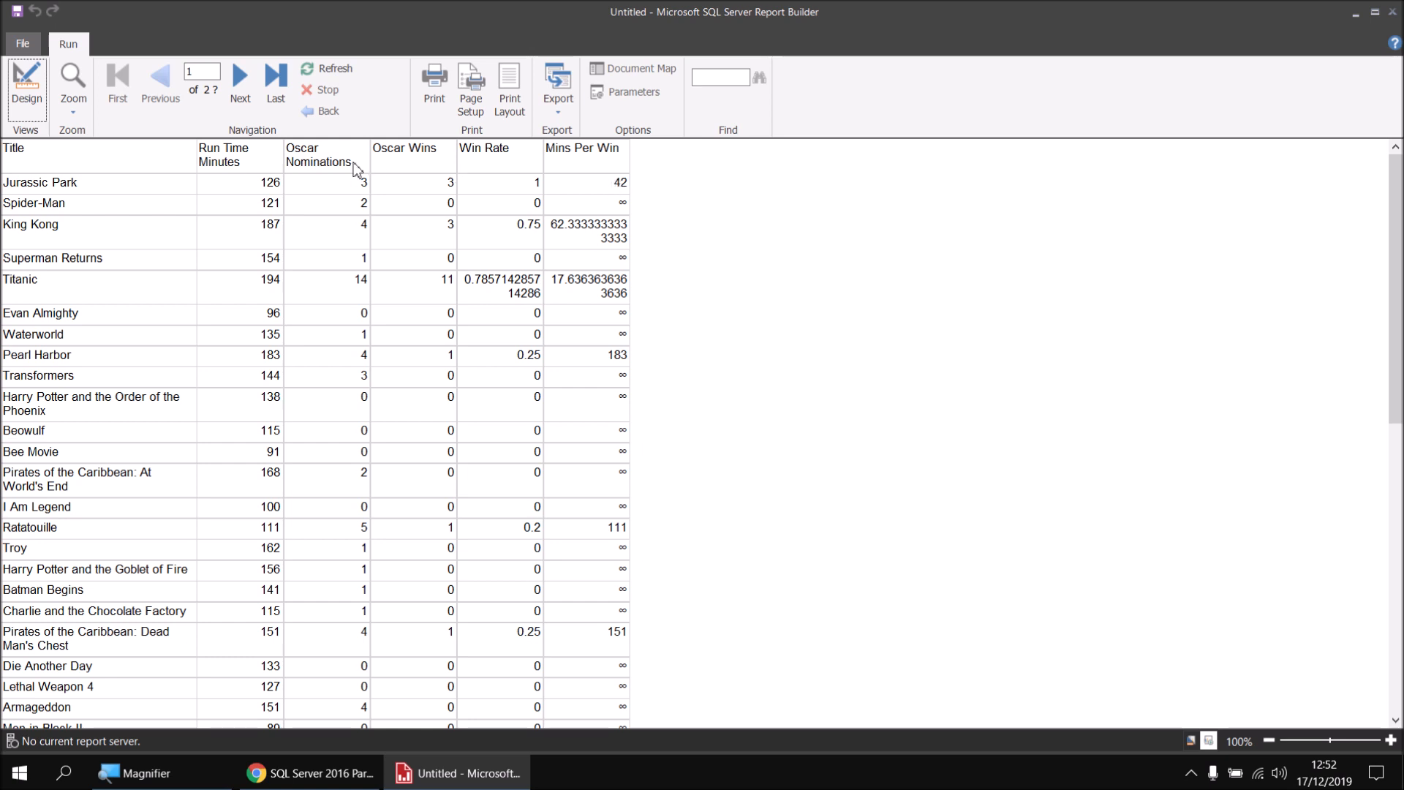
mouse_move(440, 184)
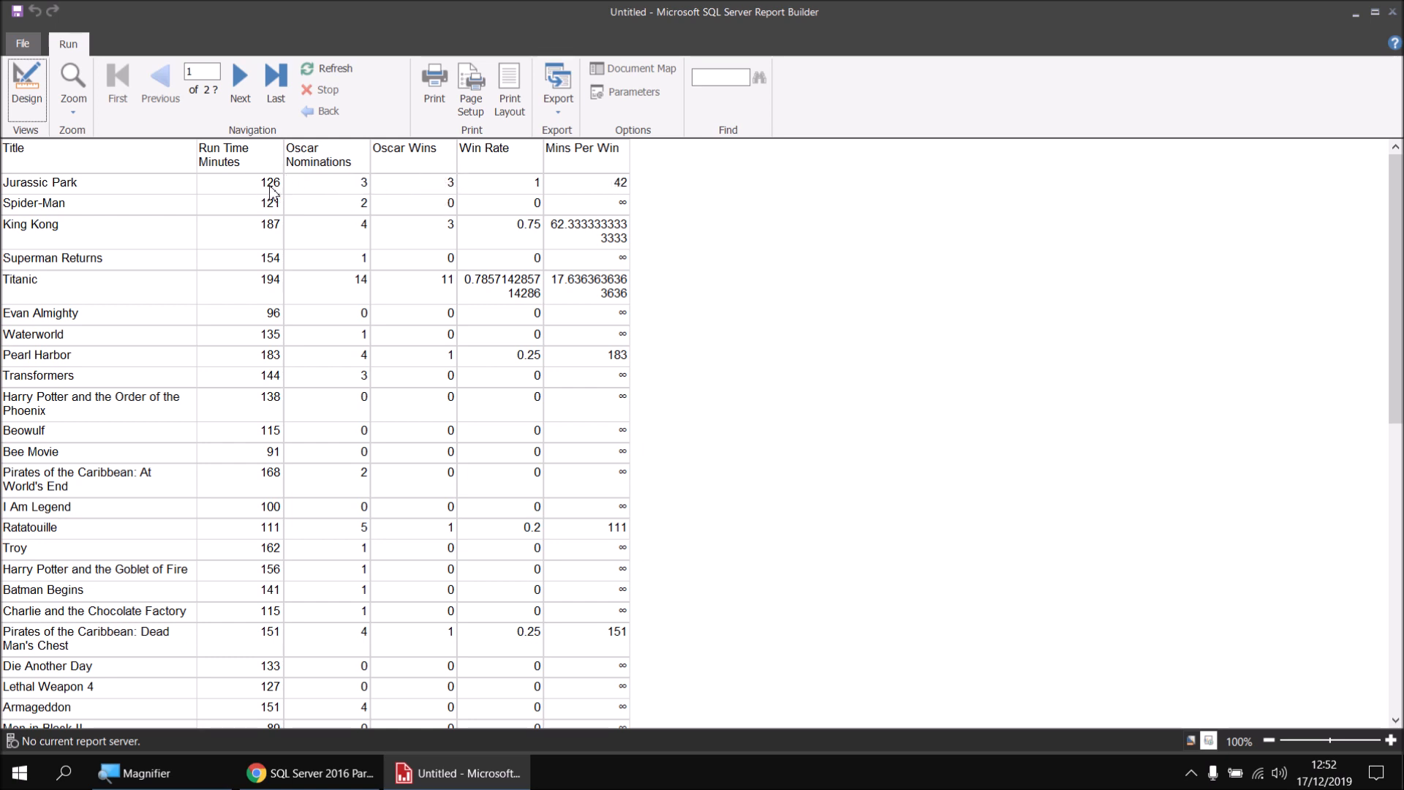
mouse_move(616, 197)
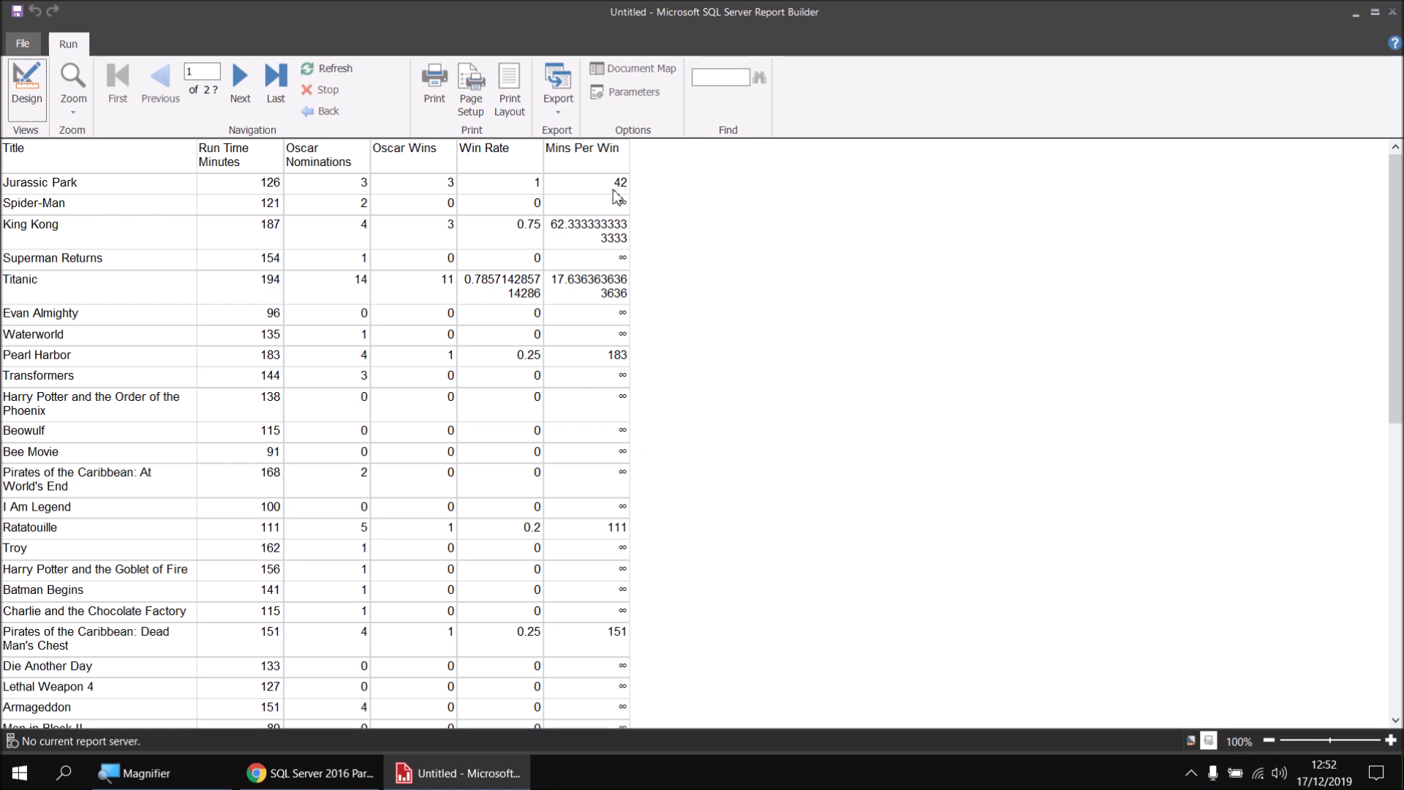
mouse_move(624, 198)
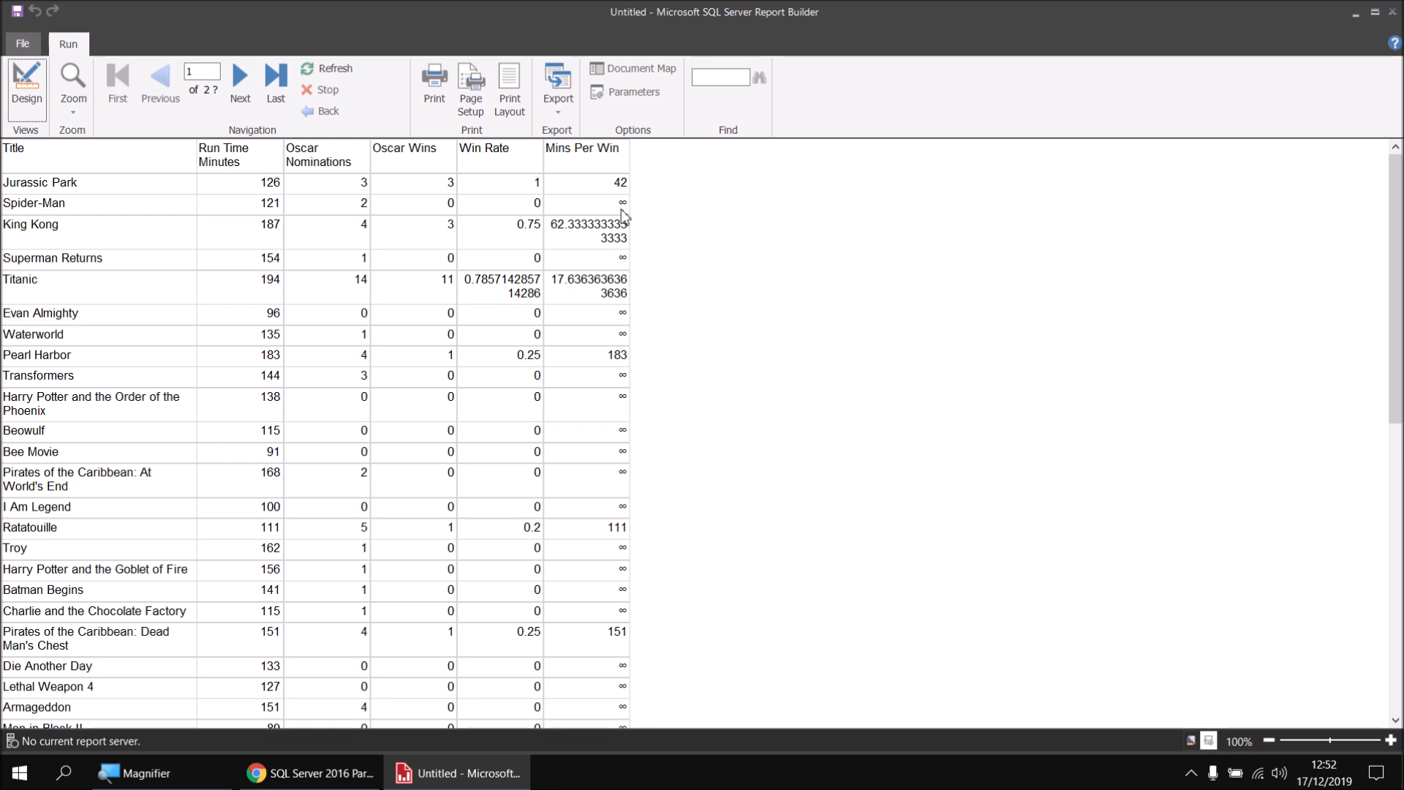
left_click(26, 81)
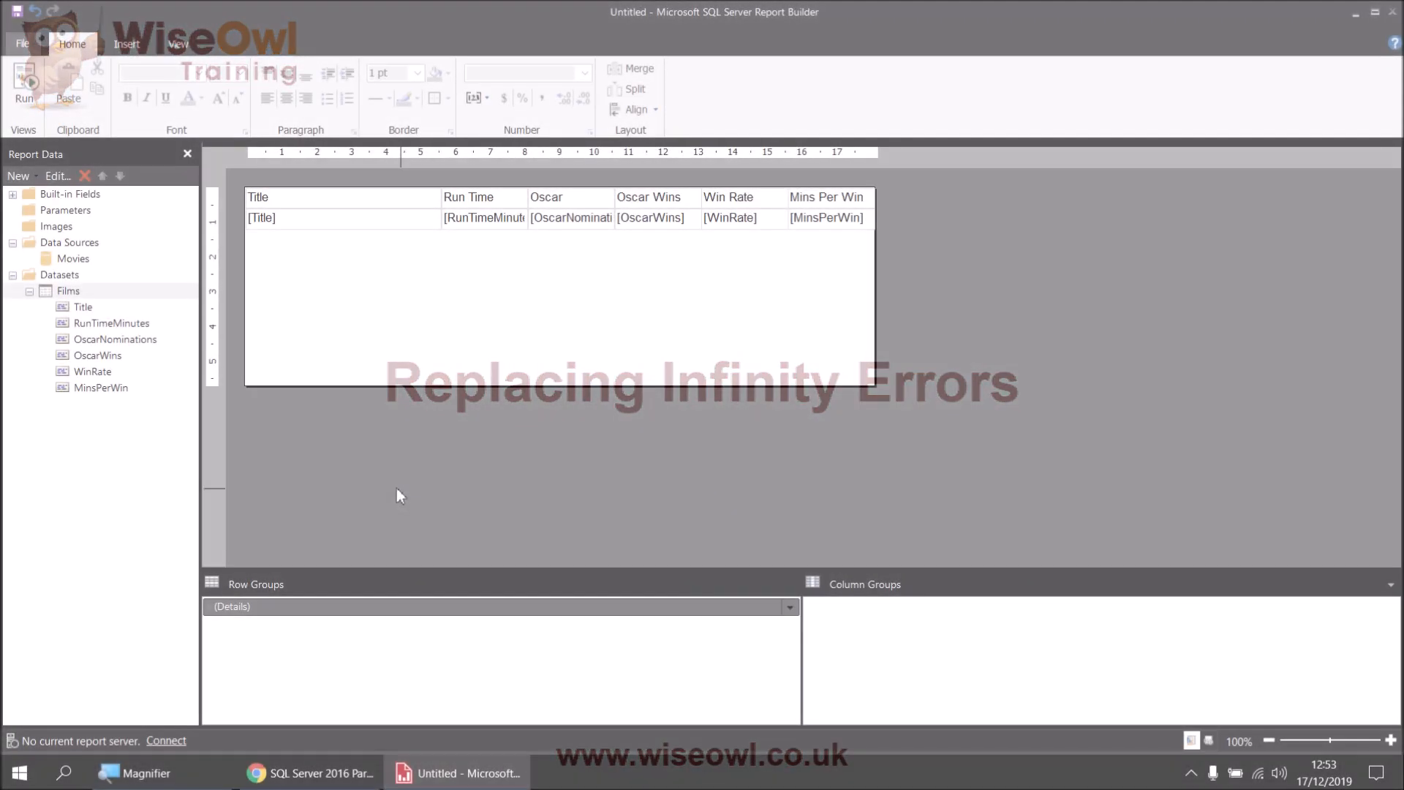
Reopen the MinsPerWin expression and begin wrapping it in IIf(.
right_click(101, 386)
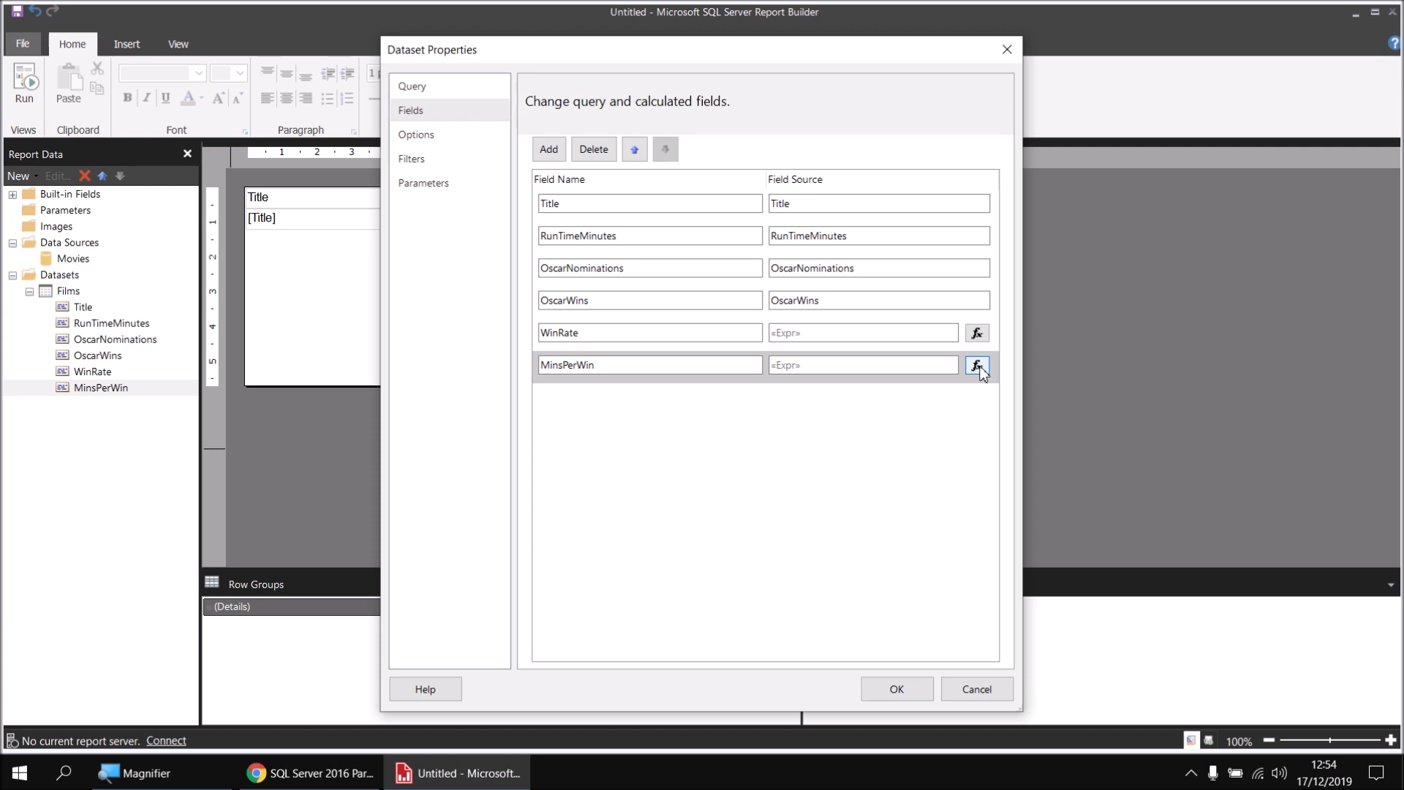
left_click(975, 364)
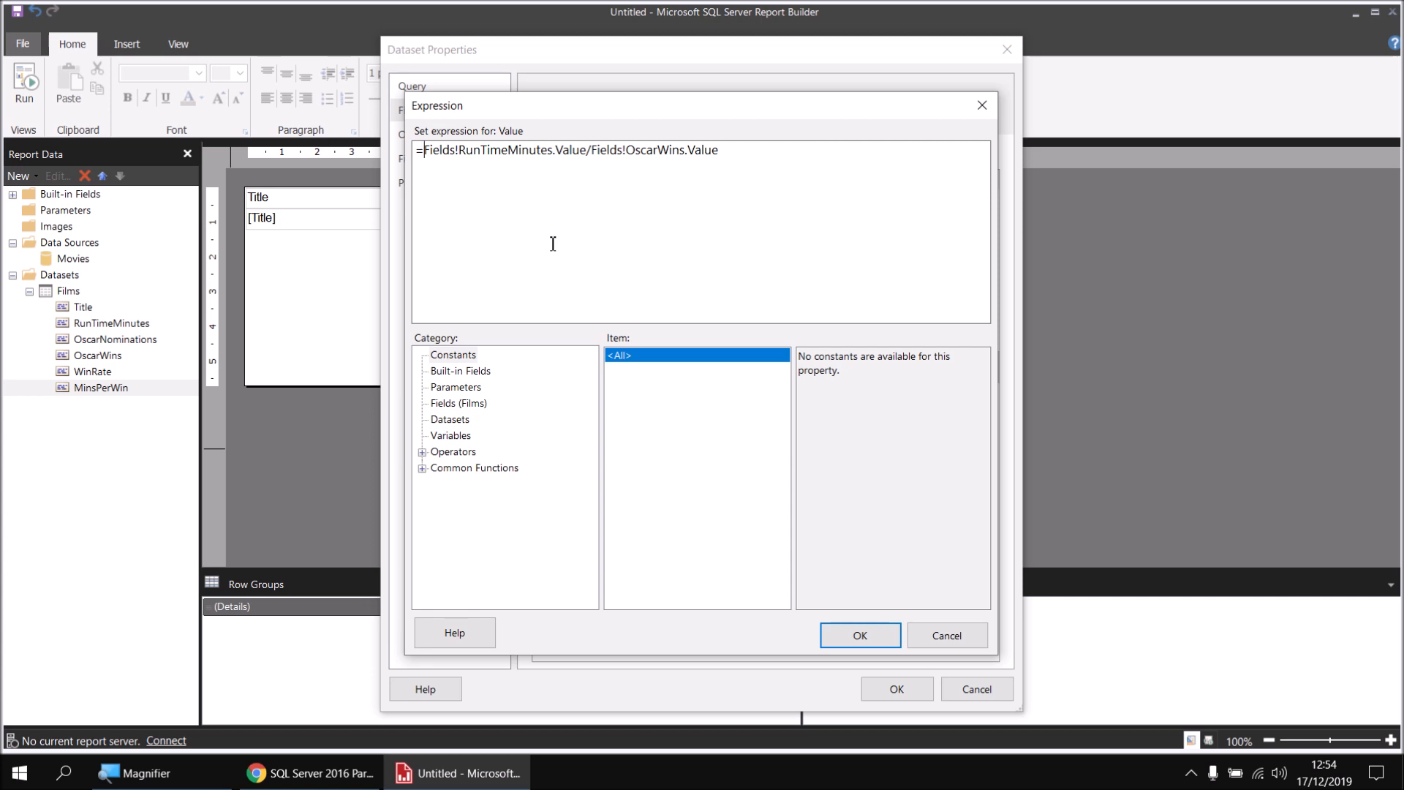
type("IIf(")
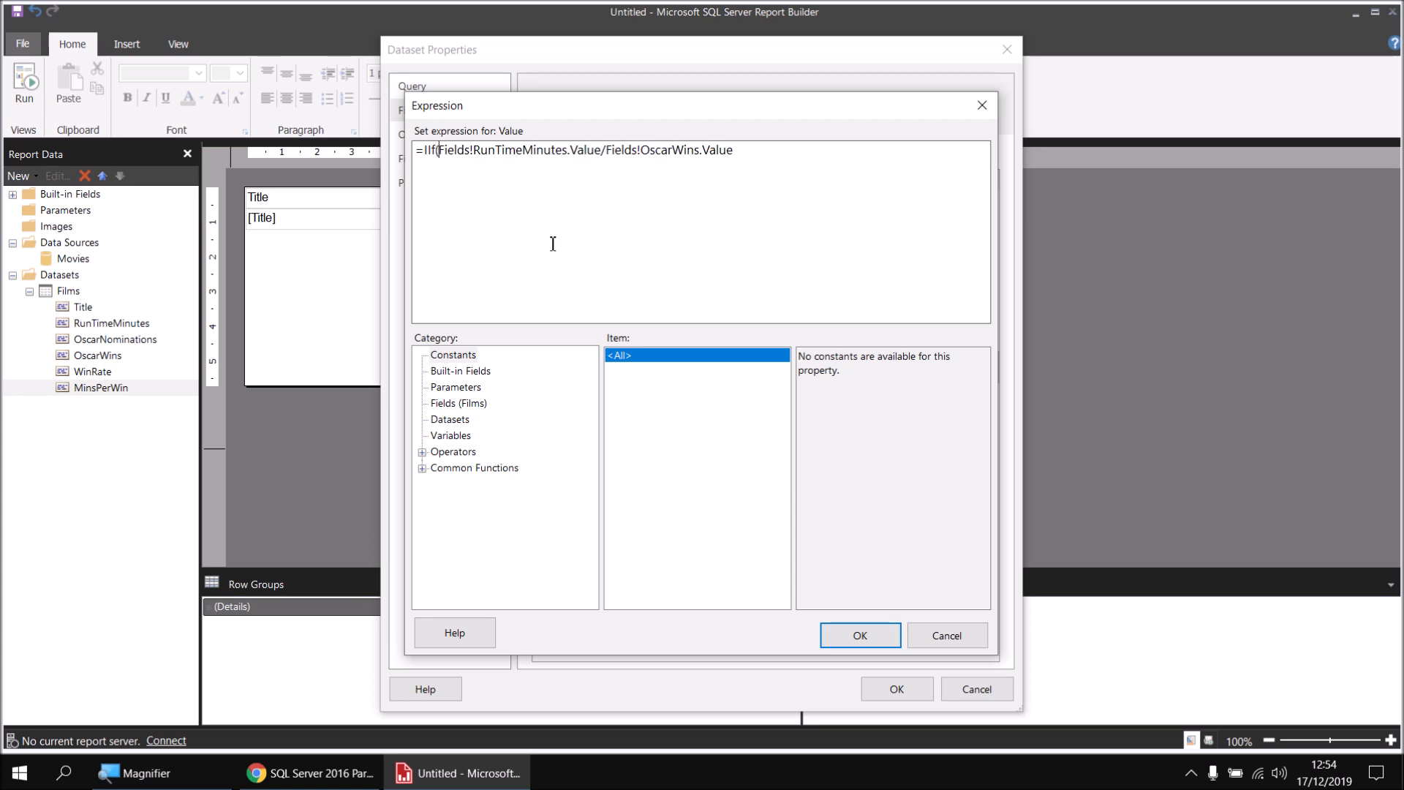
mouse_move(452, 413)
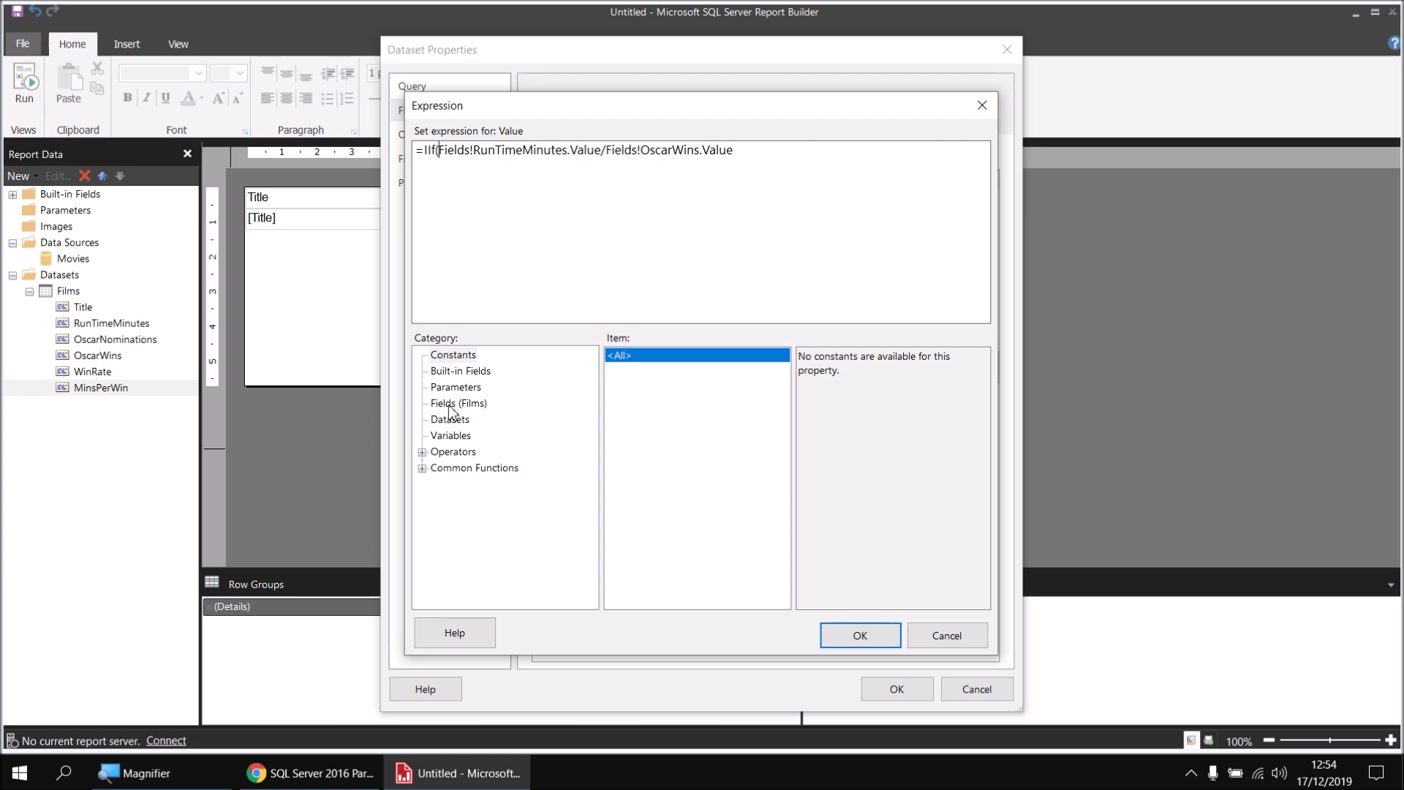
Complete the expression as IIf(Fields!OscarWins.Value=0, 0, RunTimeMinutes/OscarWins) and confirm it.
left_click(457, 404)
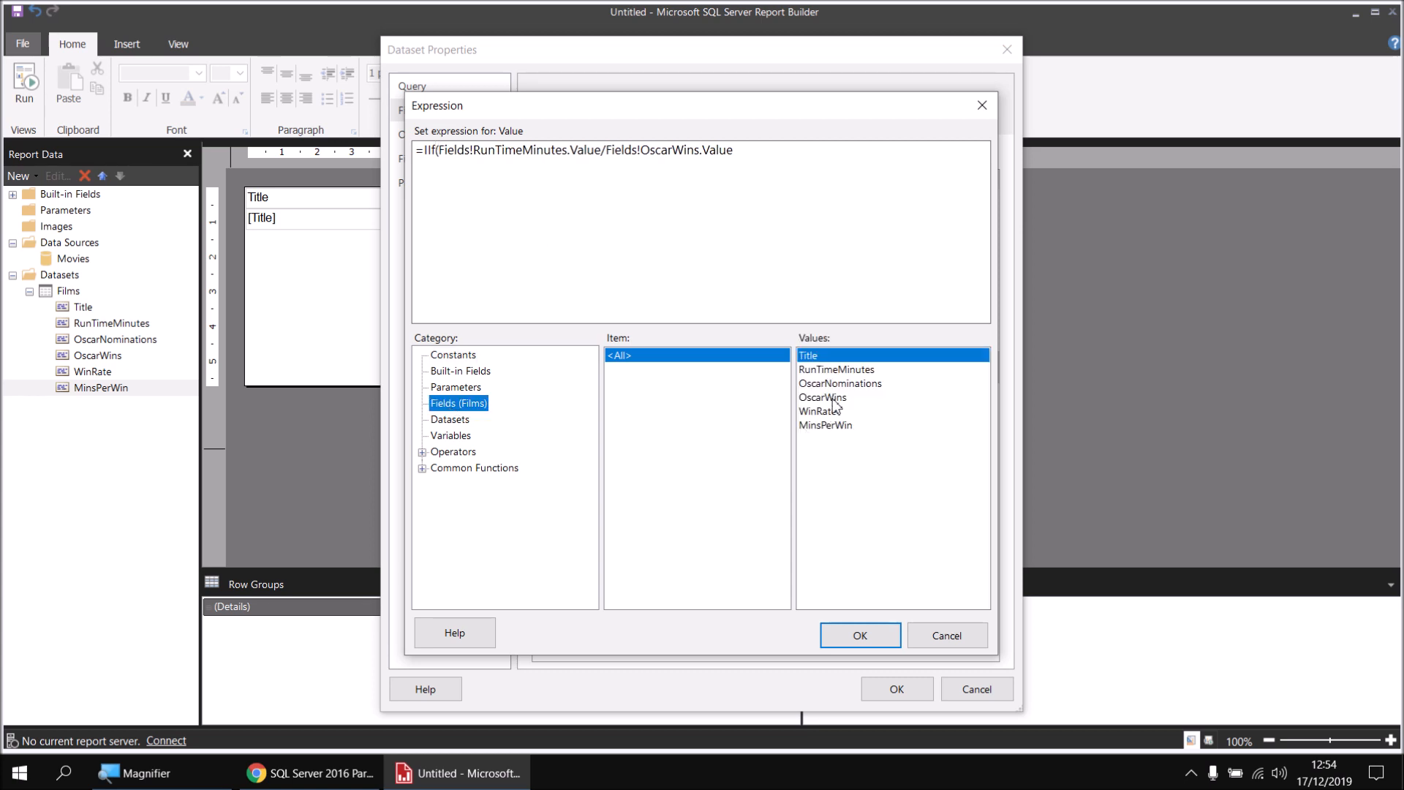
double_click(821, 396)
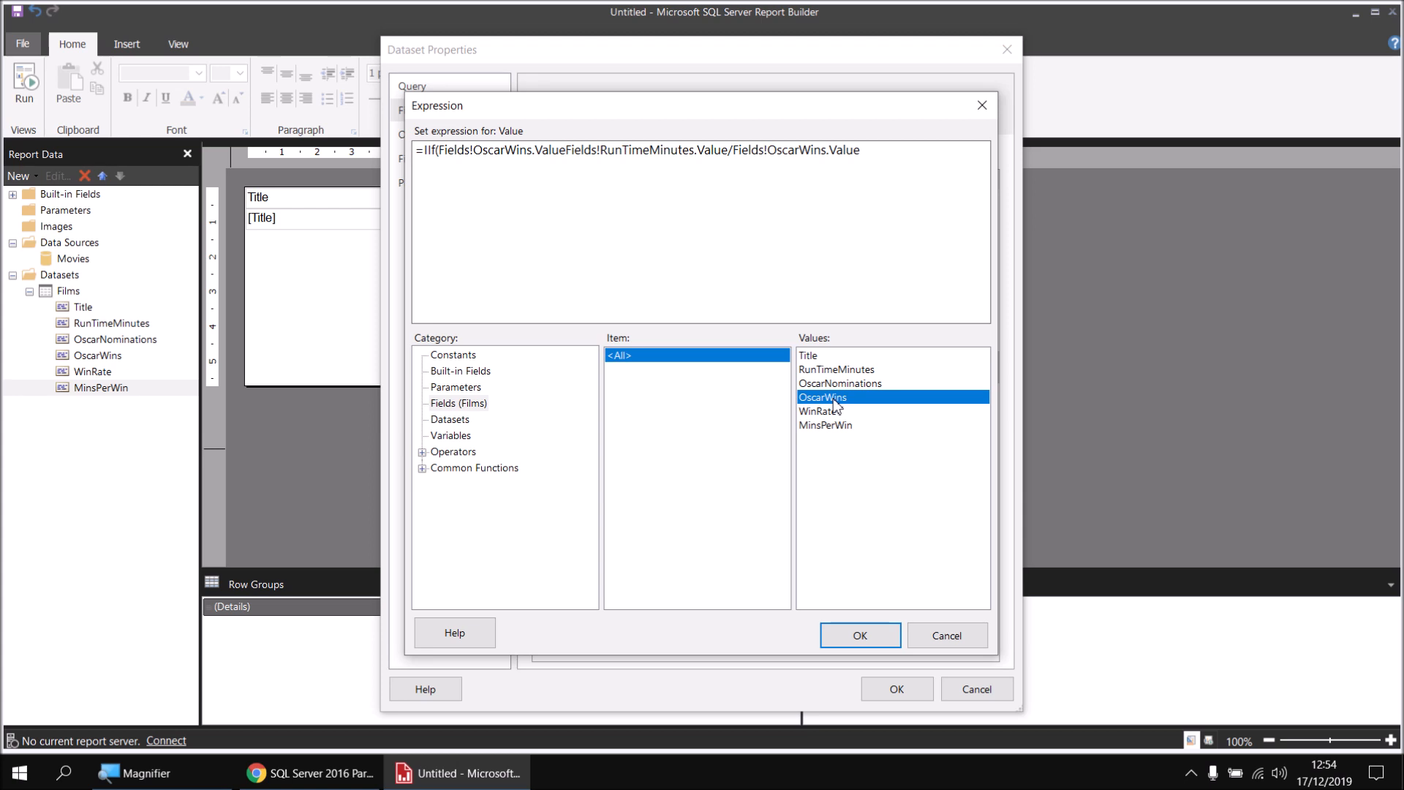
type("=0")
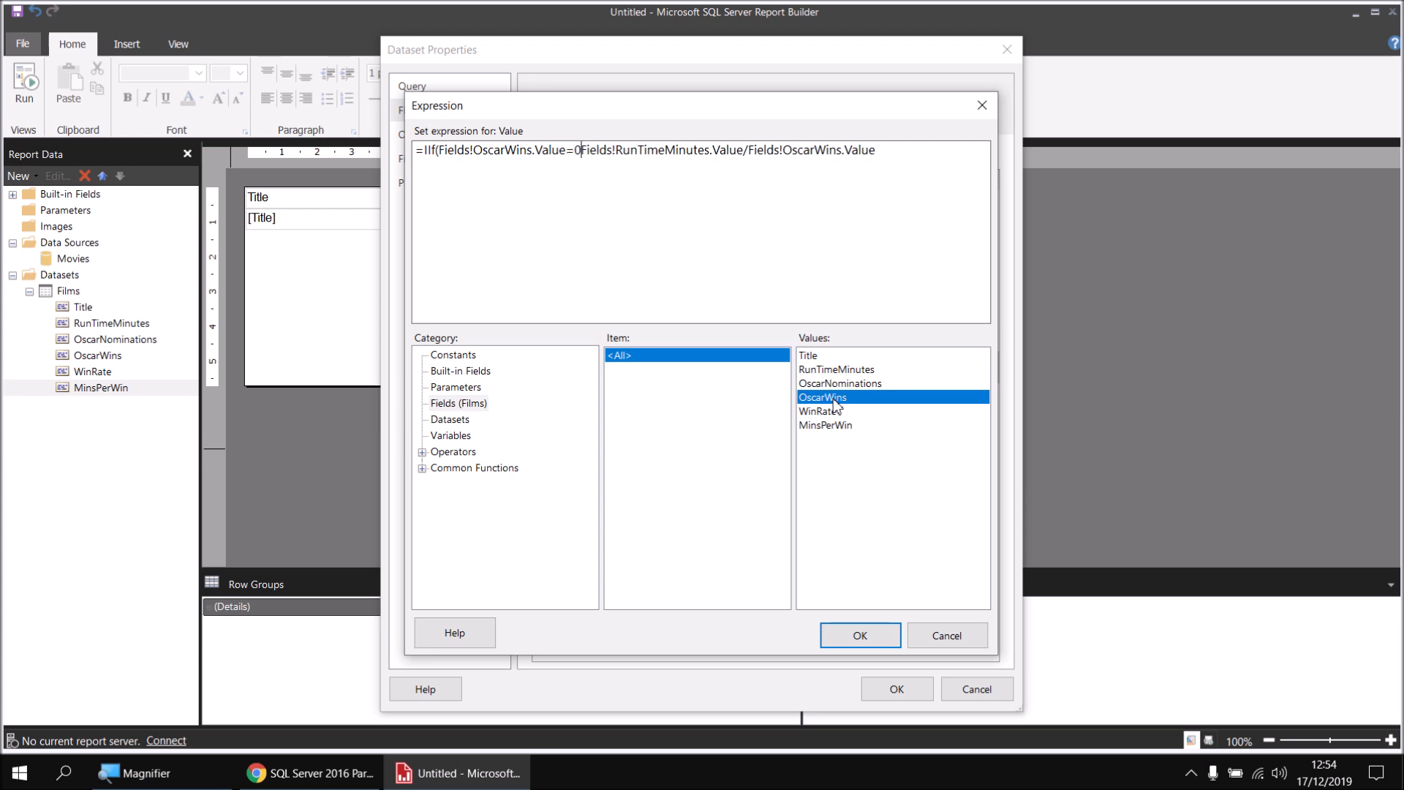
type(",0,")
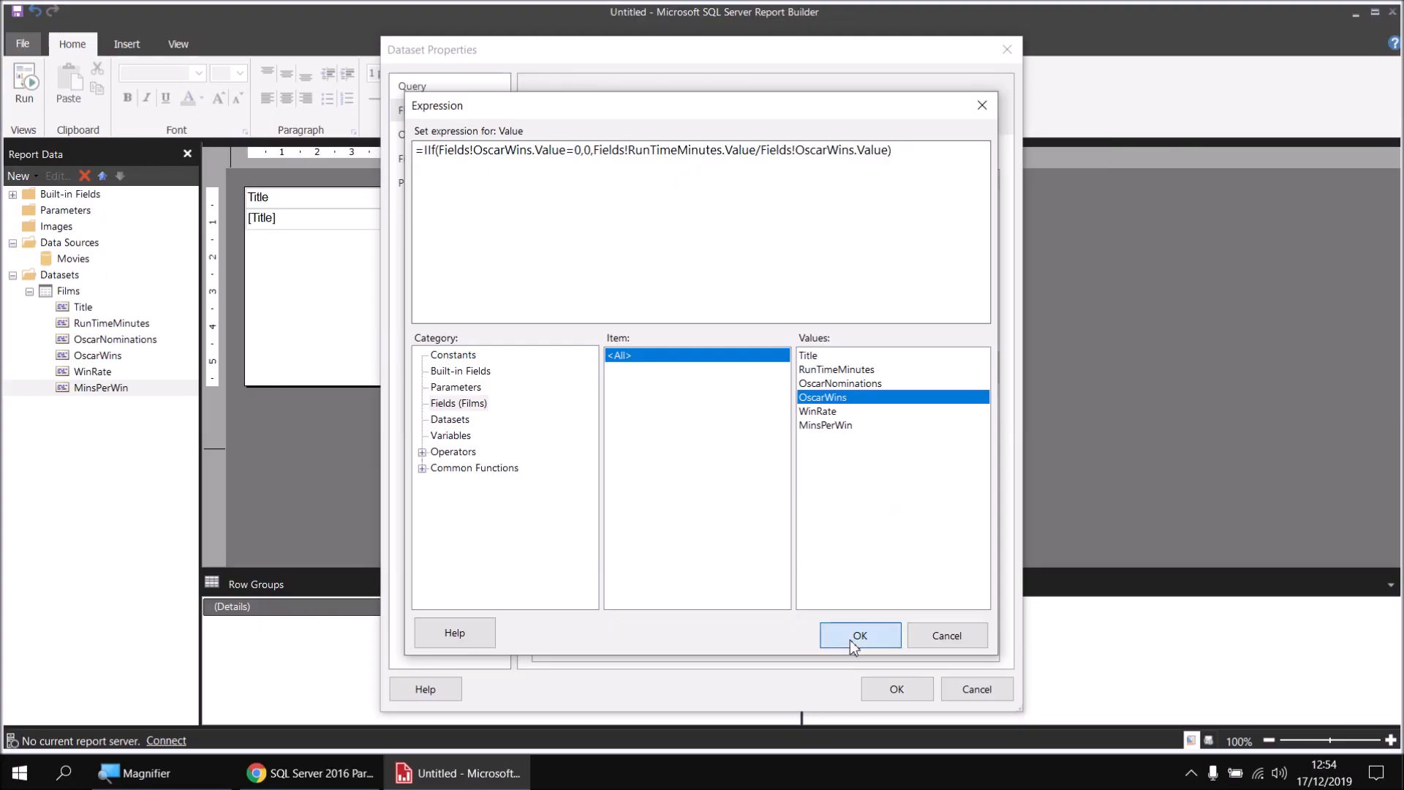
left_click(858, 635)
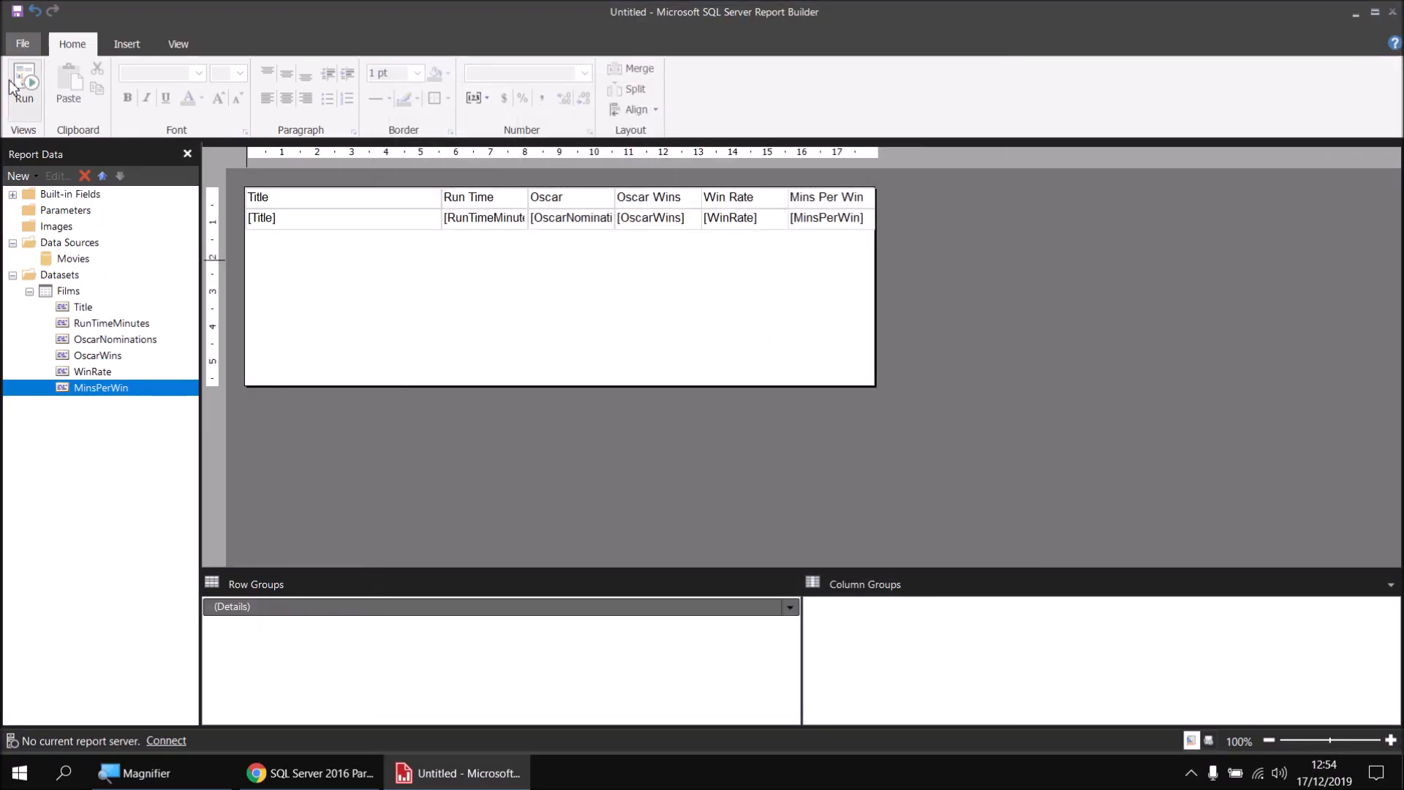
left_click(23, 85)
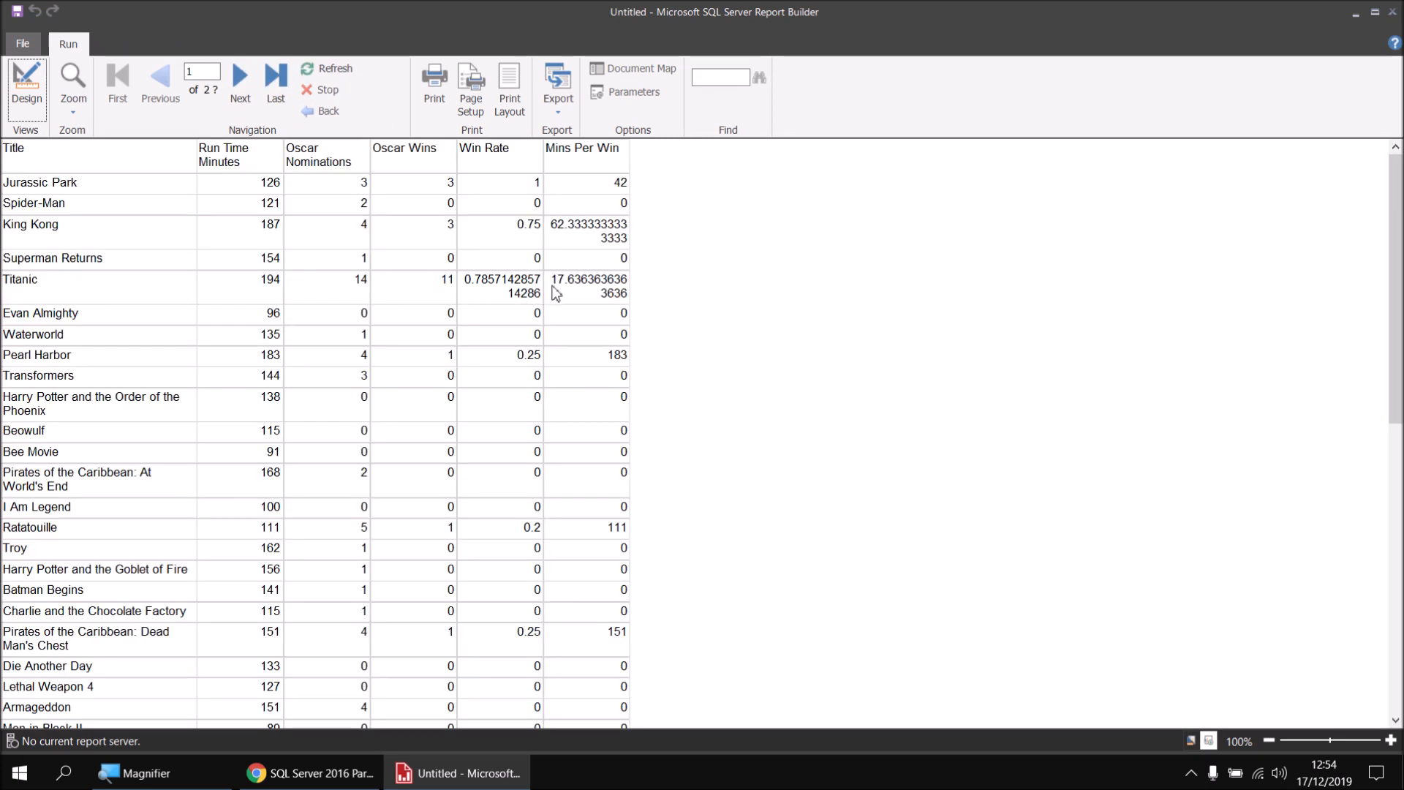
mouse_move(625, 326)
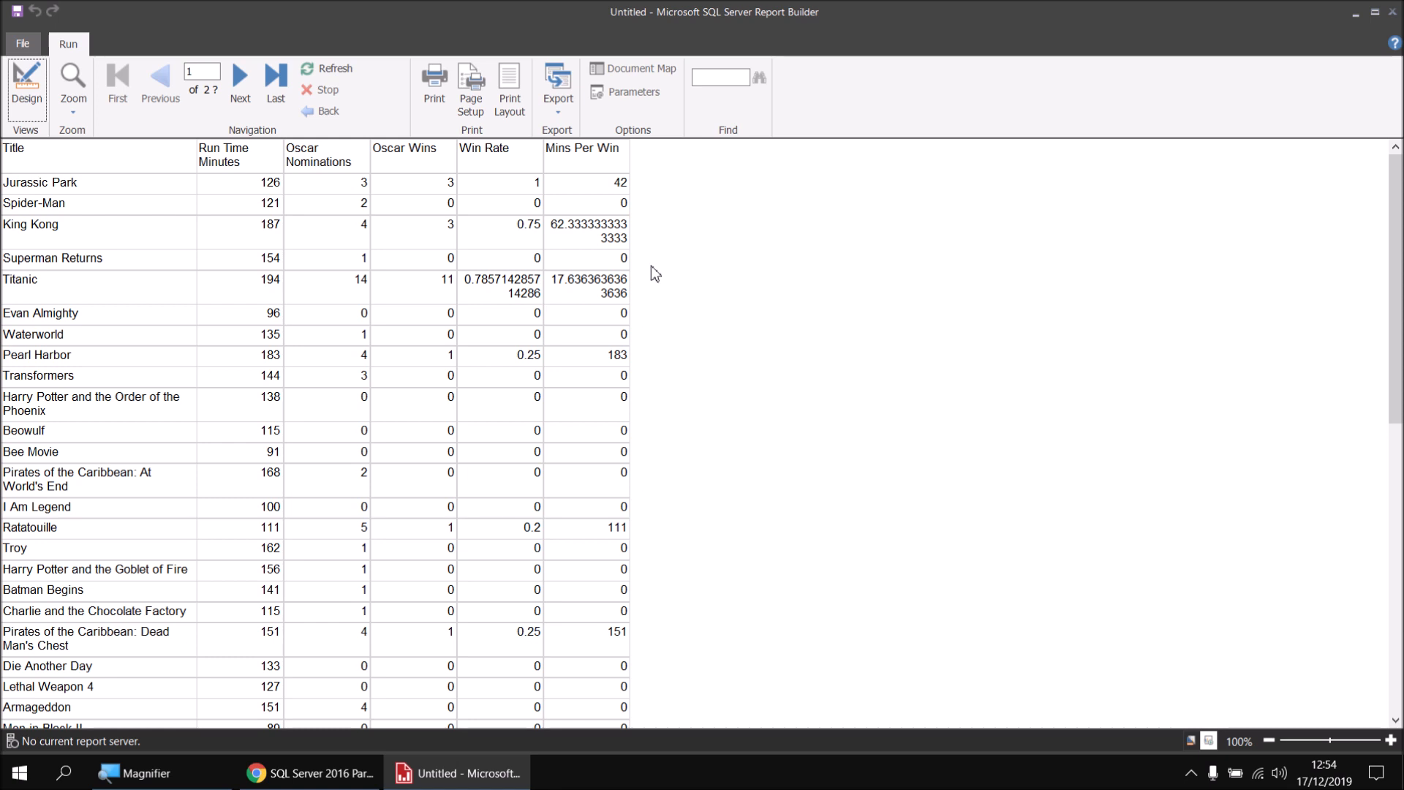
left_click(26, 85)
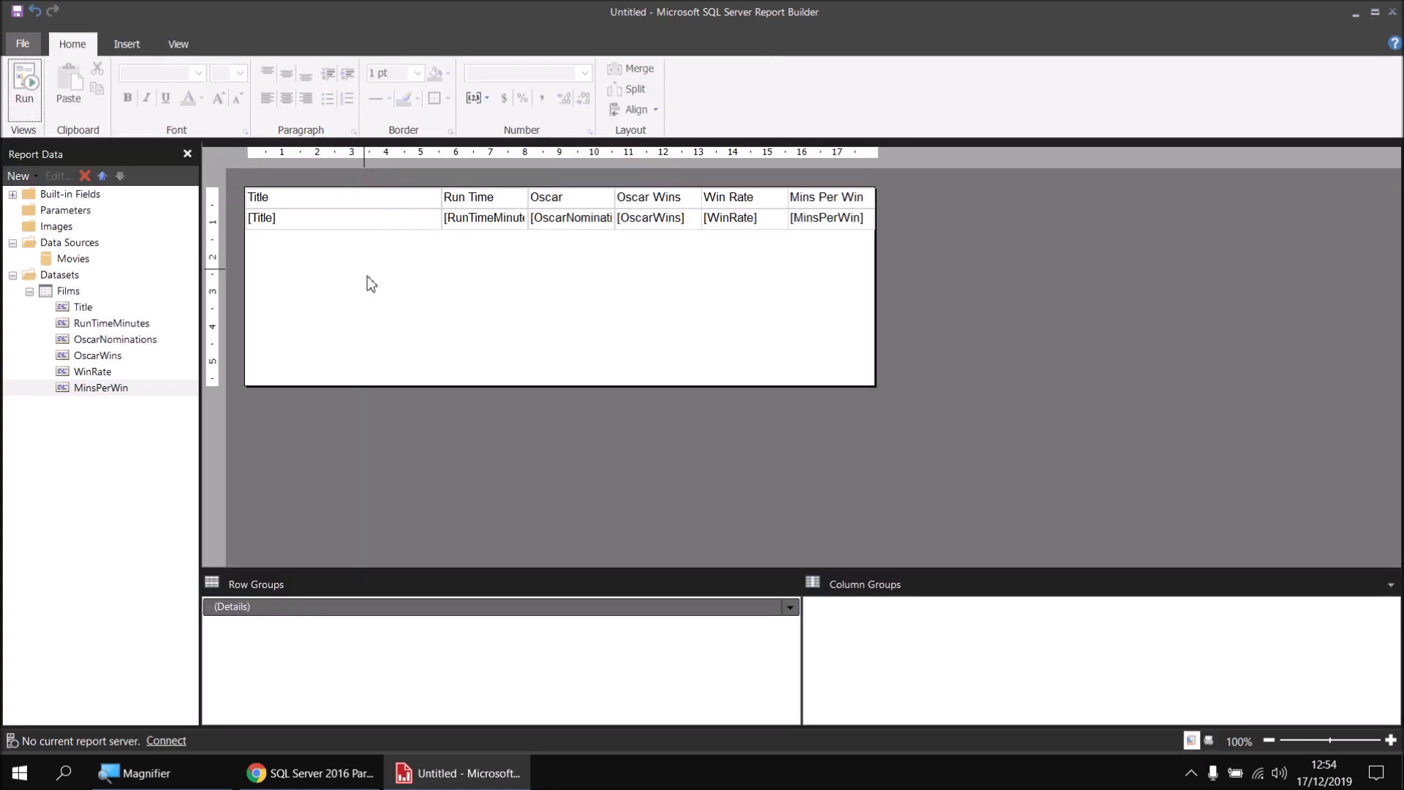